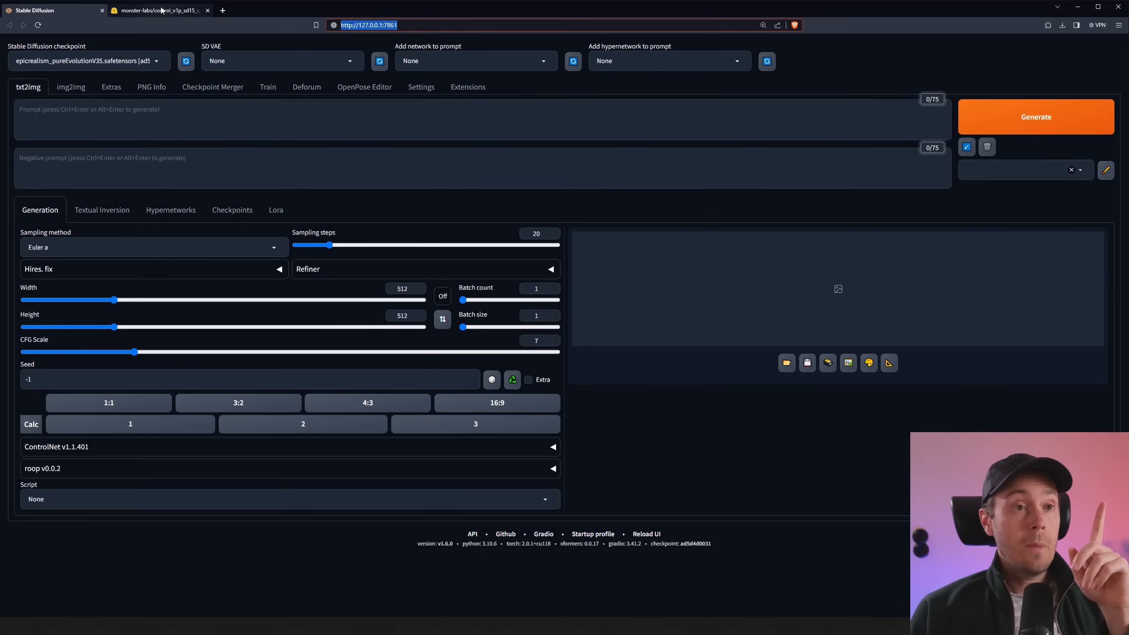
Step: Switch to the monster-labs control_v1p_sd15_qrcode_monster model card on Hugging Face
click(159, 10)
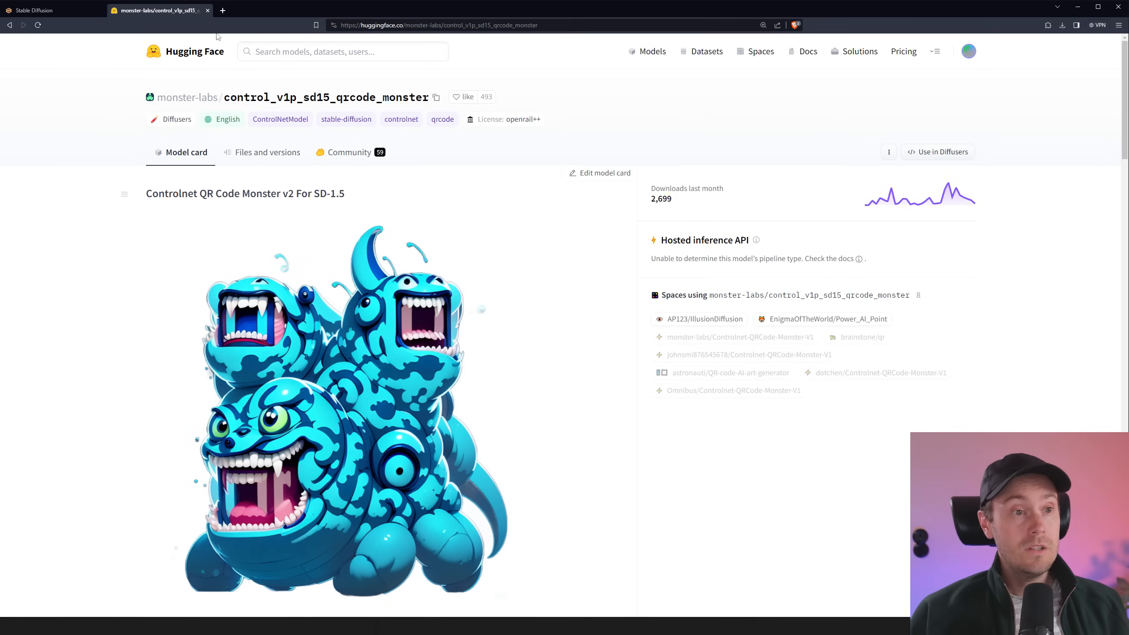
mouse_move(355, 229)
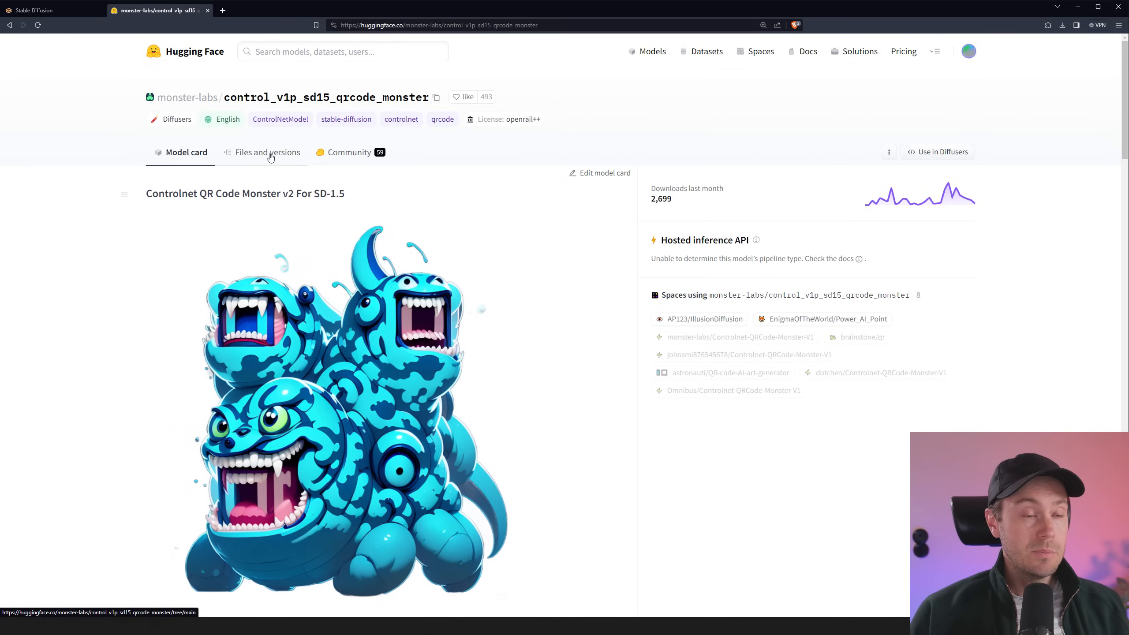
Step: Show the Files and versions listing of the QR Code Monster repository
click(268, 152)
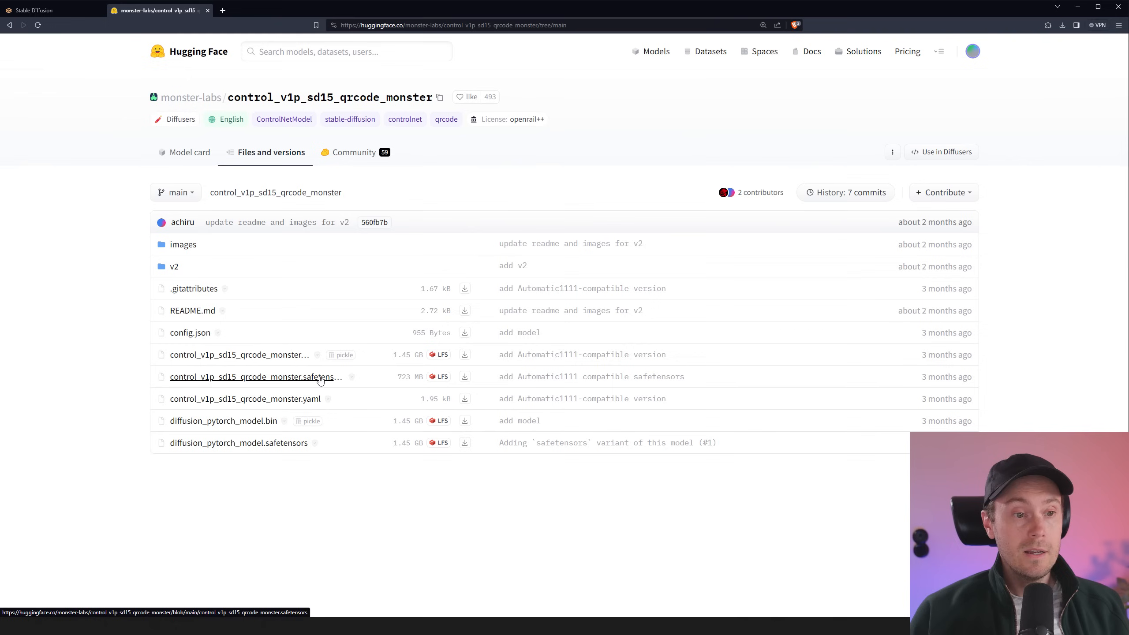
mouse_move(245, 398)
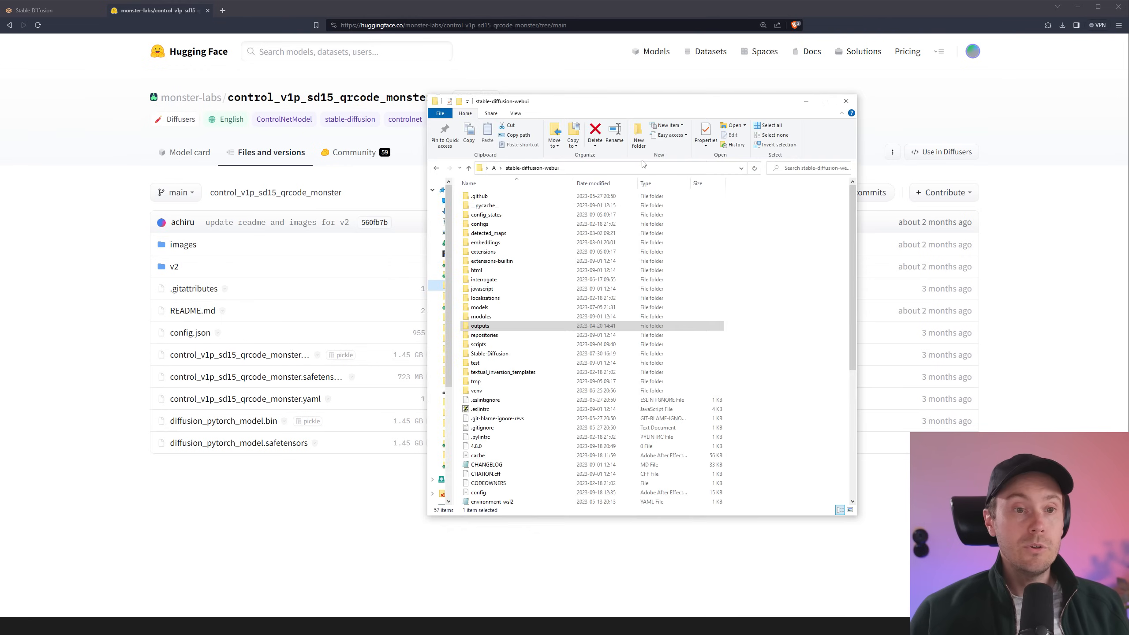
Step: Check the qrcode_monster files inside extensions/sd-webui-controlnet/models, then close the Explorer window
double_click(483, 251)
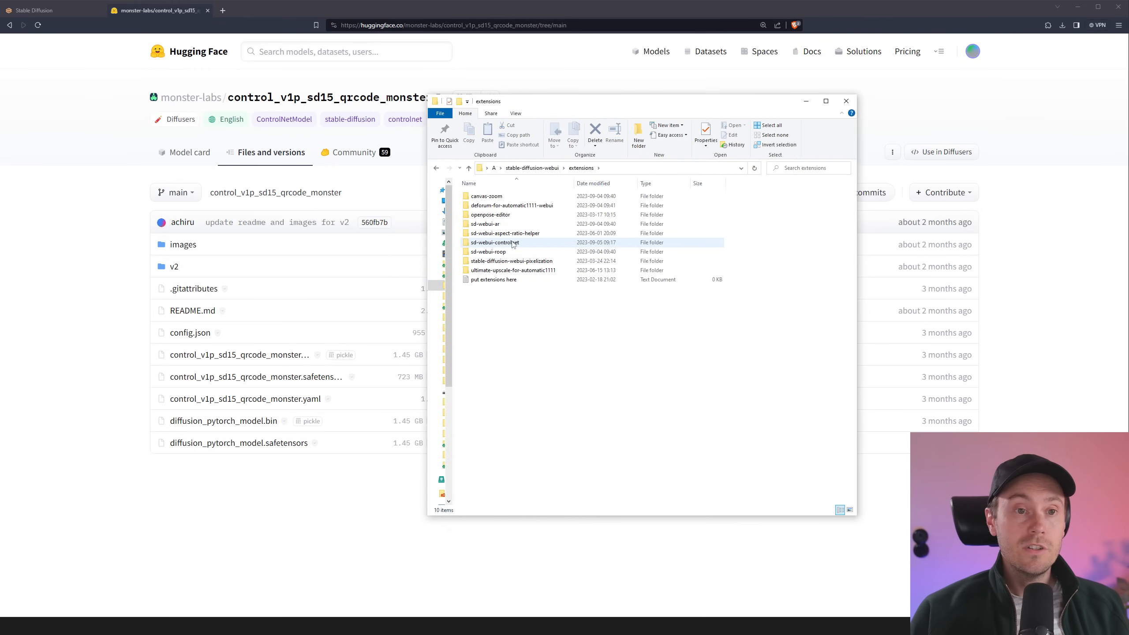
double_click(495, 241)
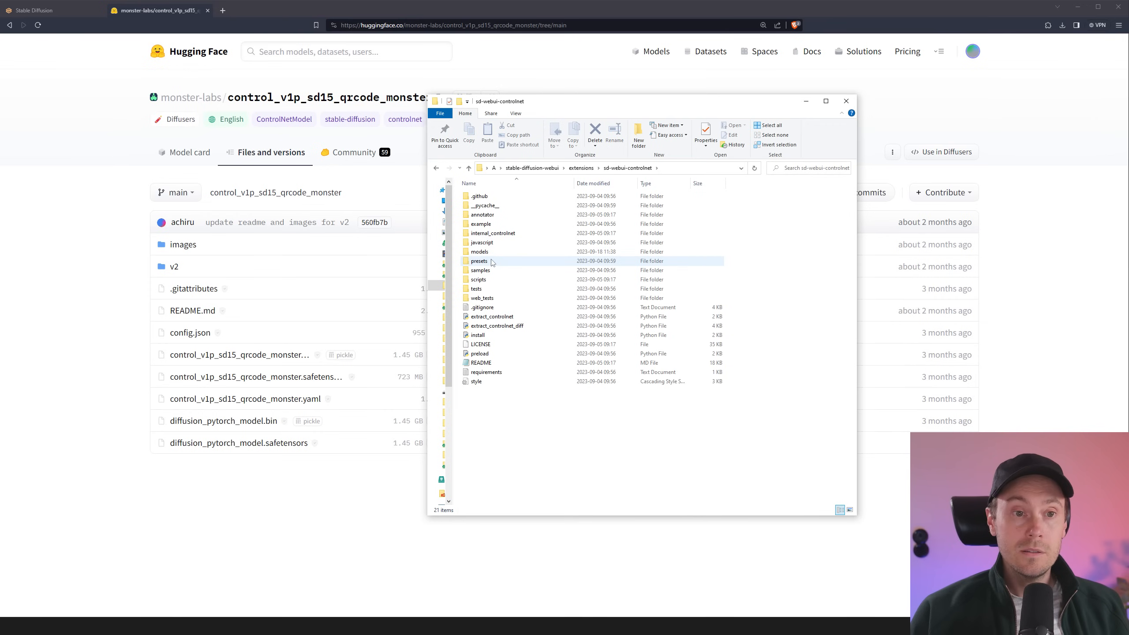
double_click(479, 252)
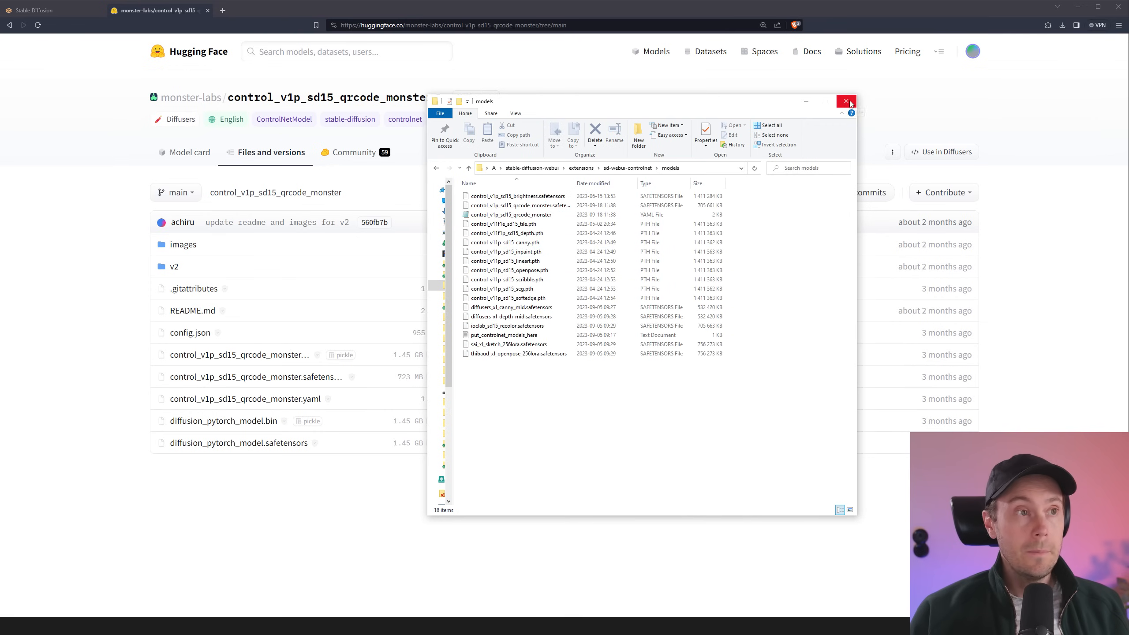
click(846, 101)
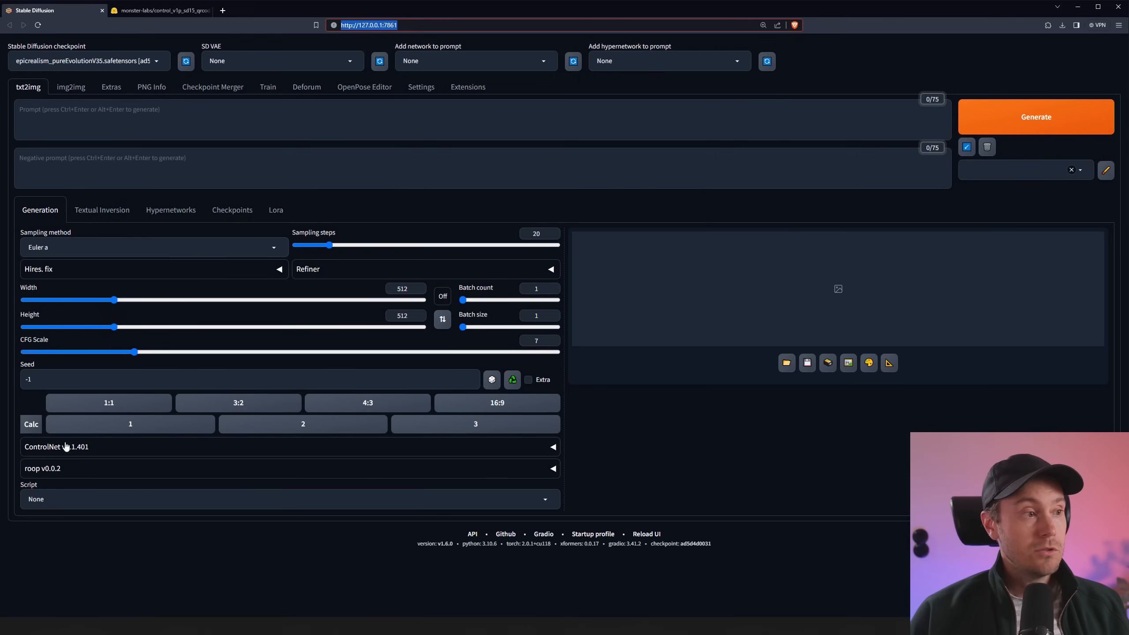
Step: Expand ControlNet and choose control_v1p_sd15_qrcode_monster as the unit's model
click(56, 446)
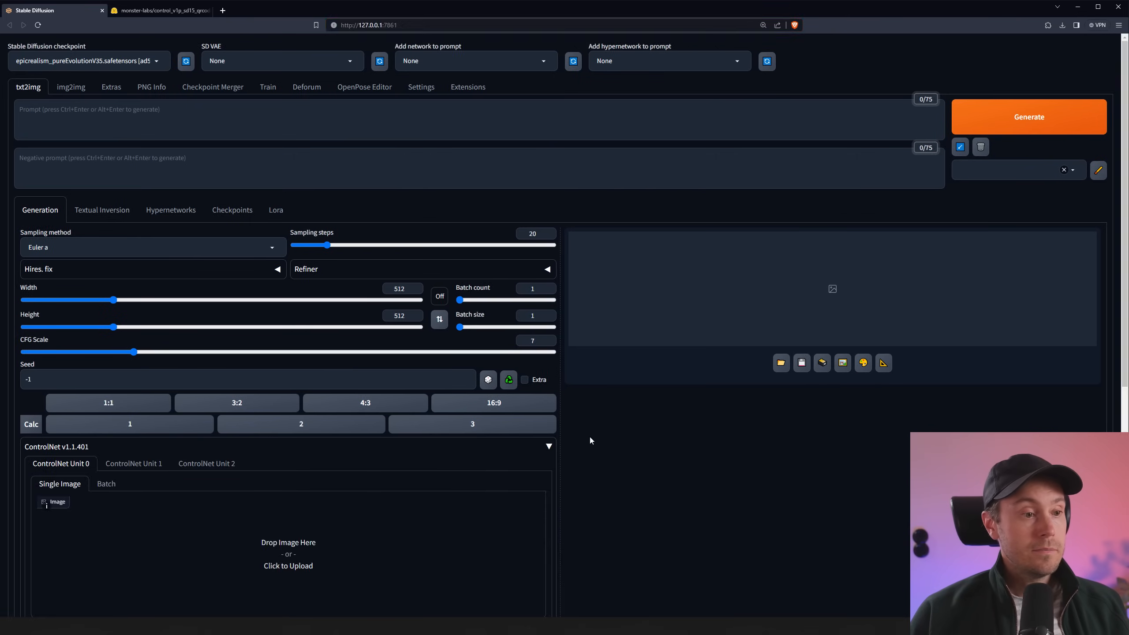
scroll(down, 3)
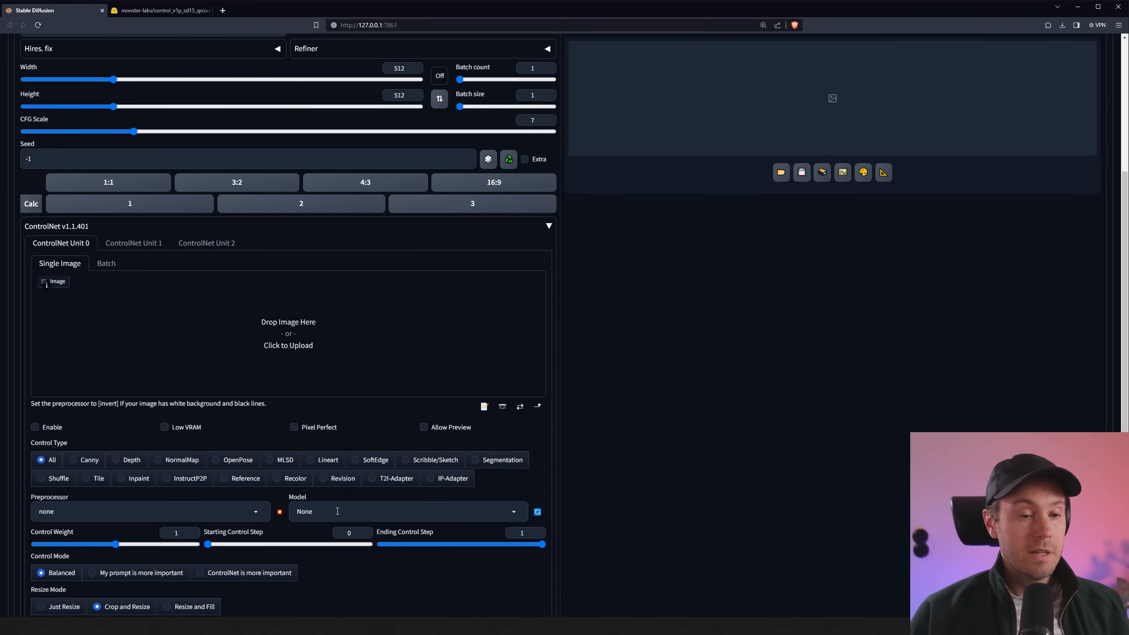
click(406, 511)
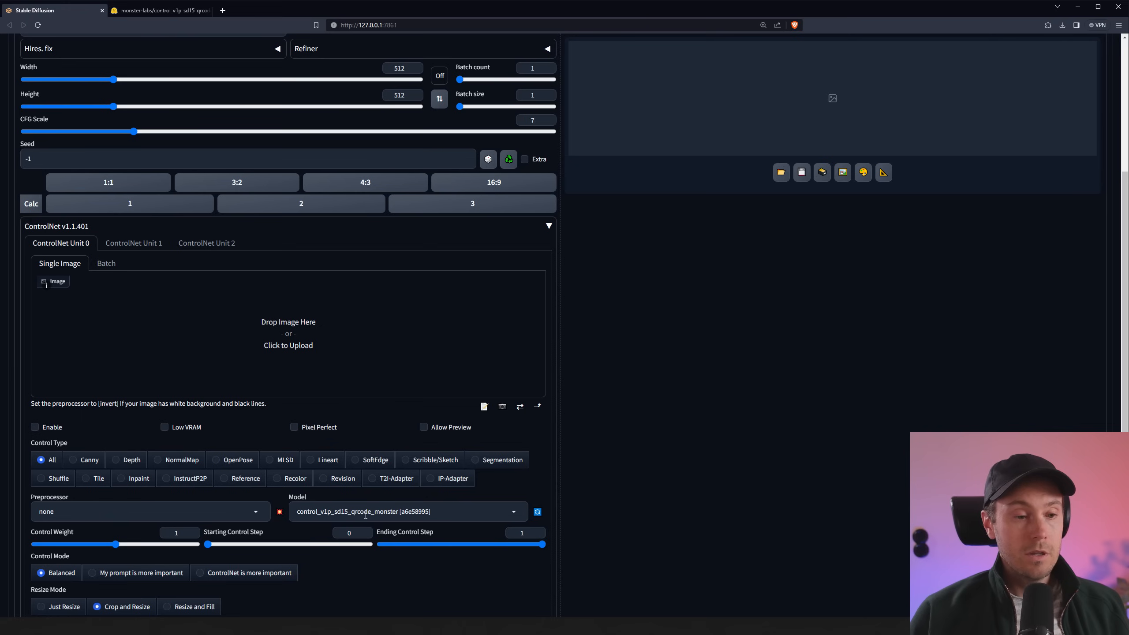
mouse_move(691, 497)
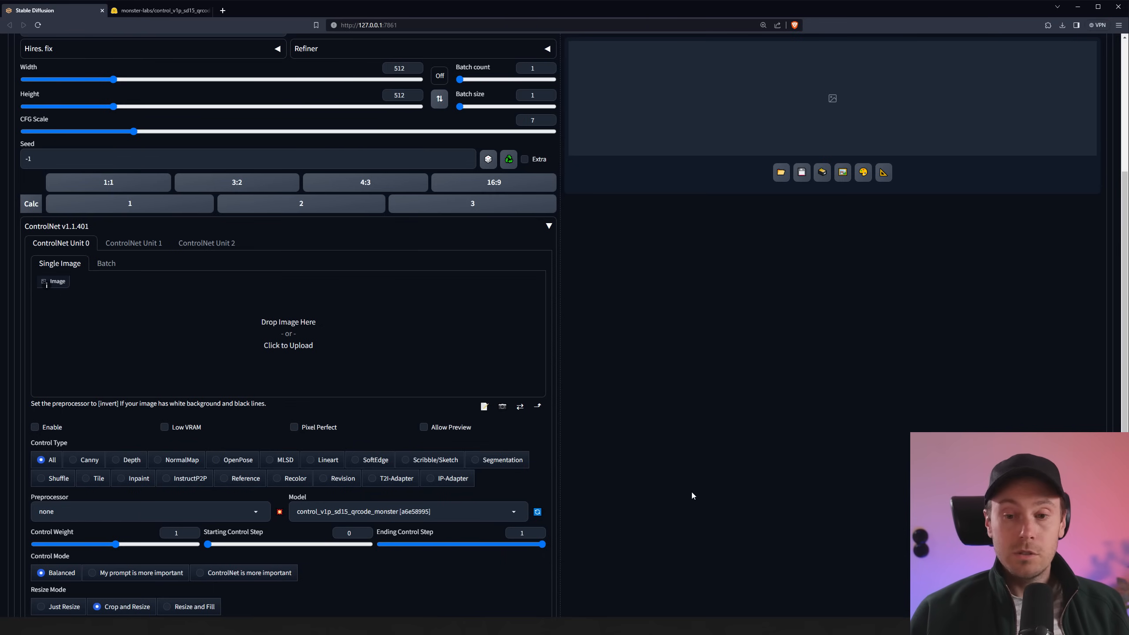
mouse_move(933, 421)
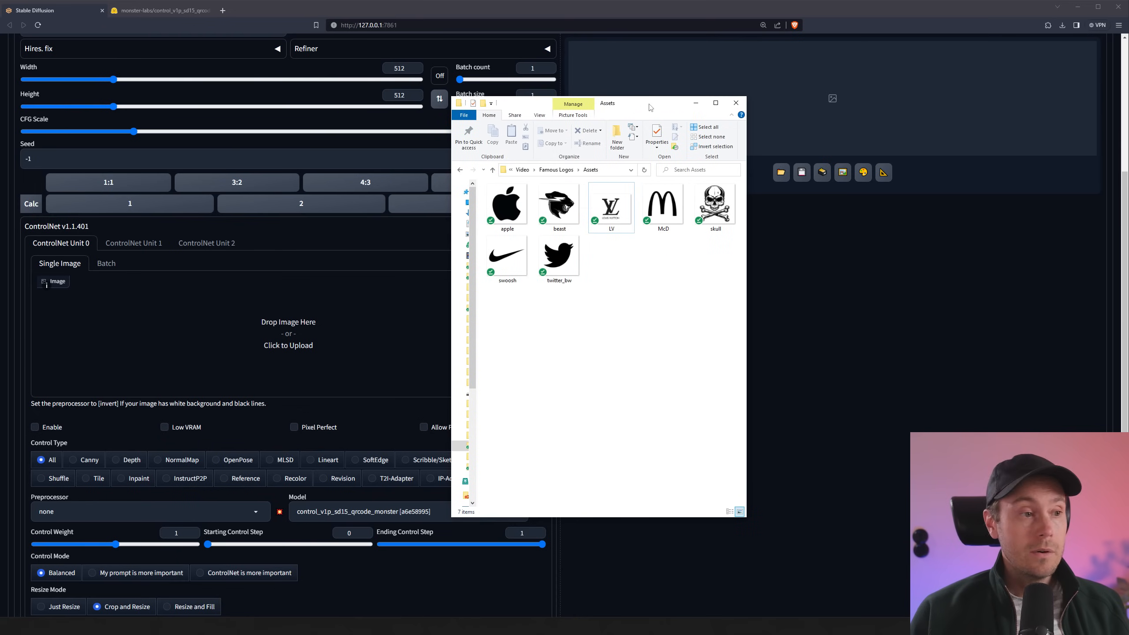
Step: Load the twitter_bw logo from the Assets folder as the ControlNet input image
drag(648, 104, 237, 96)
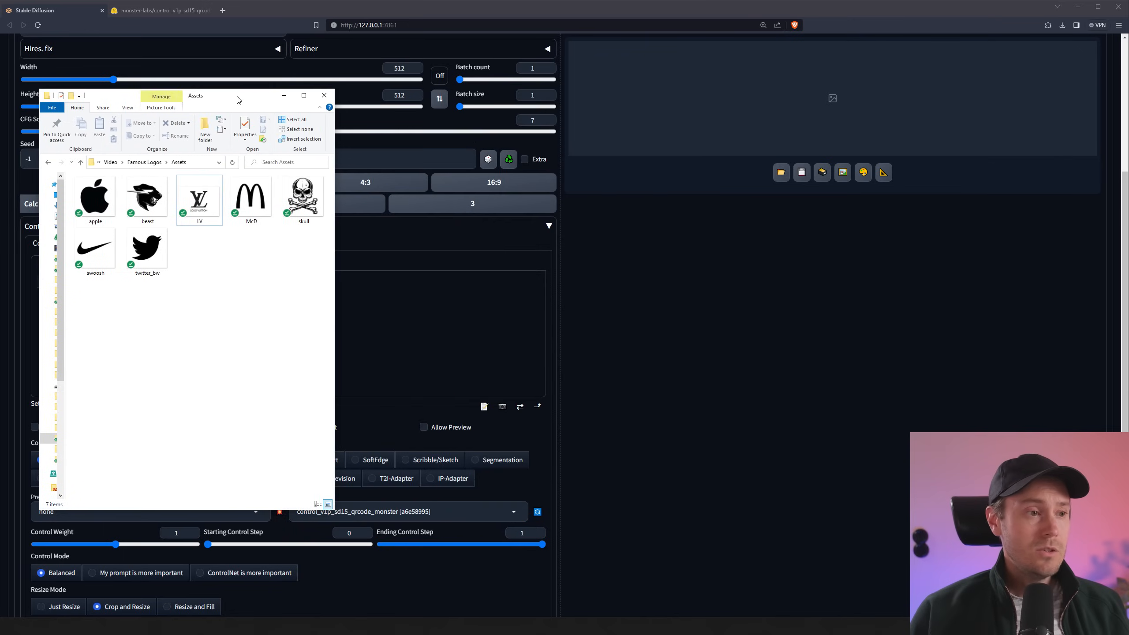
click(323, 96)
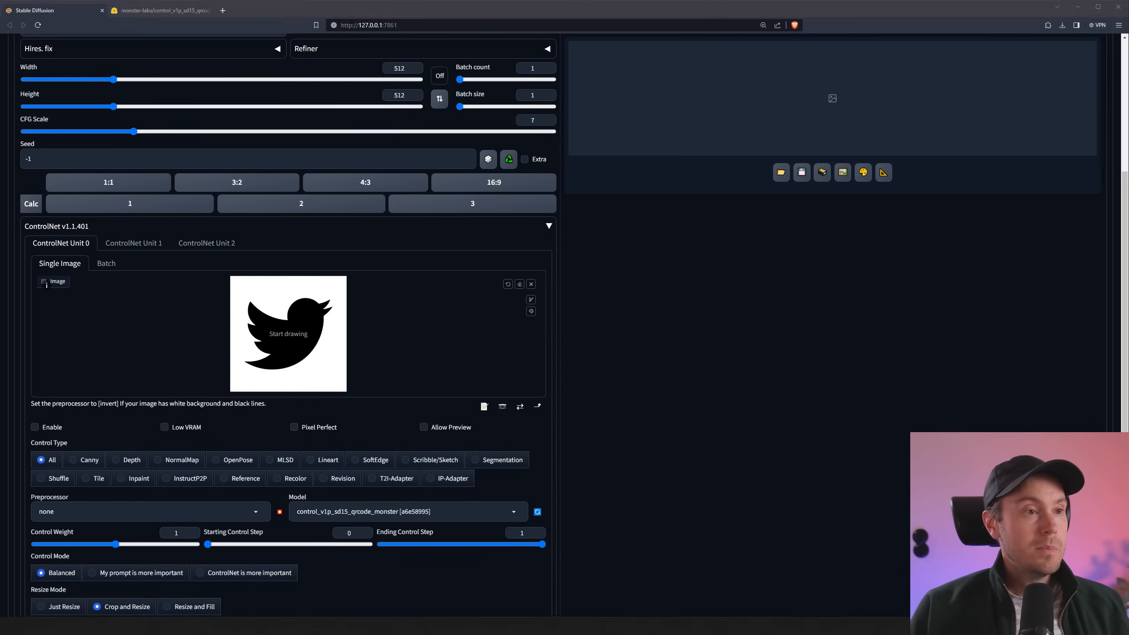
Step: Enable the ControlNet unit with Pixel Perfect and the 'invert (from white bg & black line)' preprocessor
click(33, 427)
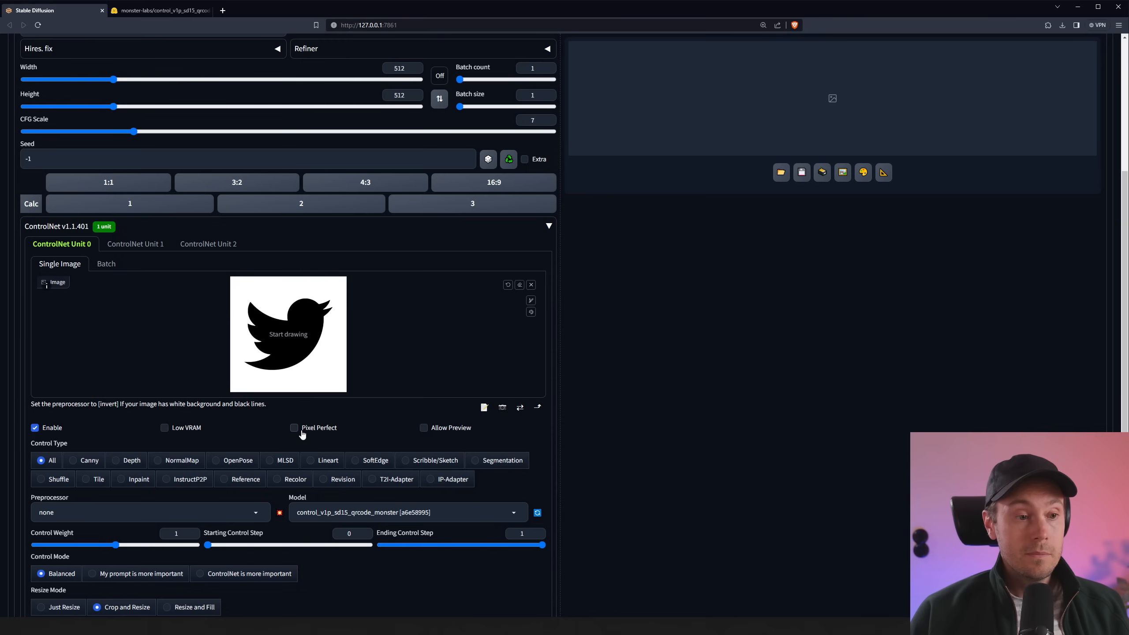
click(293, 427)
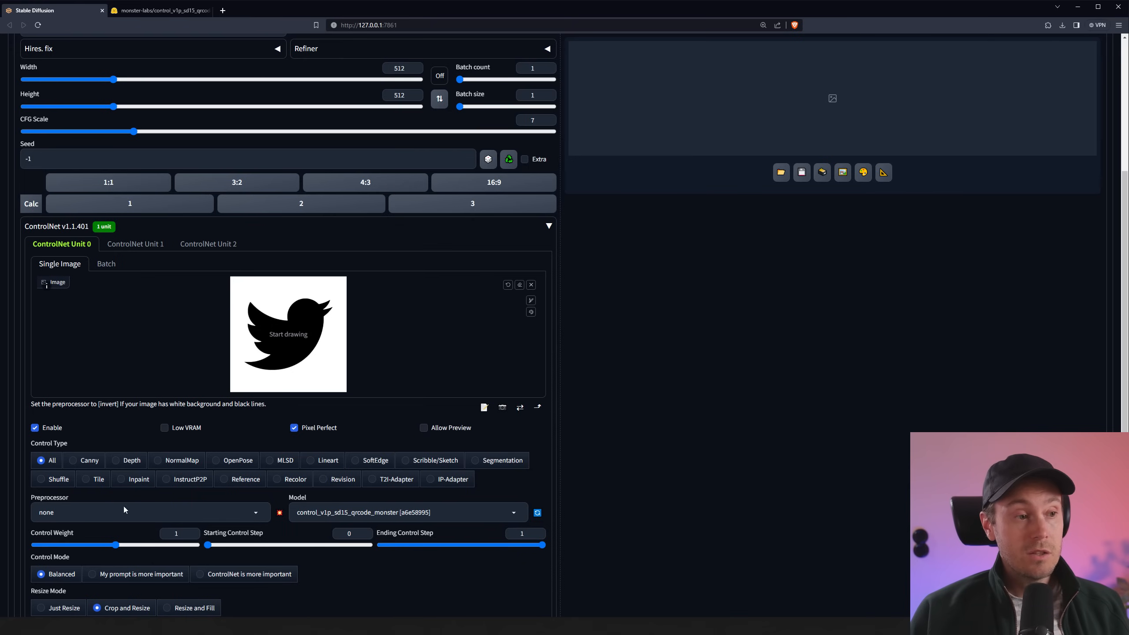
click(144, 512)
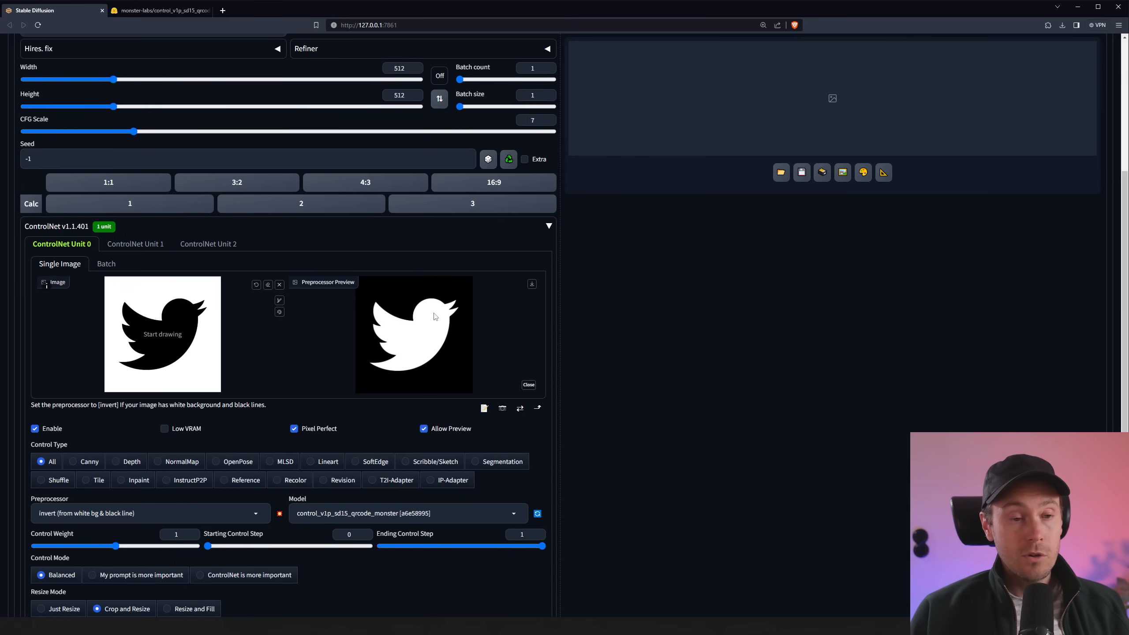
mouse_move(424, 318)
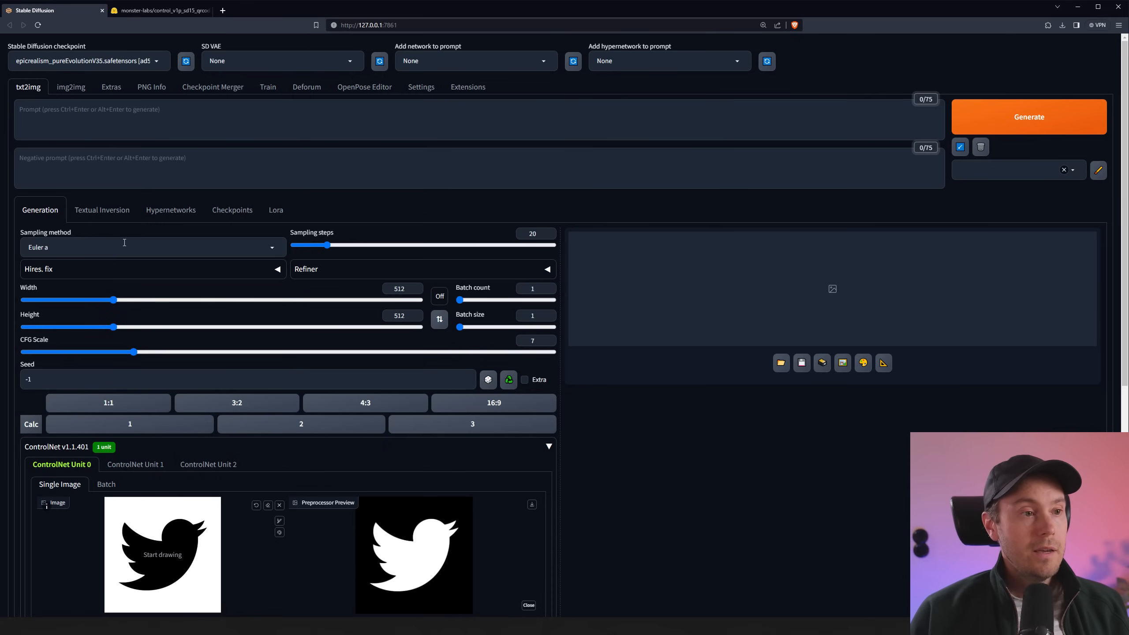
Step: Use the DPM++ 2M Karras sampler with 25 sampling steps
click(151, 247)
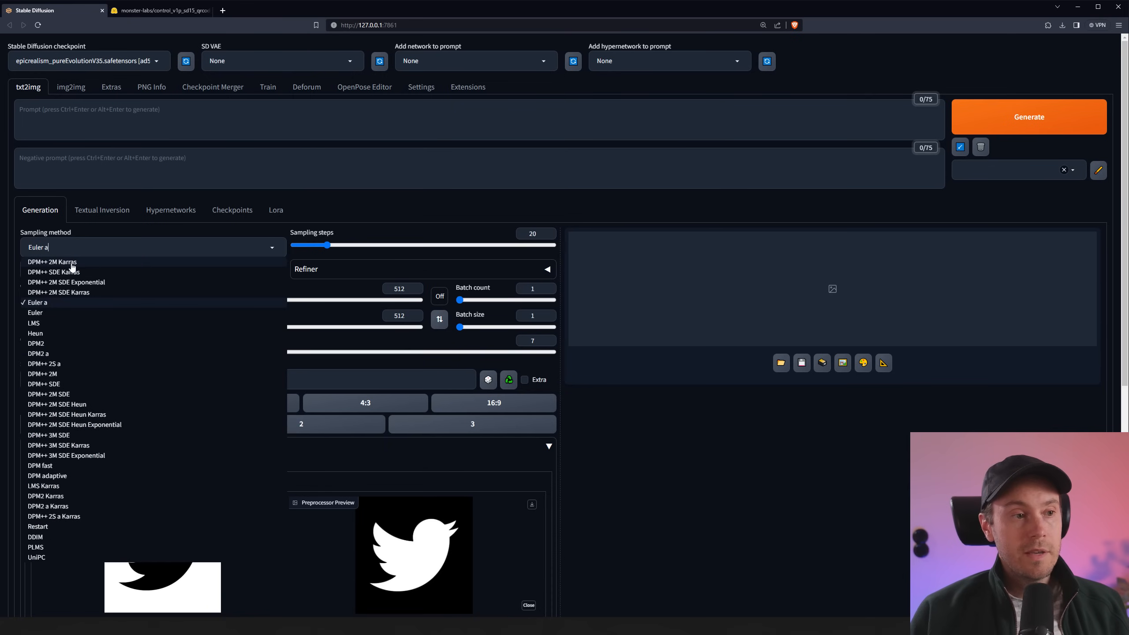
click(52, 261)
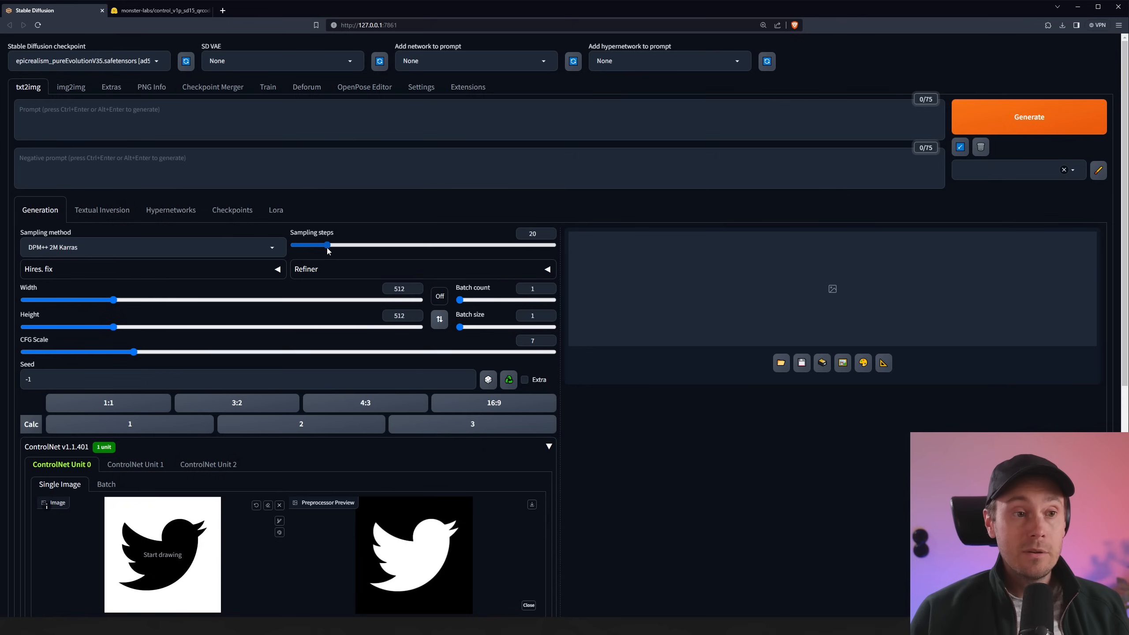
drag(330, 245, 337, 246)
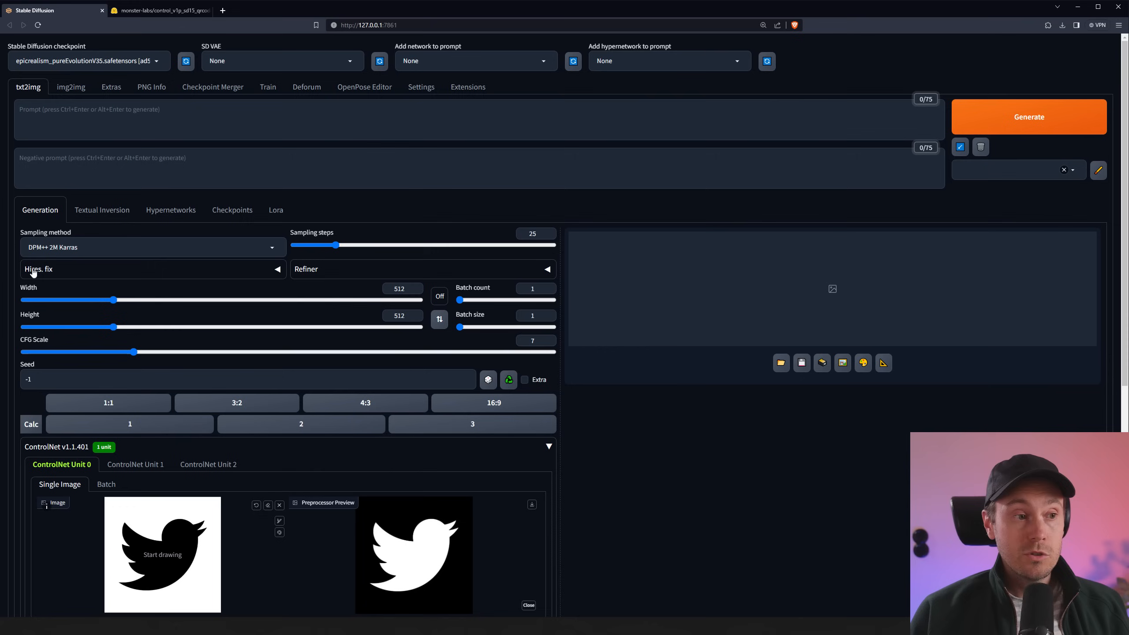
mouse_move(39, 268)
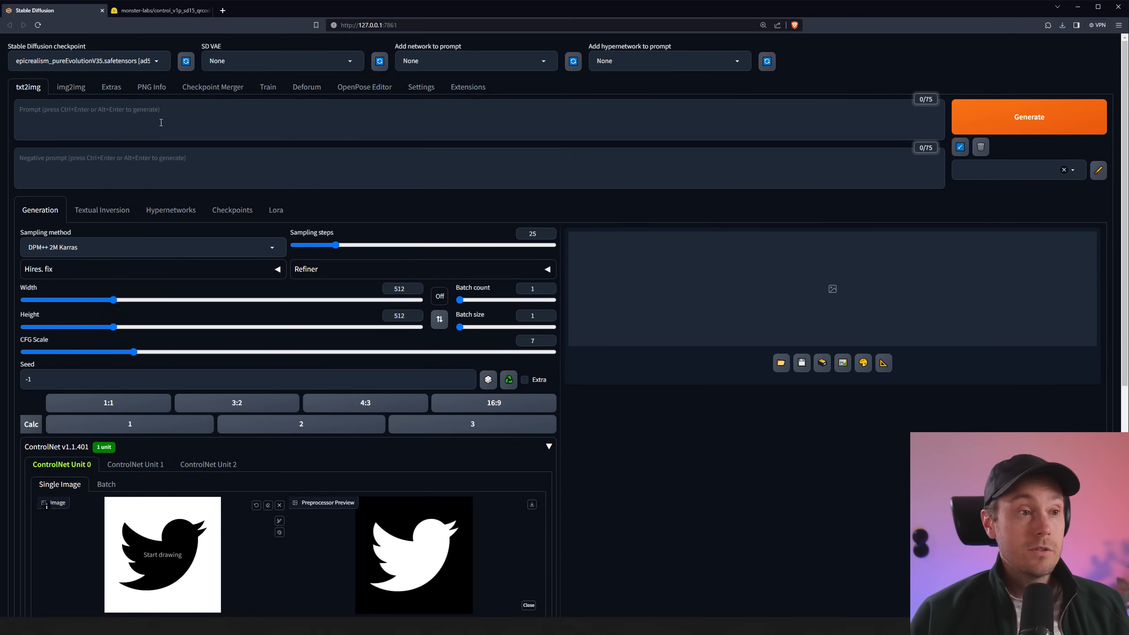
Step: Enter the prompt '(beautiful landscape of a paradise island with mountains:1.2)' and apply the Cinematic style
text(beautiful landscape of a paradise island with mountains:1.2))
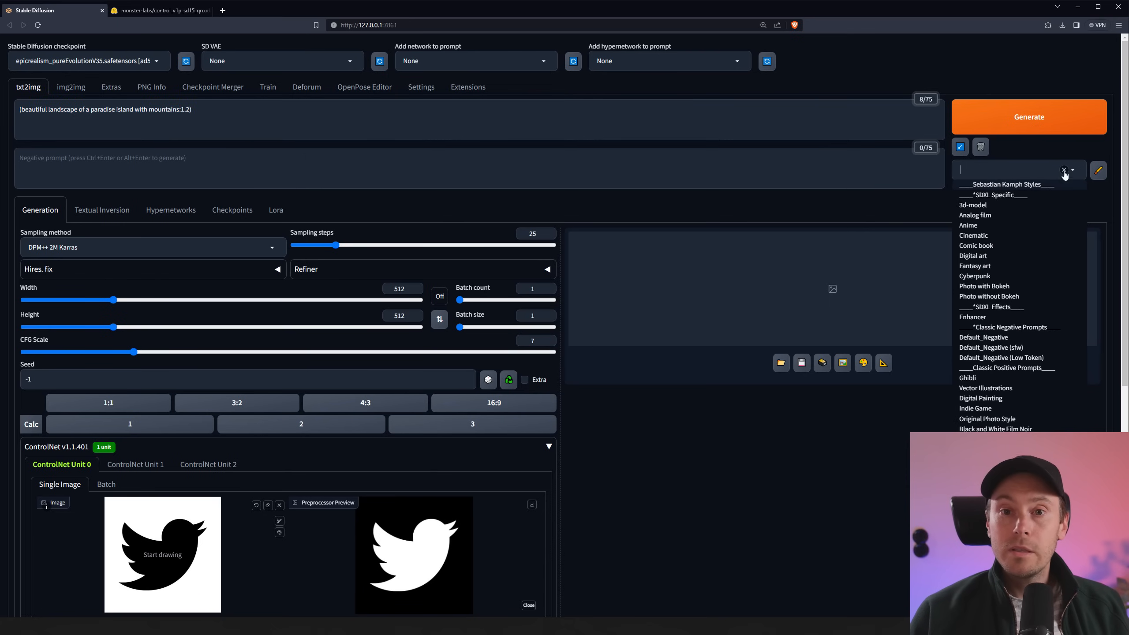
click(973, 235)
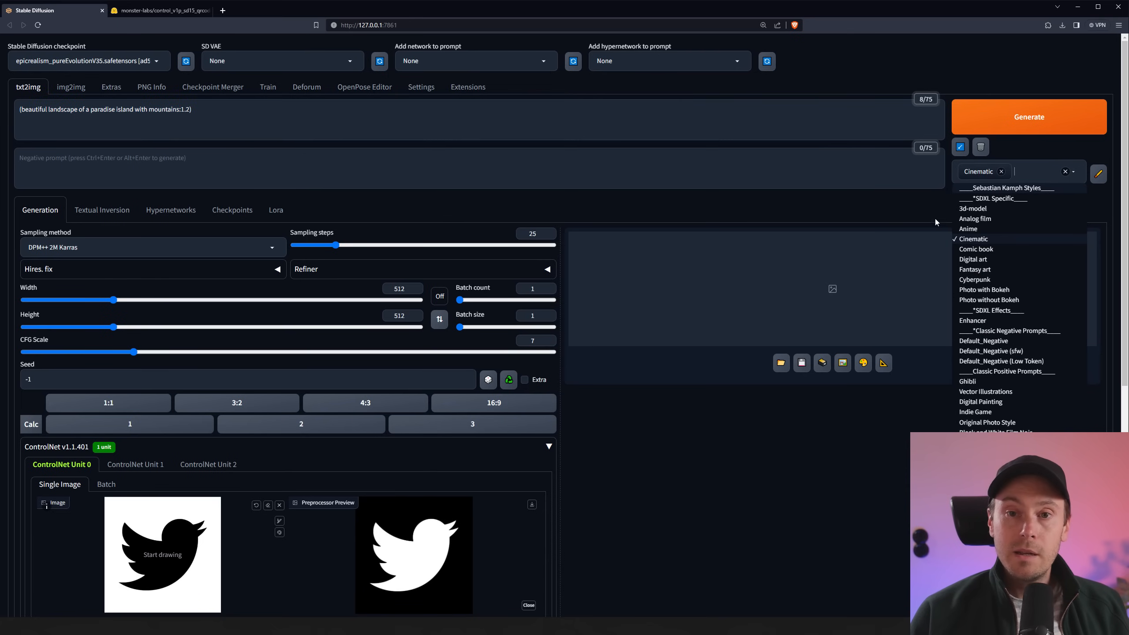
click(925, 206)
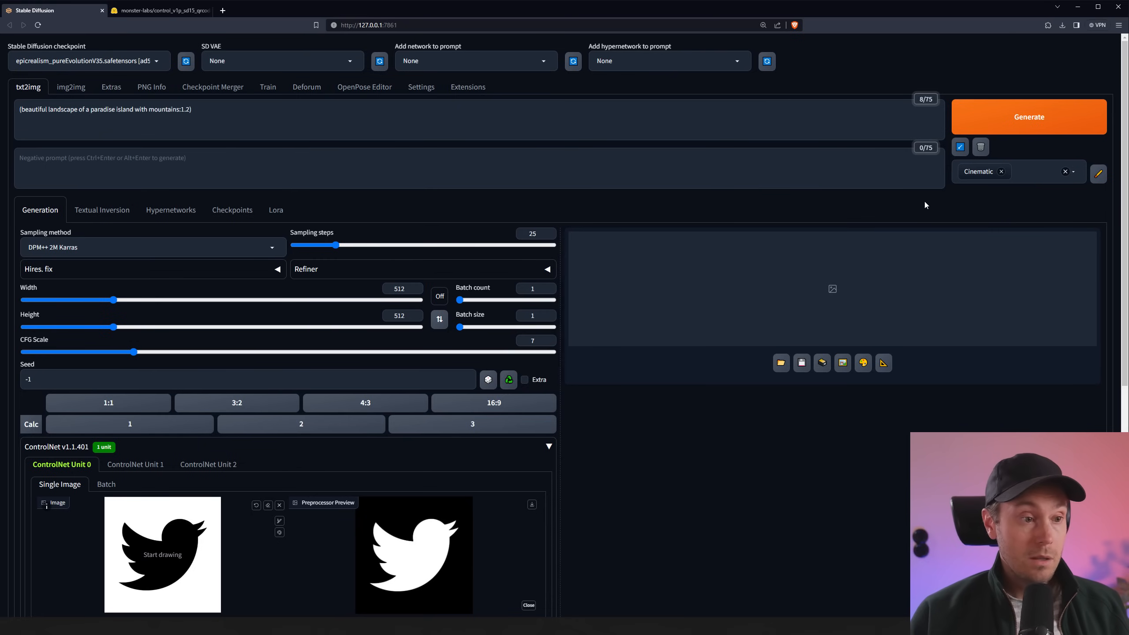
scroll(down, 3)
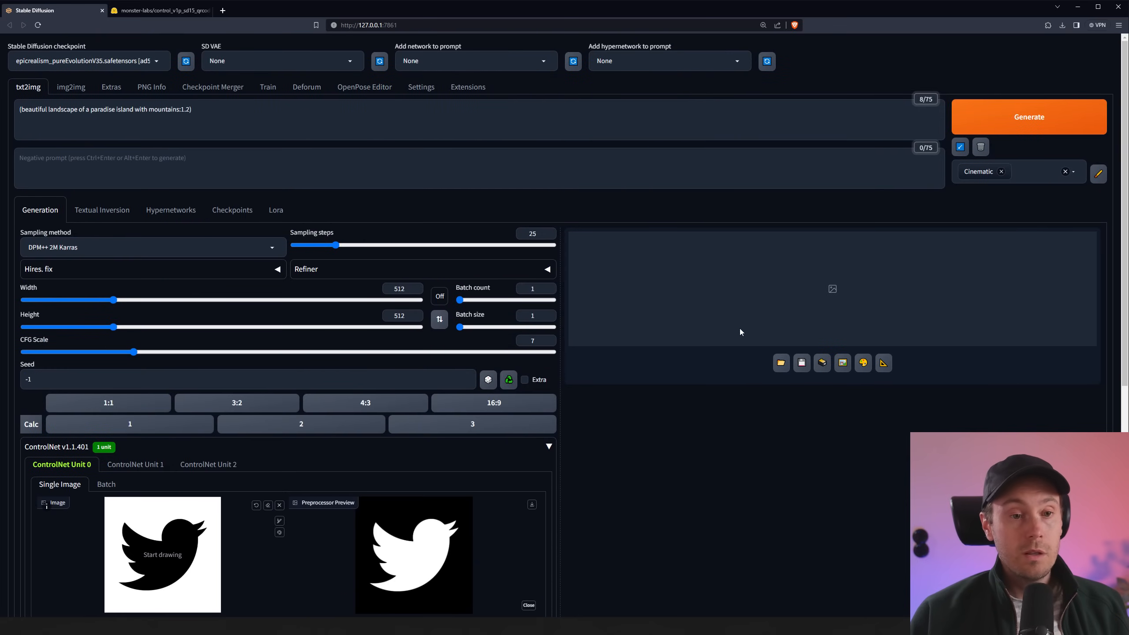
mouse_move(786, 273)
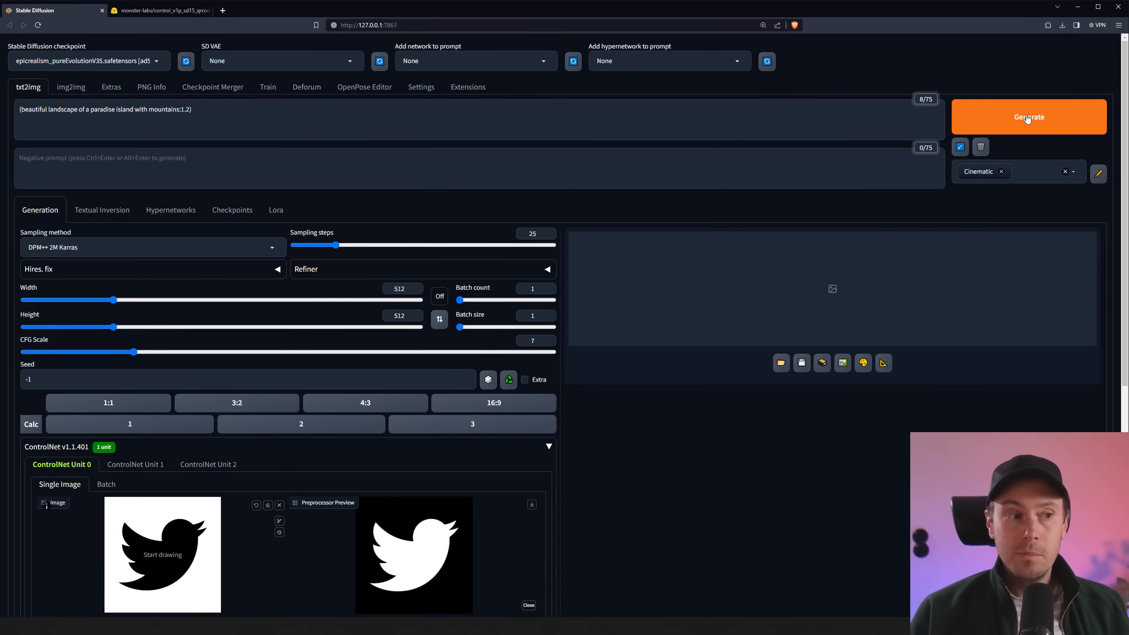
Step: Generate the Cinematic paradise island image guided by the Twitter bird control image
click(1029, 117)
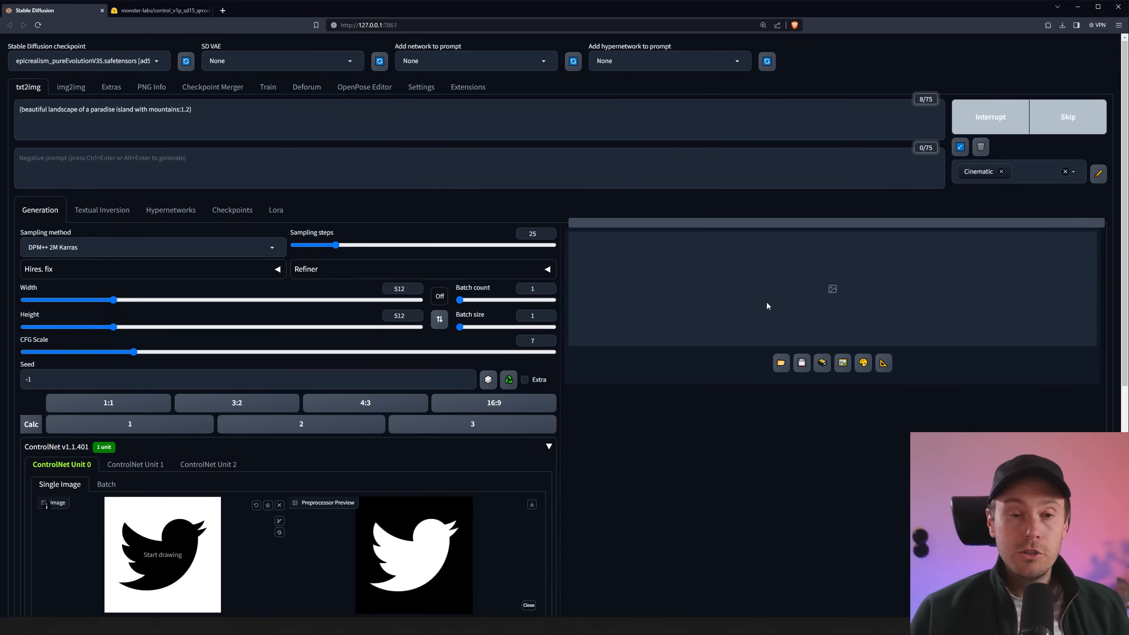
mouse_move(759, 302)
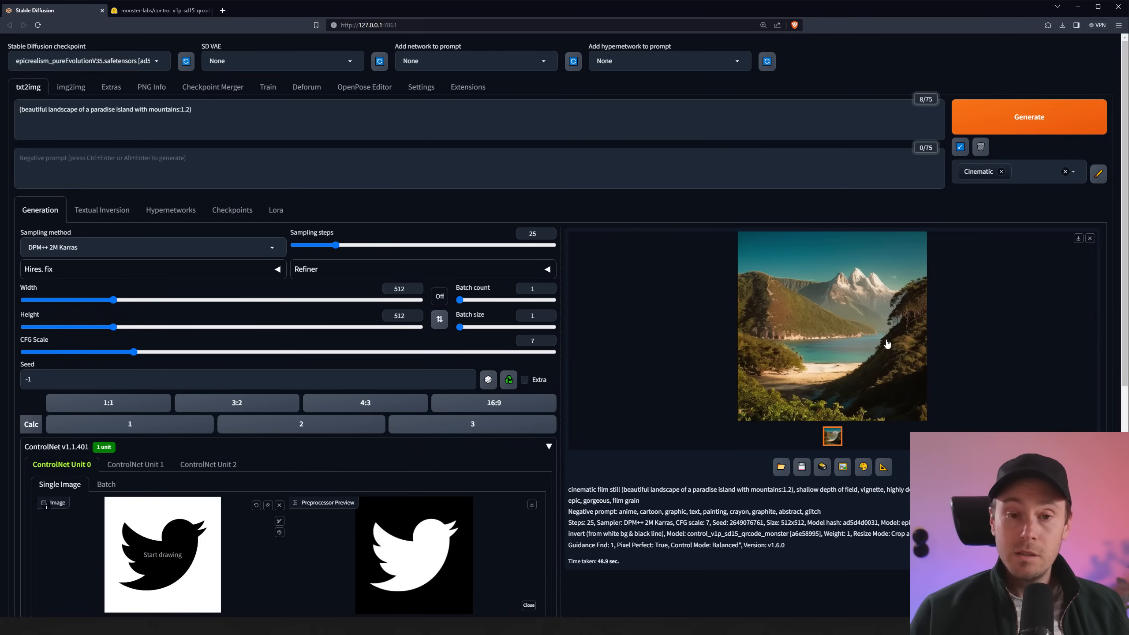
mouse_move(821, 390)
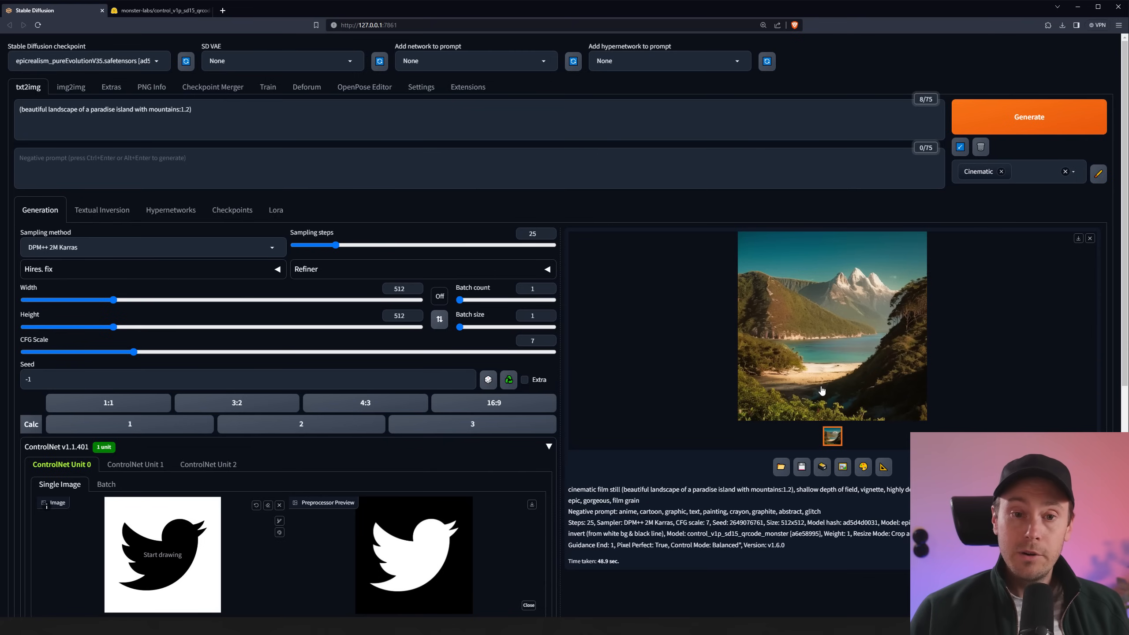
mouse_move(900, 320)
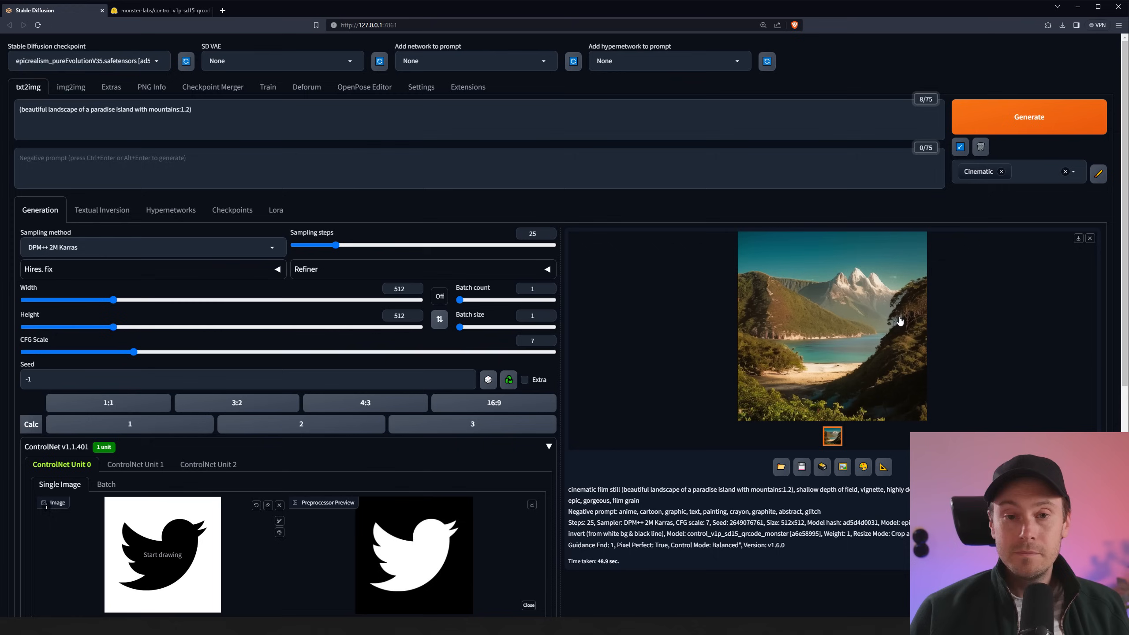
mouse_move(874, 351)
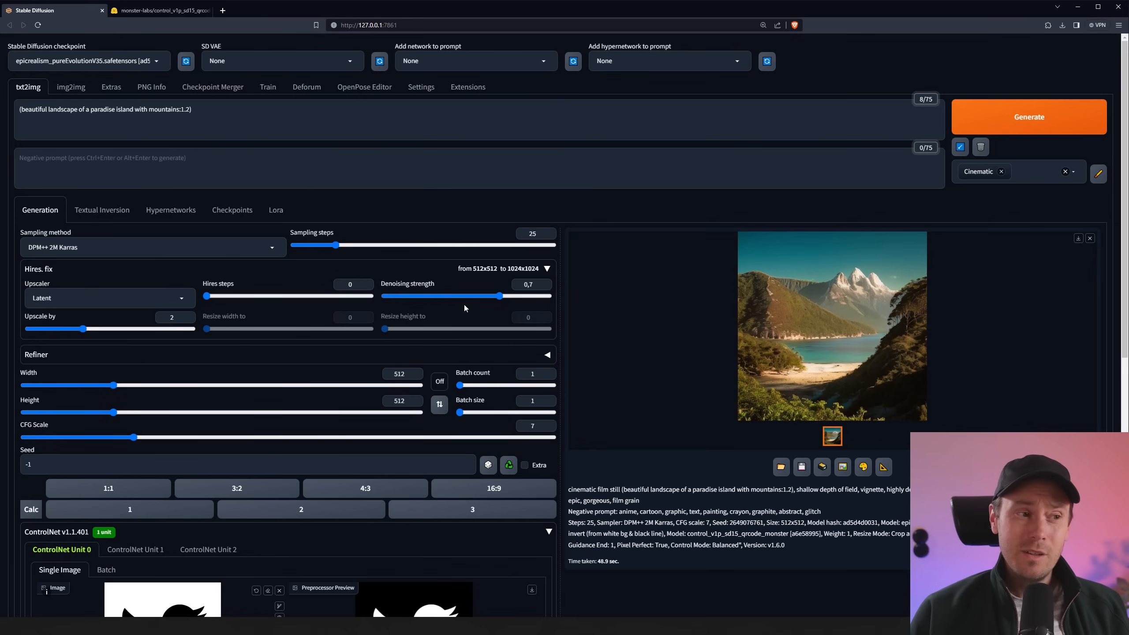
Step: Set Hires. fix to the 4x_NMKD-Siax_200k upscaler with 25 hires steps
click(108, 297)
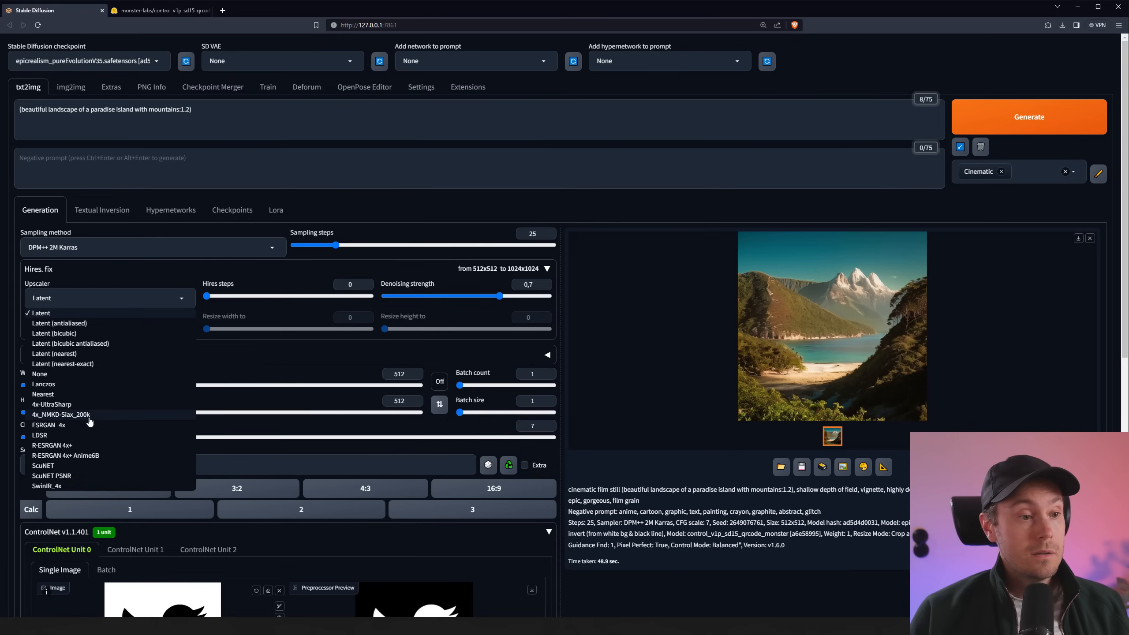
click(60, 414)
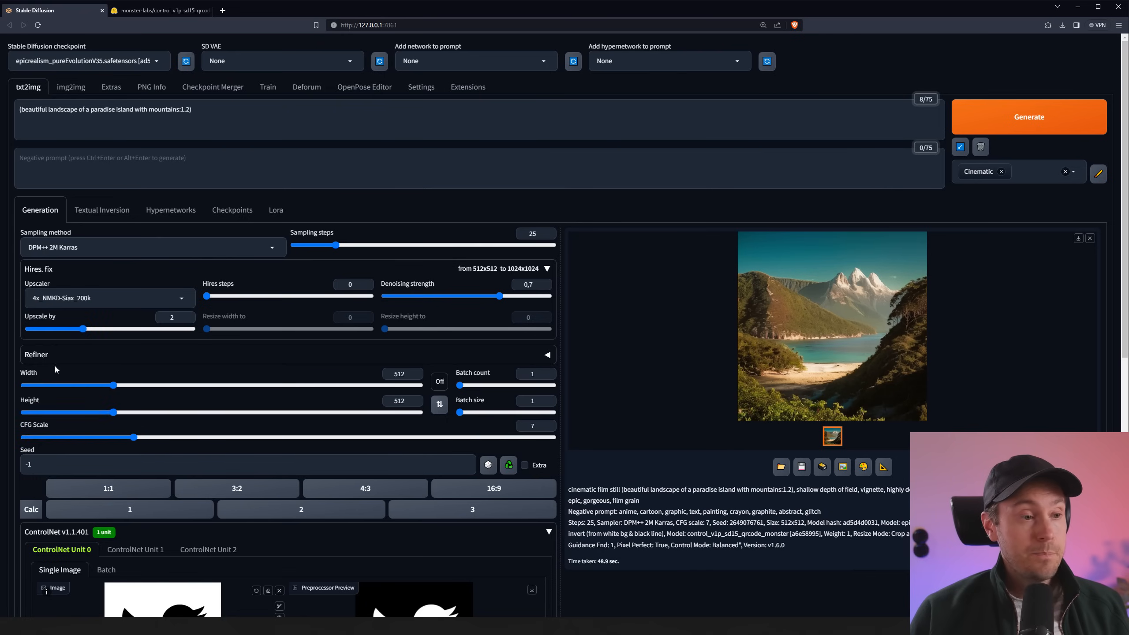
click(108, 297)
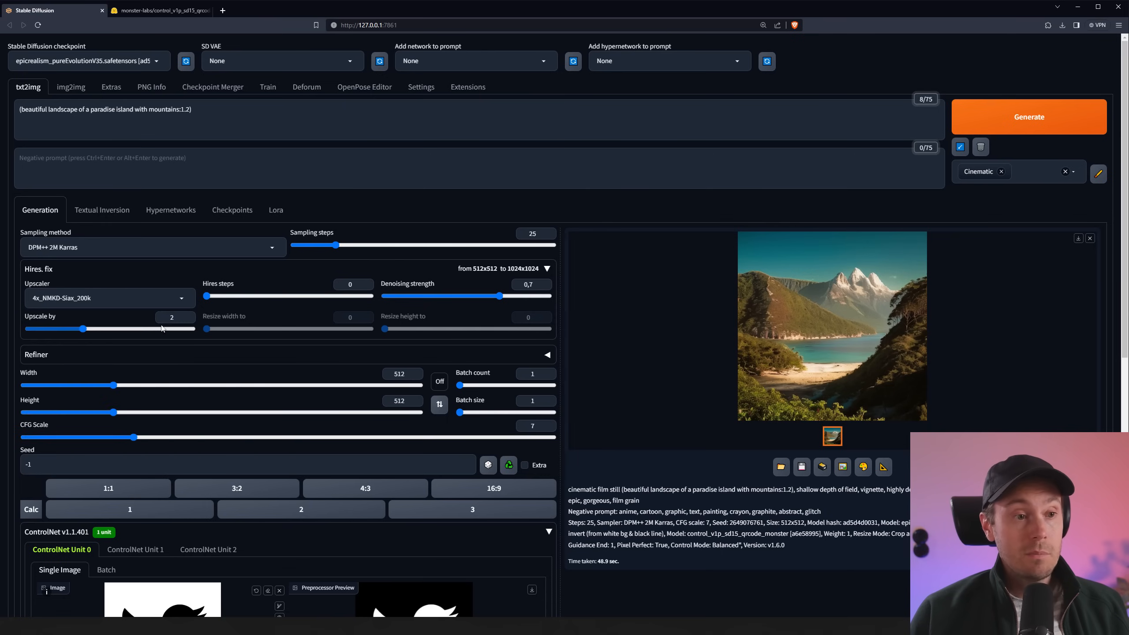
drag(208, 296, 233, 296)
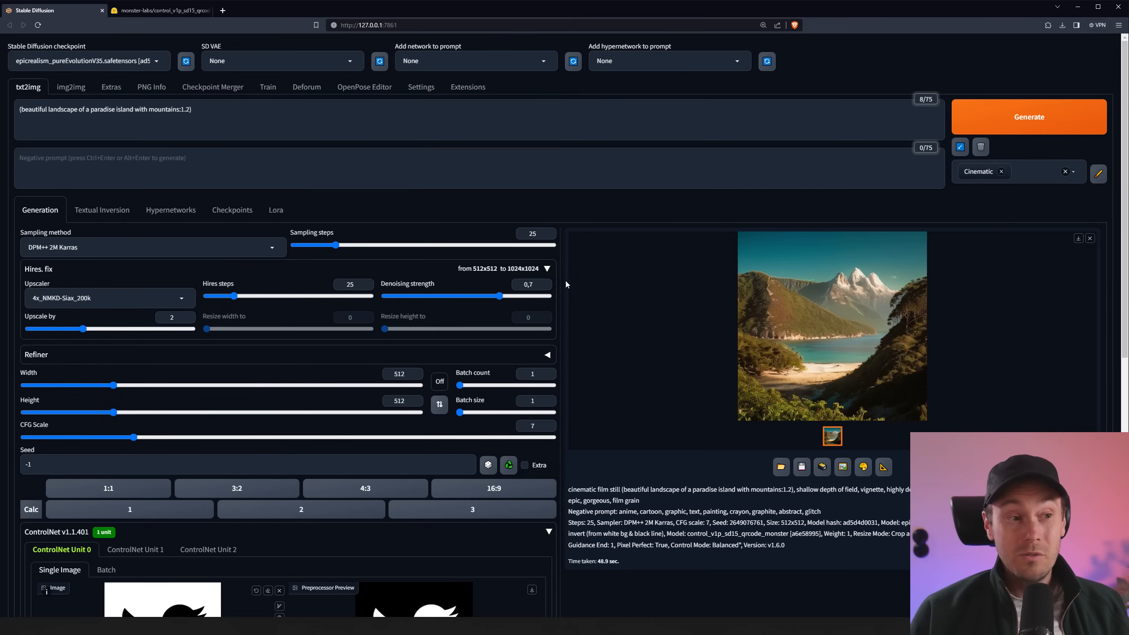
mouse_move(547, 456)
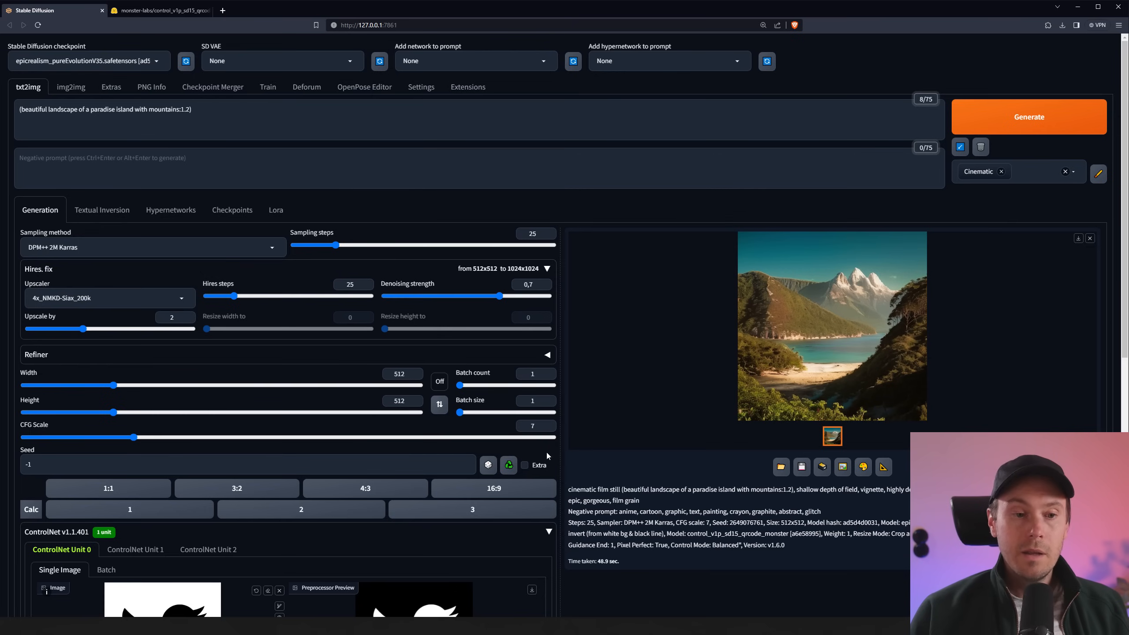
click(508, 464)
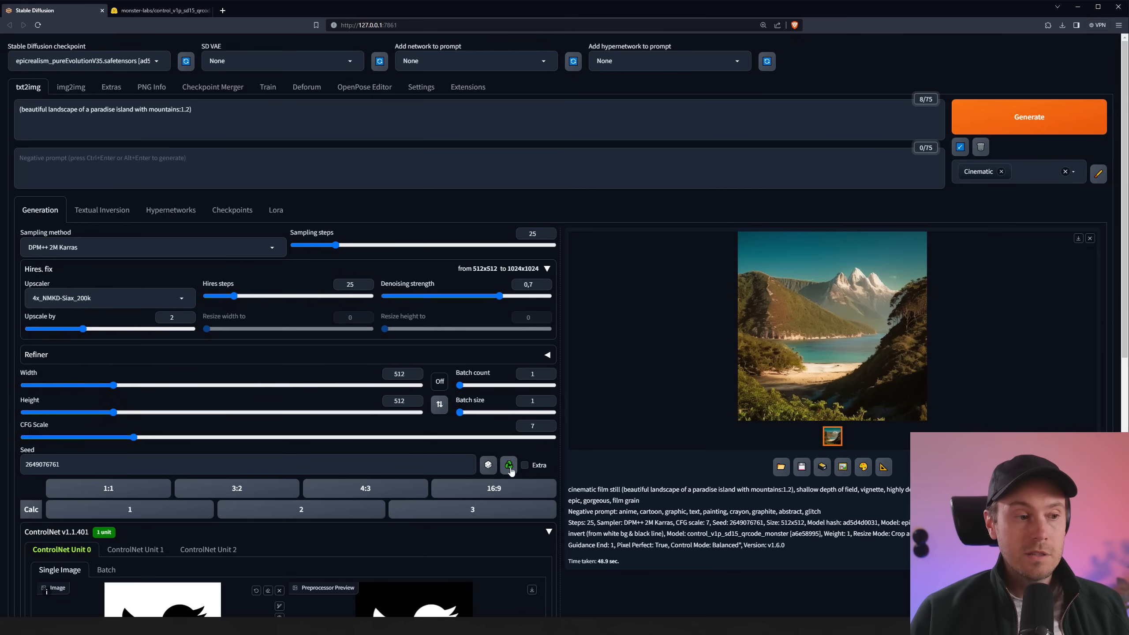
click(1028, 116)
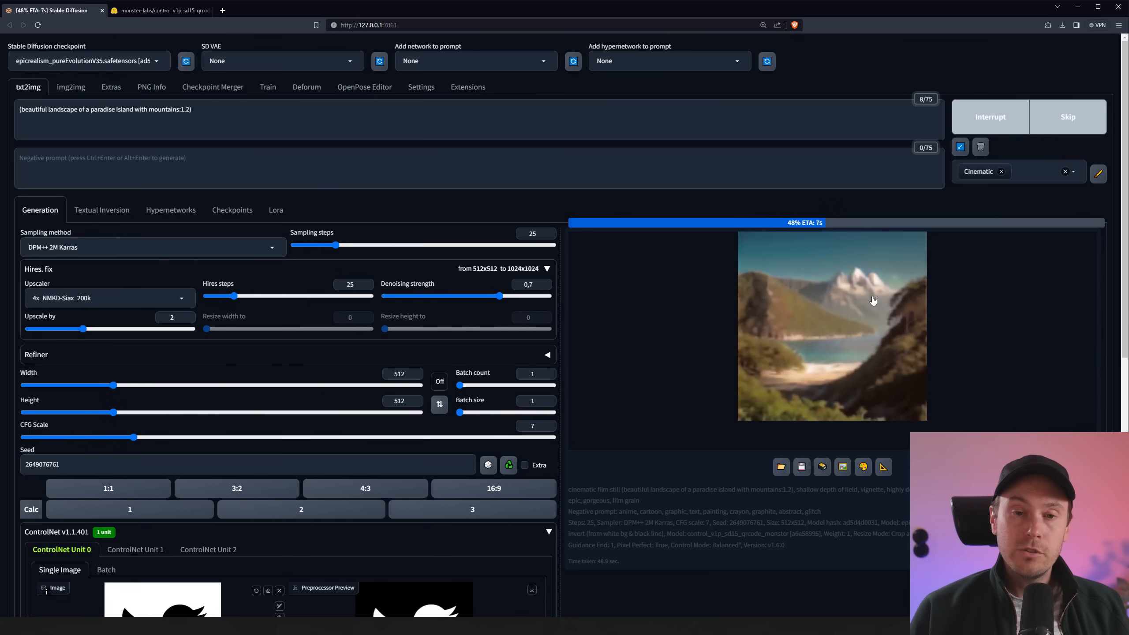
mouse_move(868, 333)
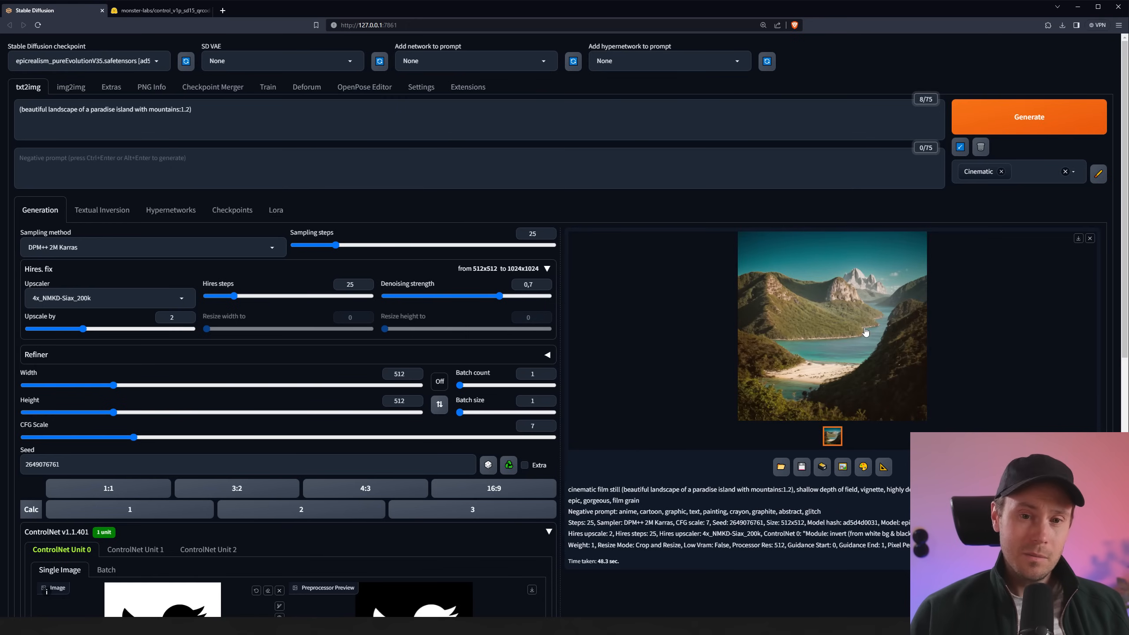
mouse_move(826, 332)
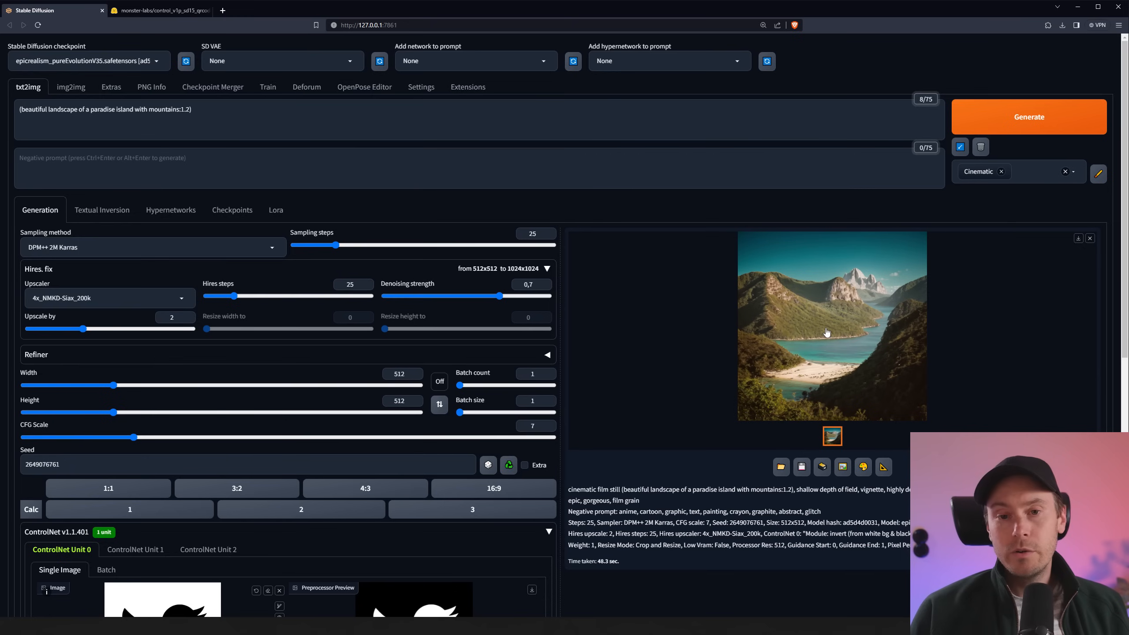
mouse_move(872, 353)
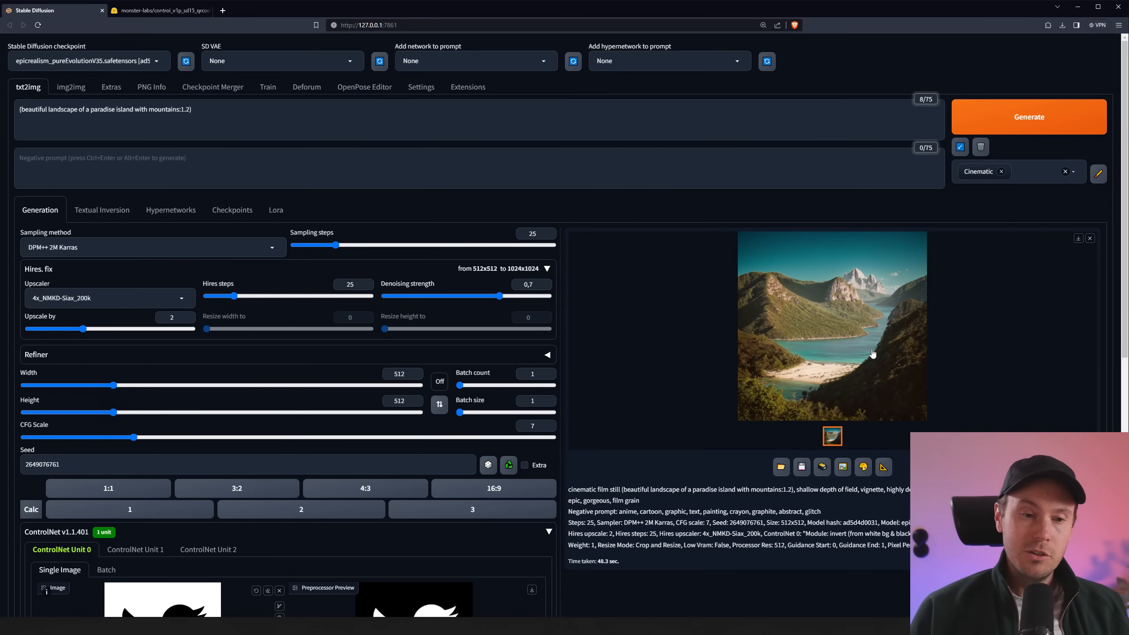
Step: Generate a batch of four island landscape variations with random seeds
click(533, 373)
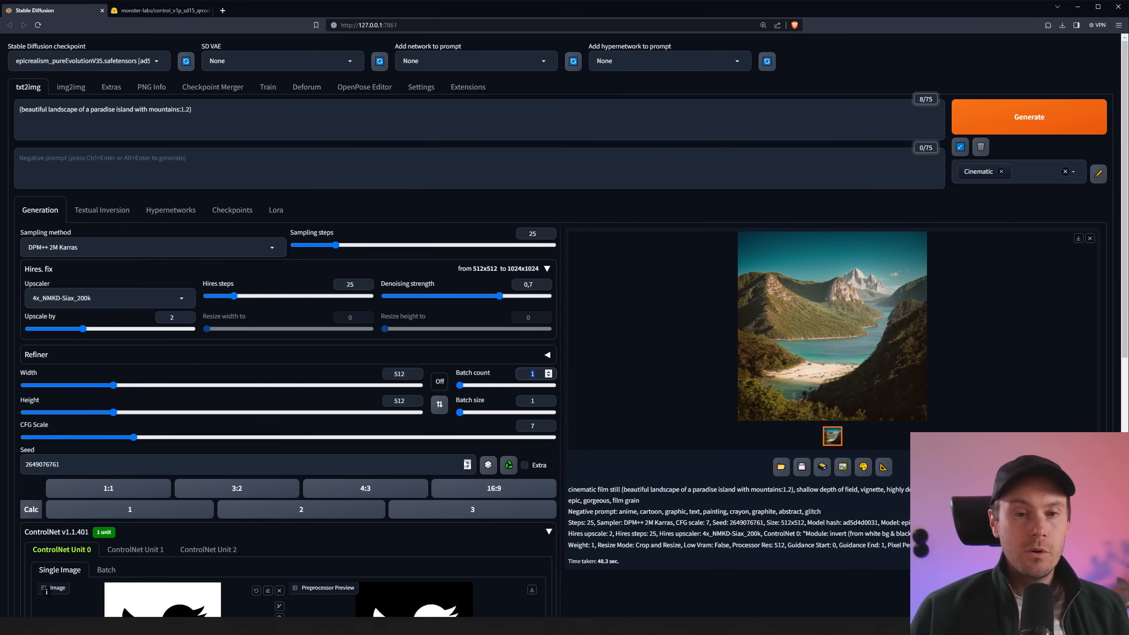
click(1028, 116)
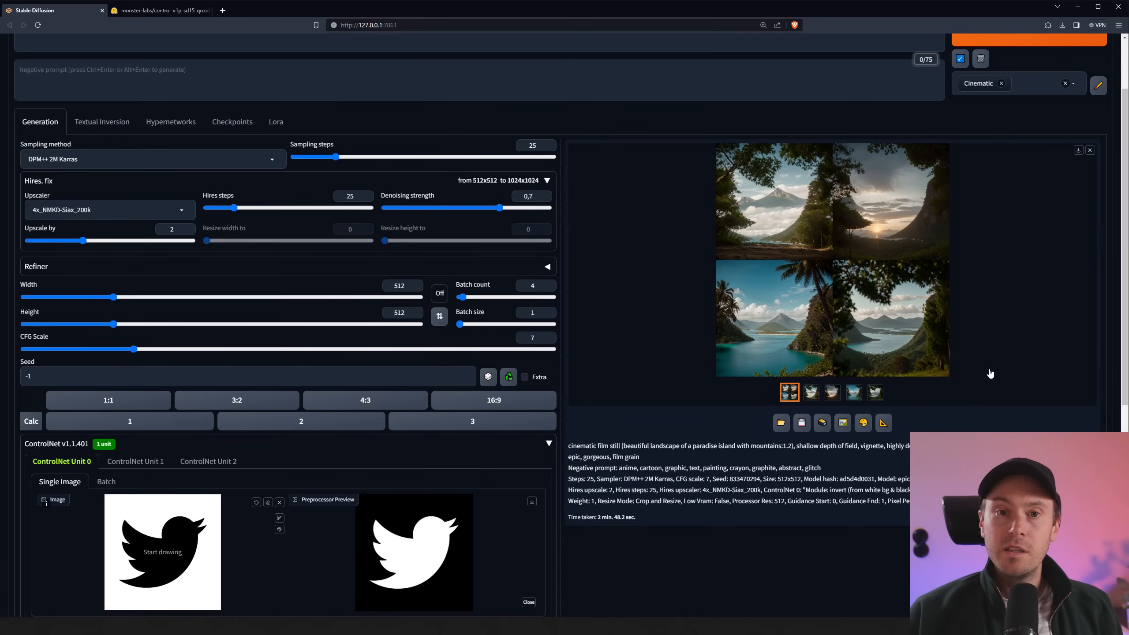
mouse_move(912, 355)
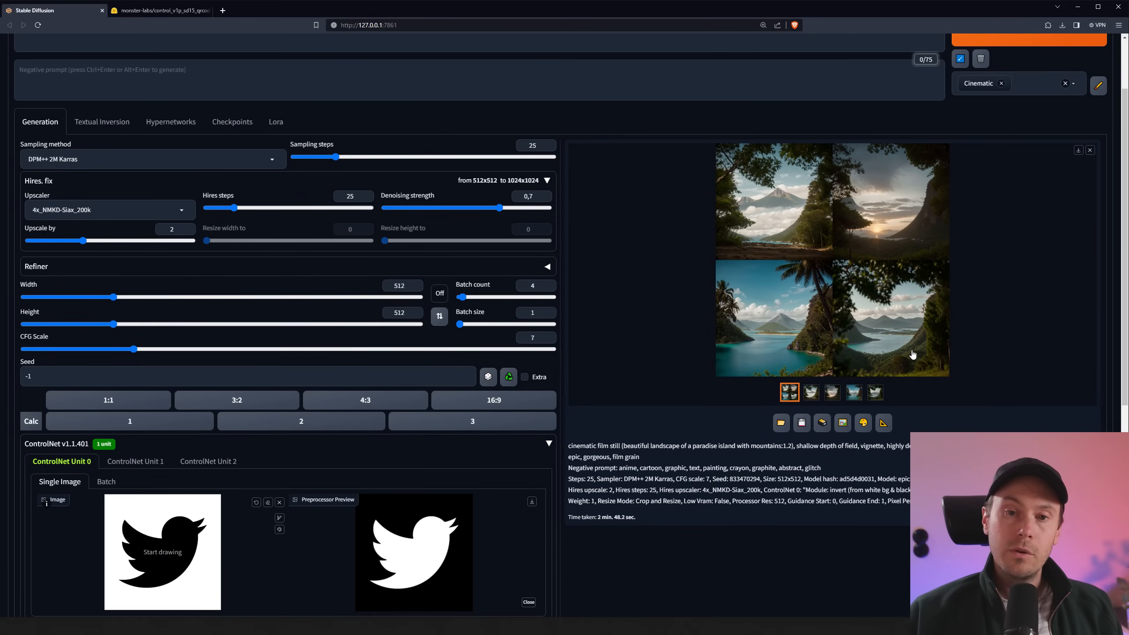
mouse_move(896, 362)
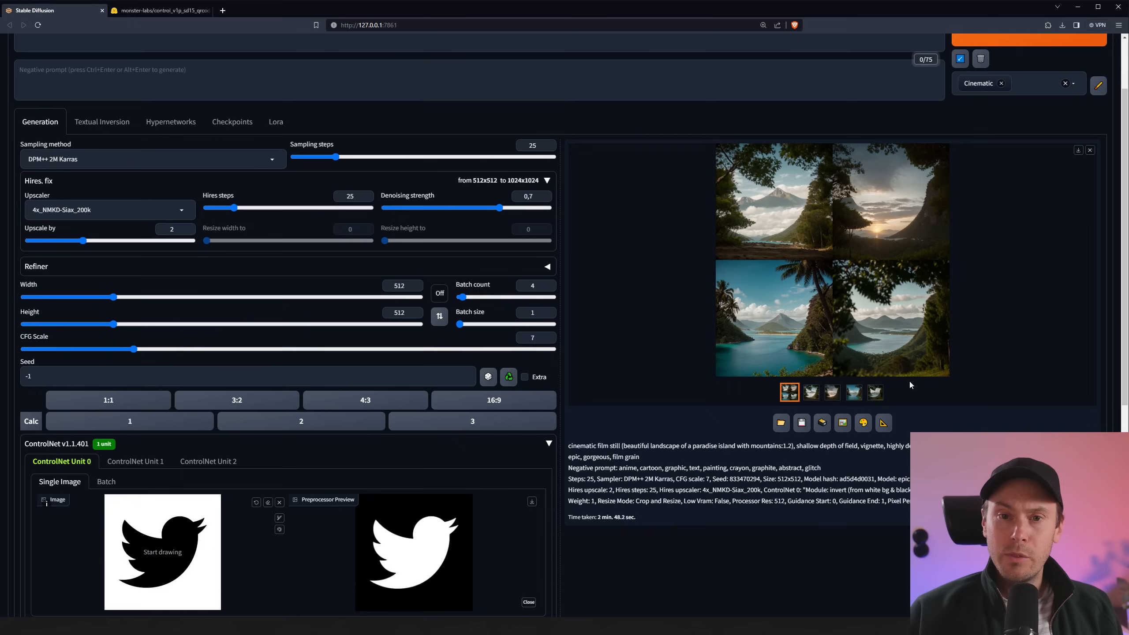
Step: Review each variation: framed valley, another result, the sunset, and back to the framed valley
click(875, 392)
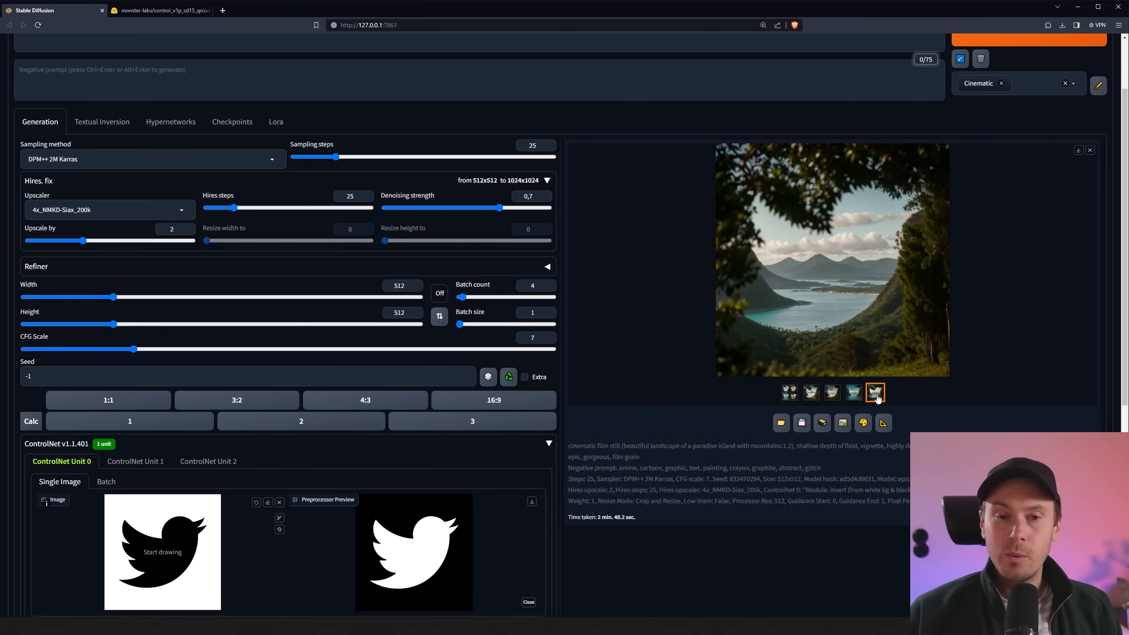
click(810, 391)
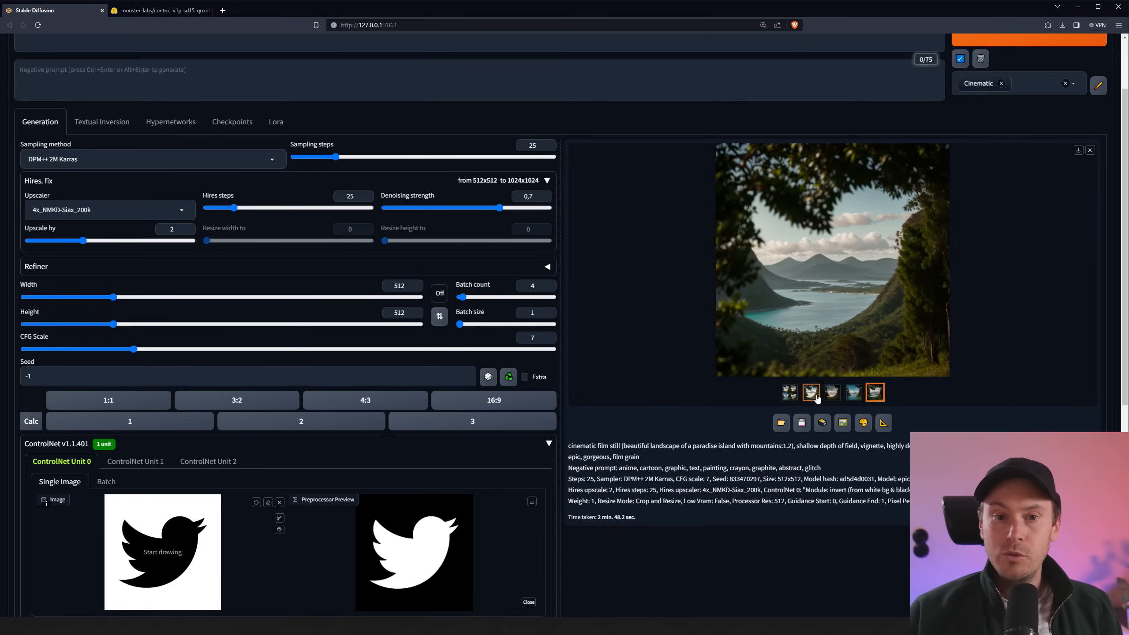
click(831, 392)
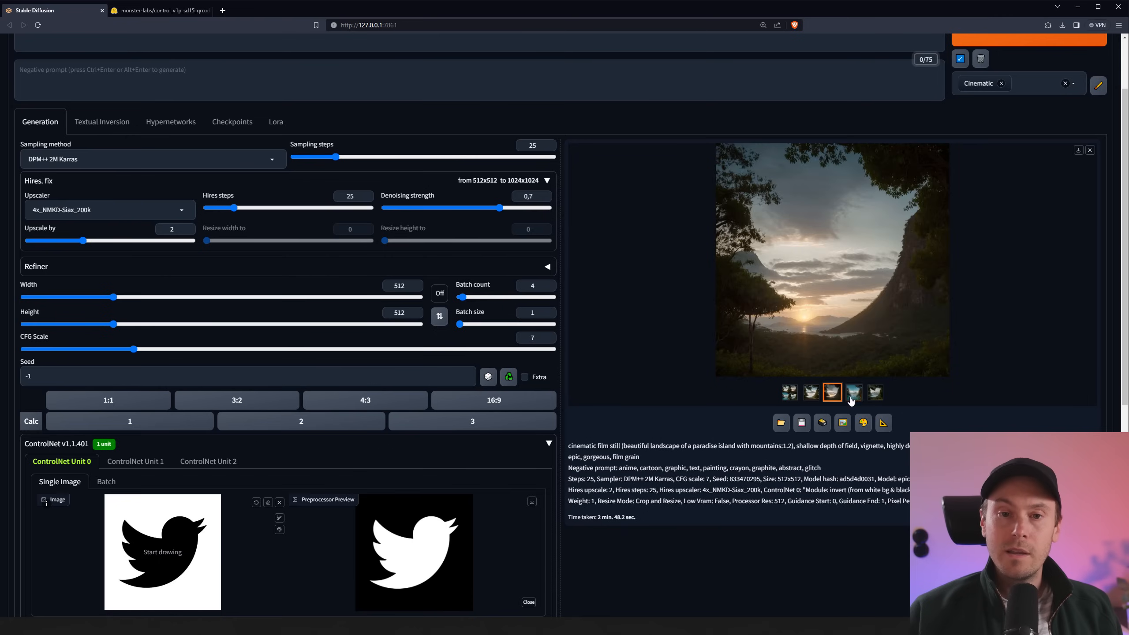
click(873, 391)
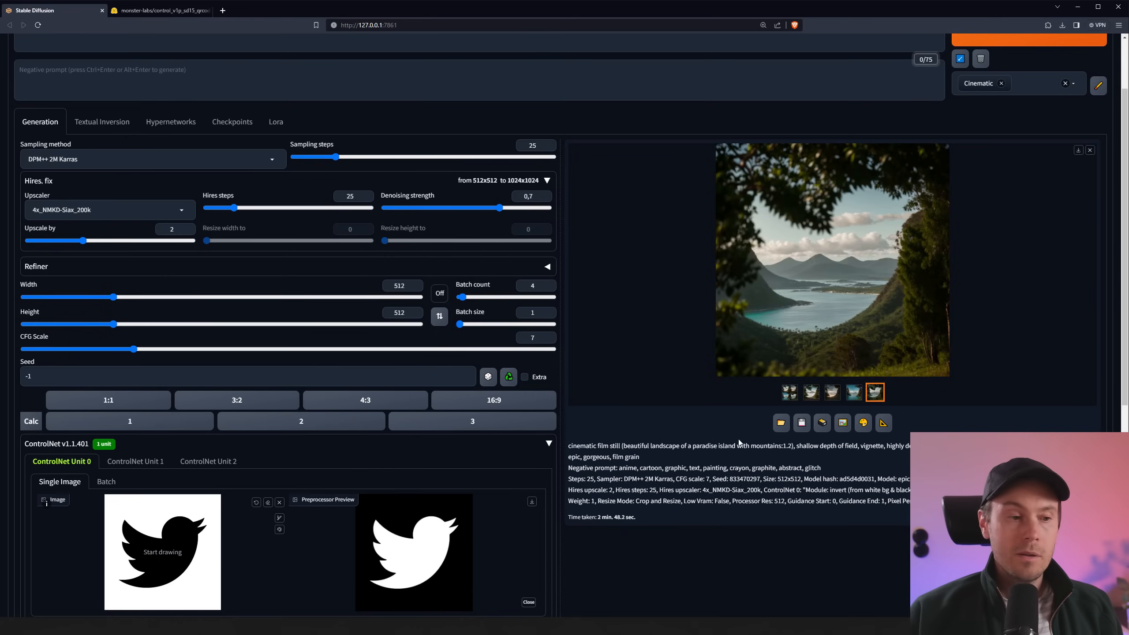
Step: Raise the ControlNet control weight to 1.8, generate a new batch, and close the enlarged results view
scroll(down, 3)
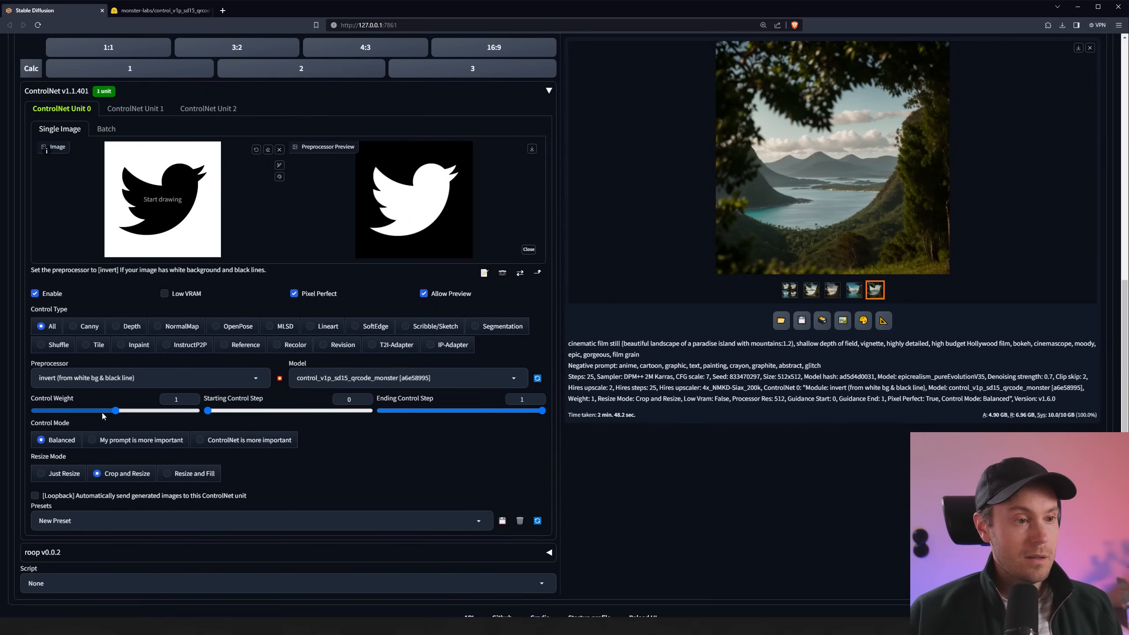
drag(115, 410, 179, 410)
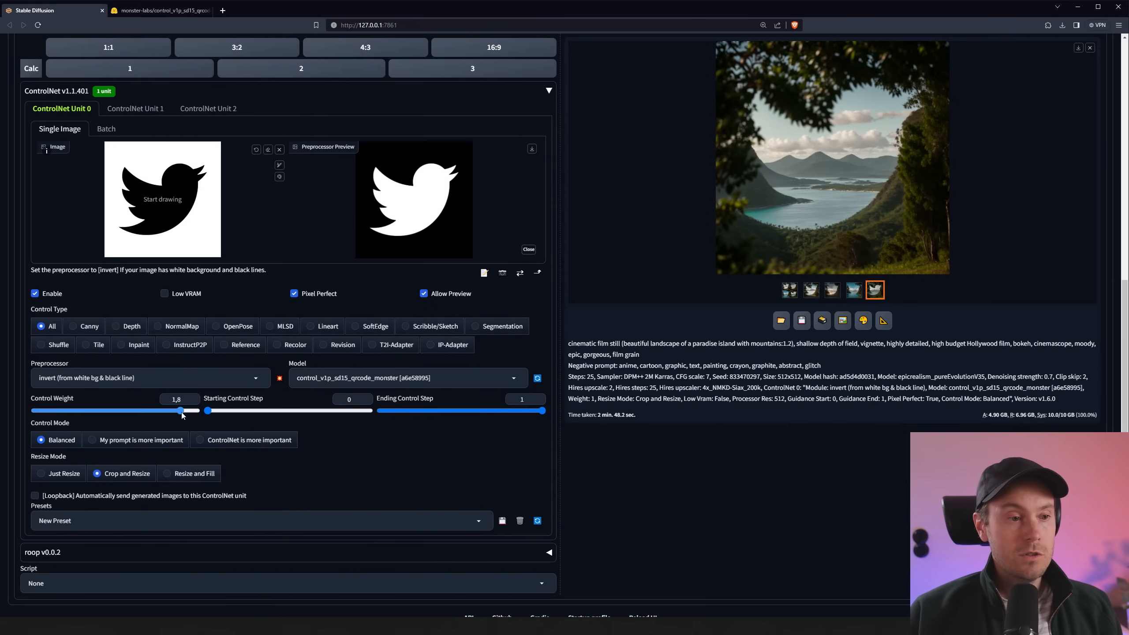
drag(180, 410, 207, 410)
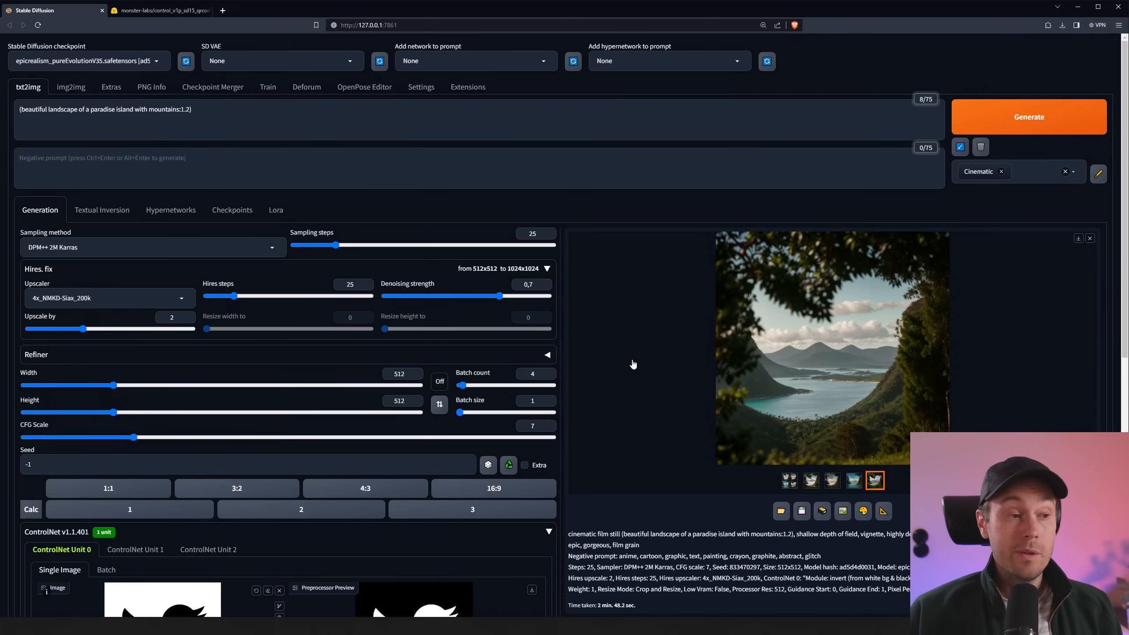
mouse_move(887, 143)
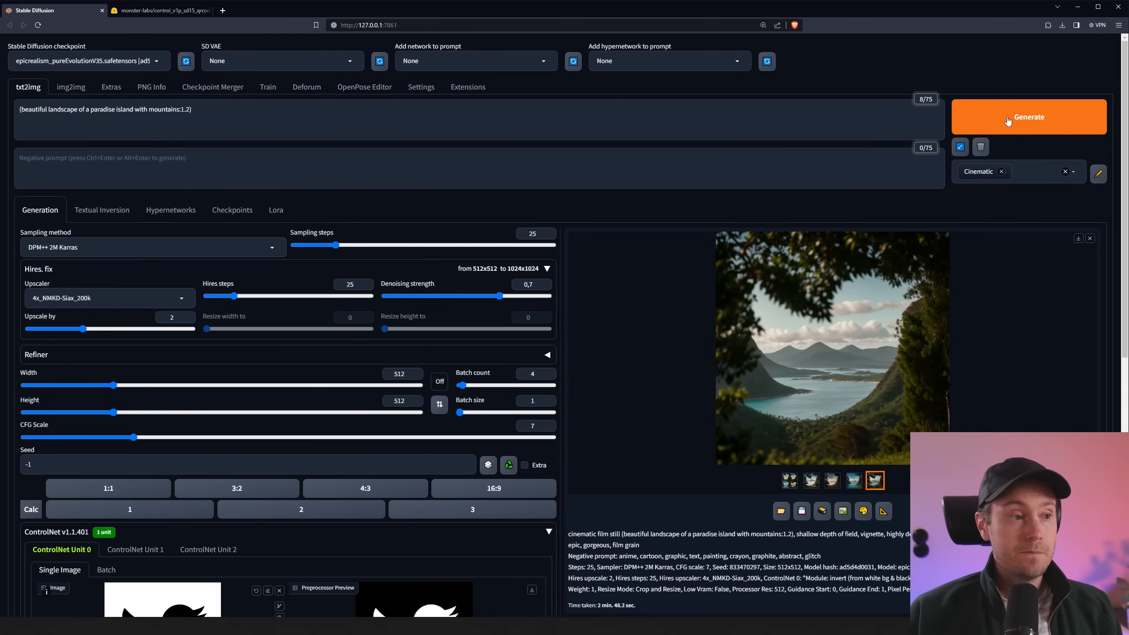
click(874, 480)
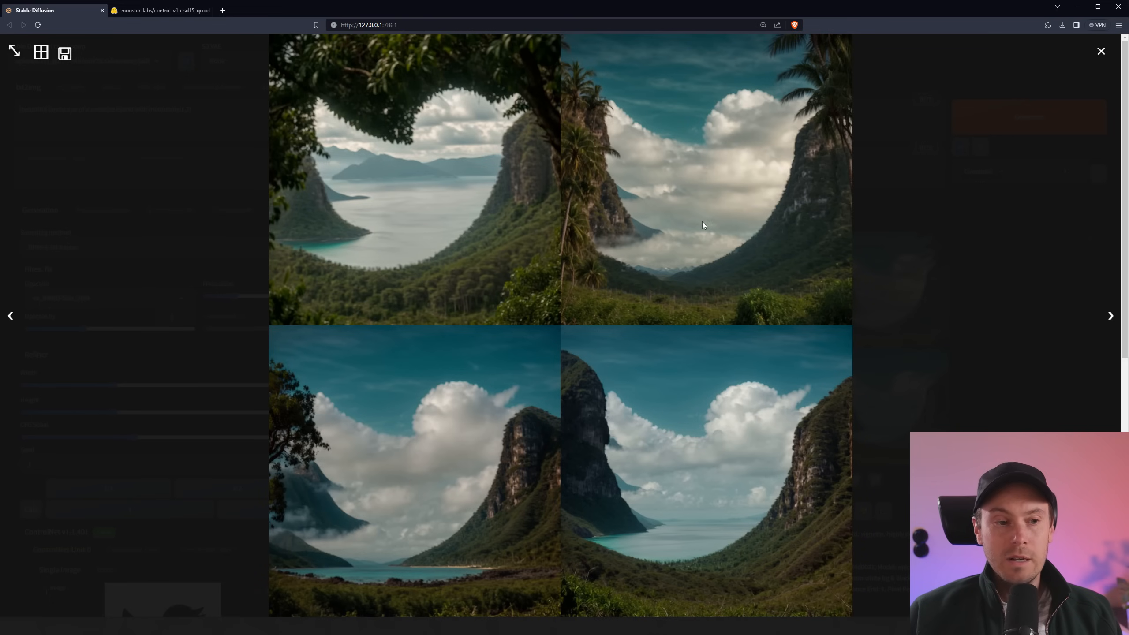
click(1100, 52)
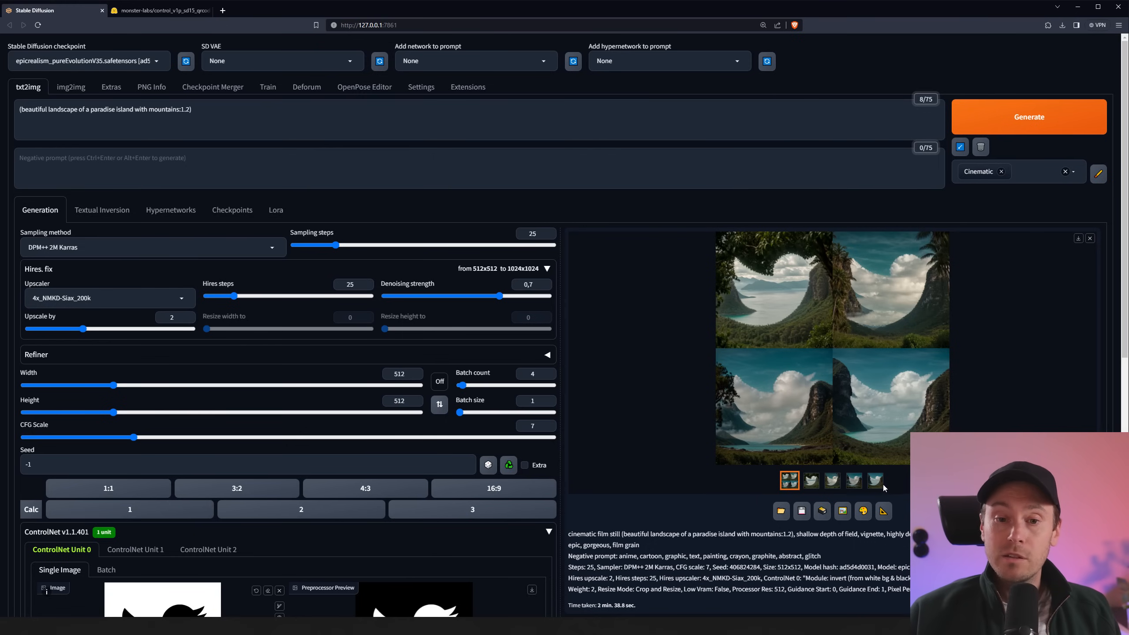
Step: Show the first island image on its own and set the ControlNet control weight to 2
click(874, 480)
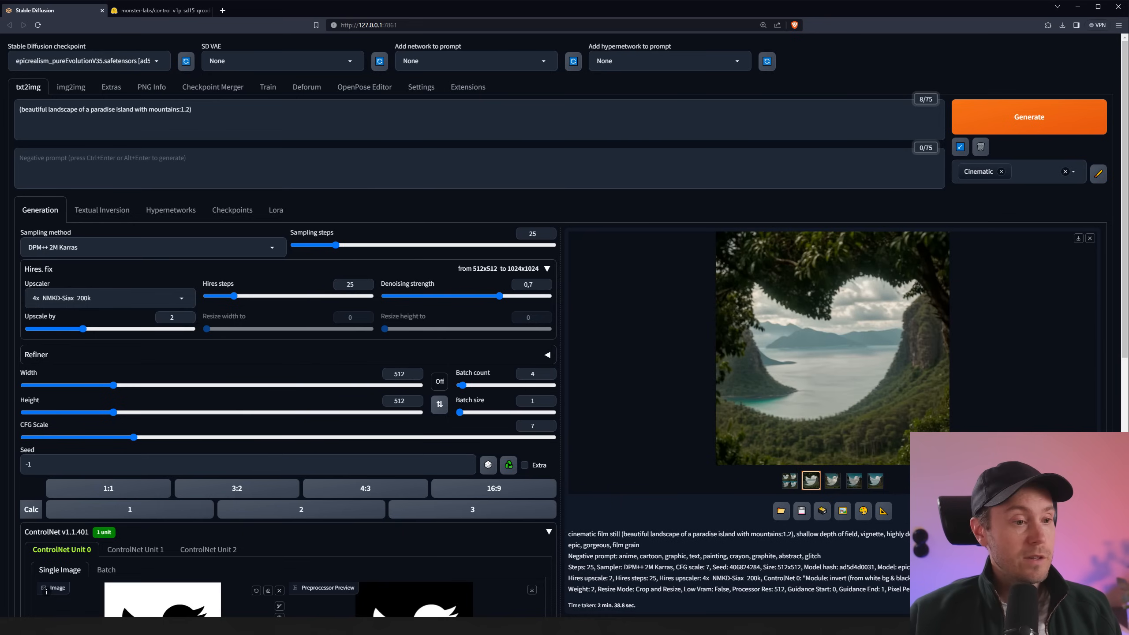
scroll(down, 3)
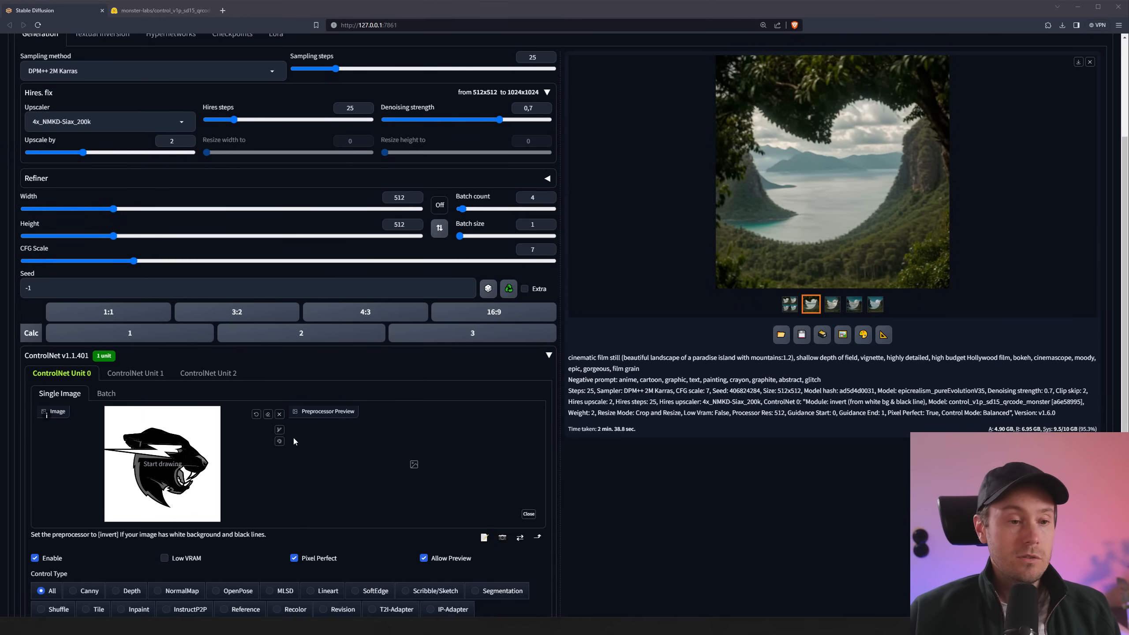
scroll(down, 3)
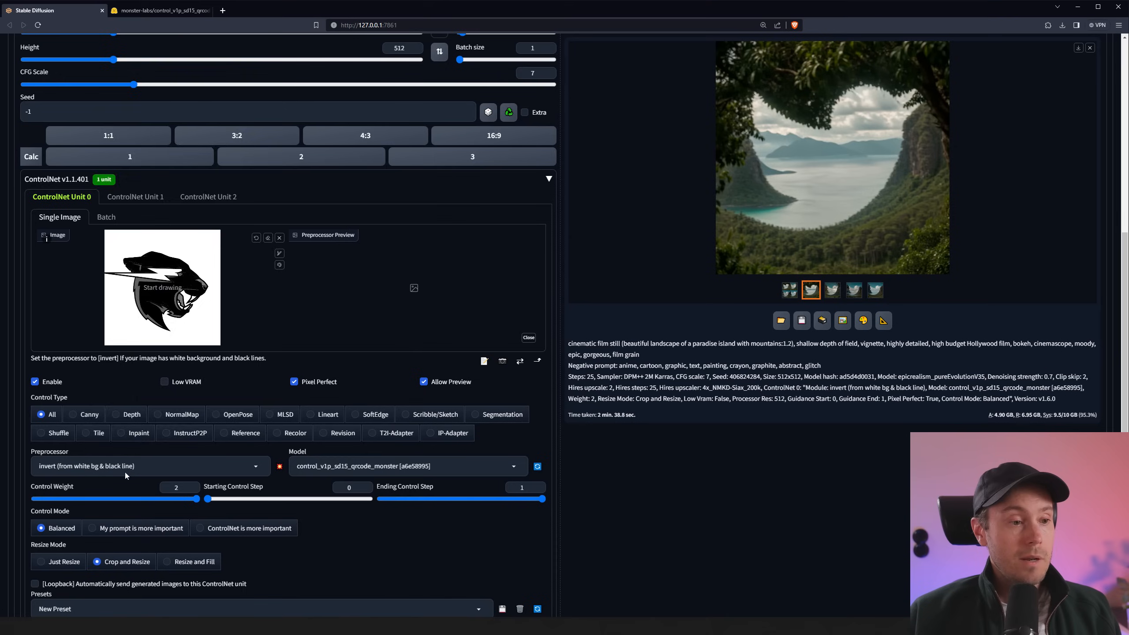
click(143, 465)
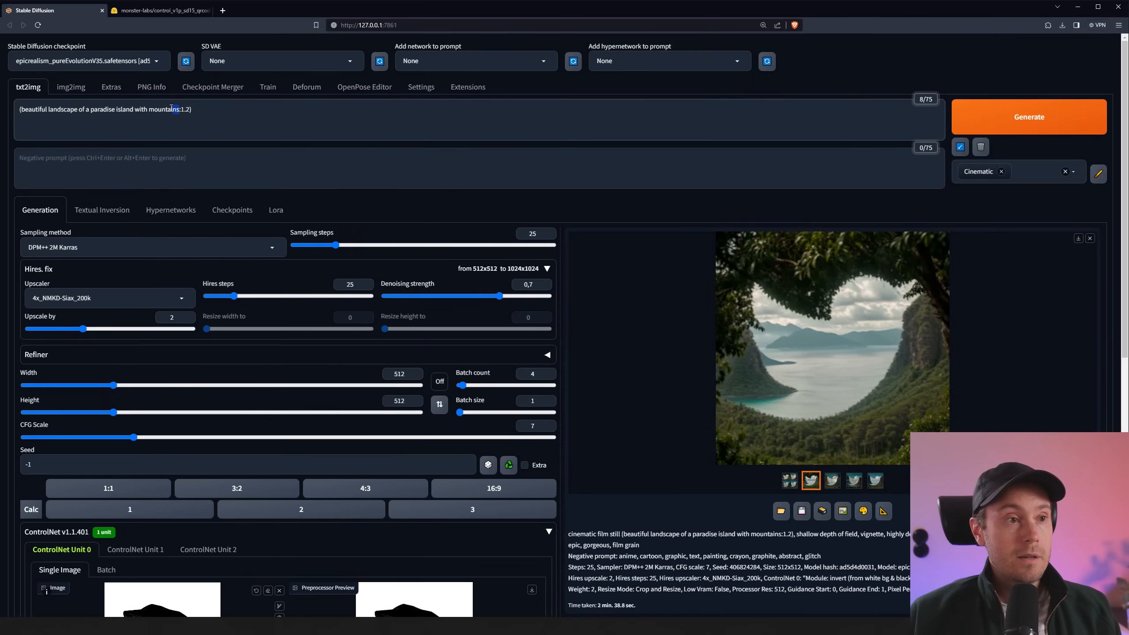
Step: Write a '(scifi buildin:1.2)' neon futuristic cyberpunk prompt and apply the Digital art style
text((scifi buildin:1.2))
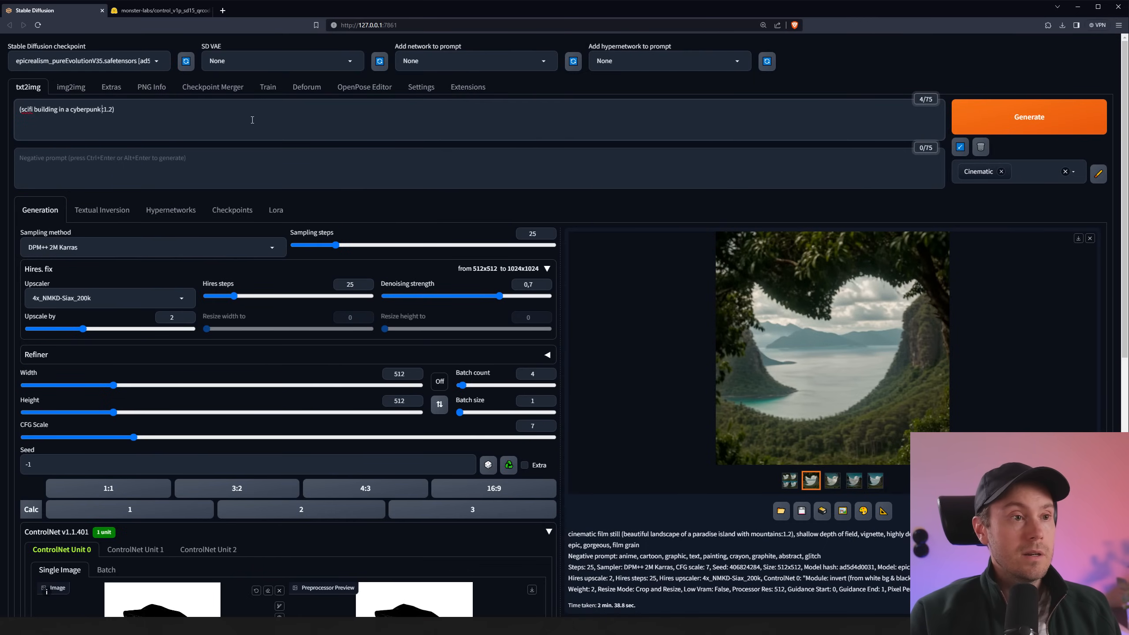
text(neon futuristic world)
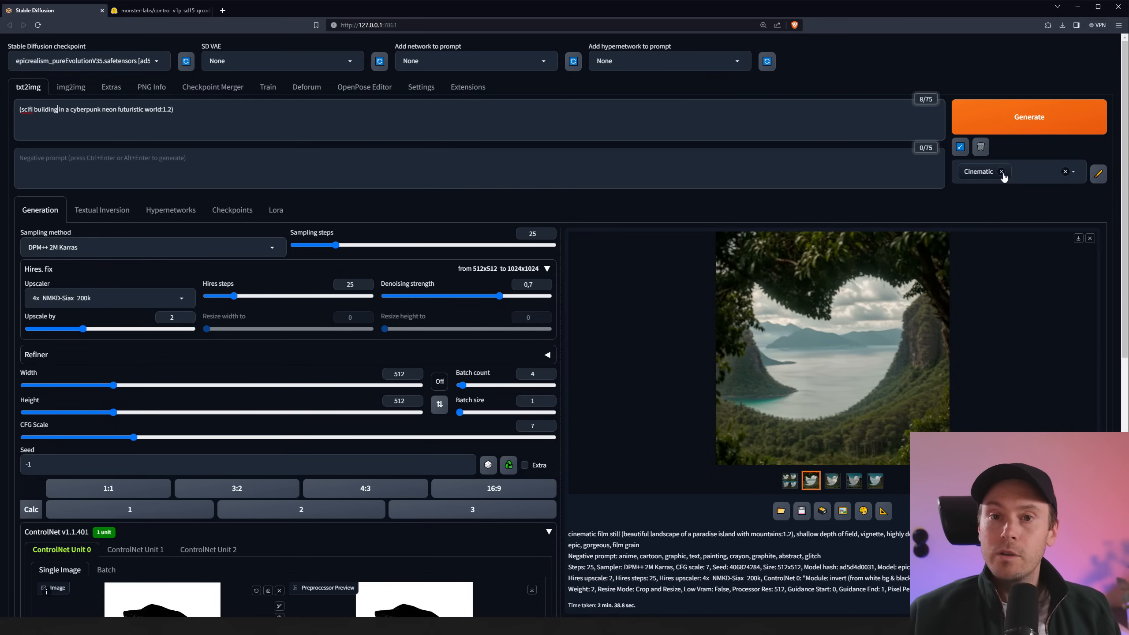
click(1015, 171)
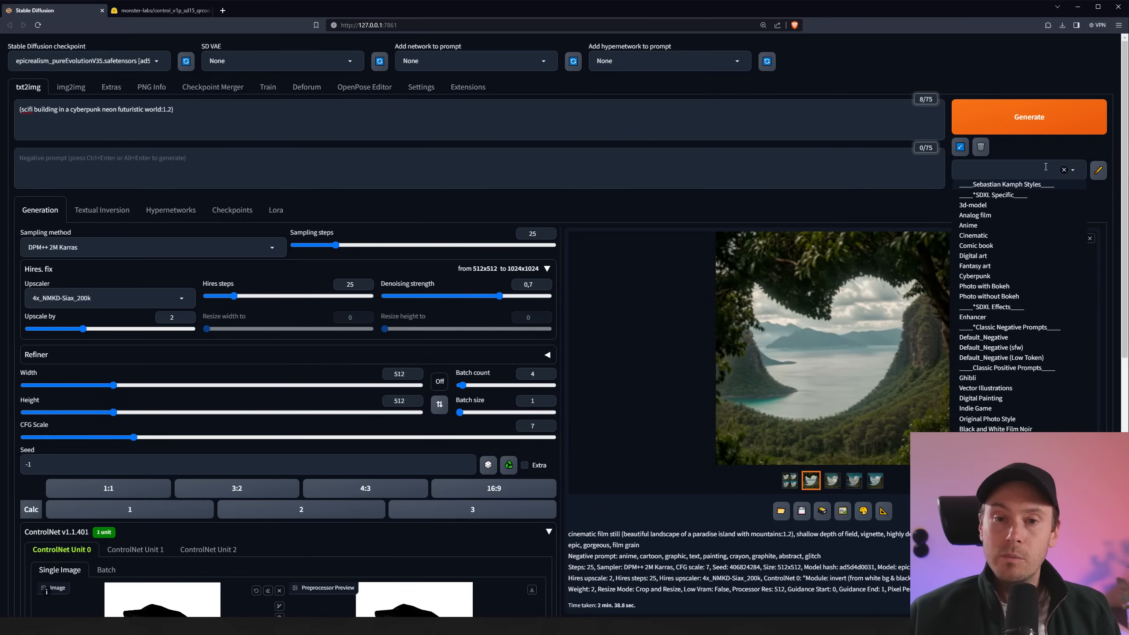
click(973, 259)
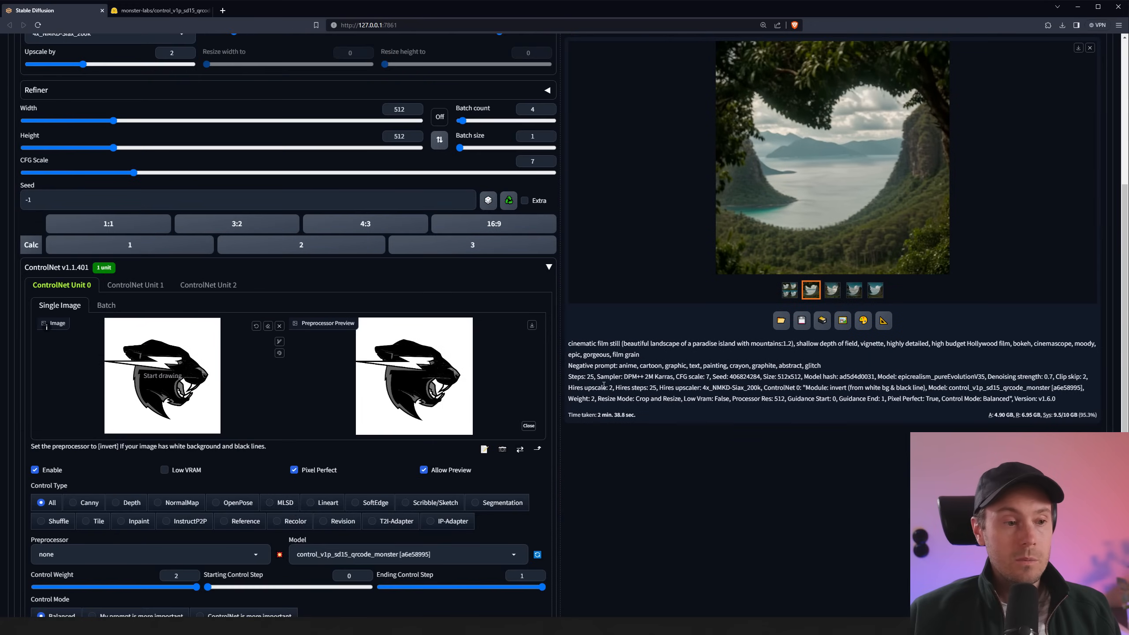
scroll(down, 3)
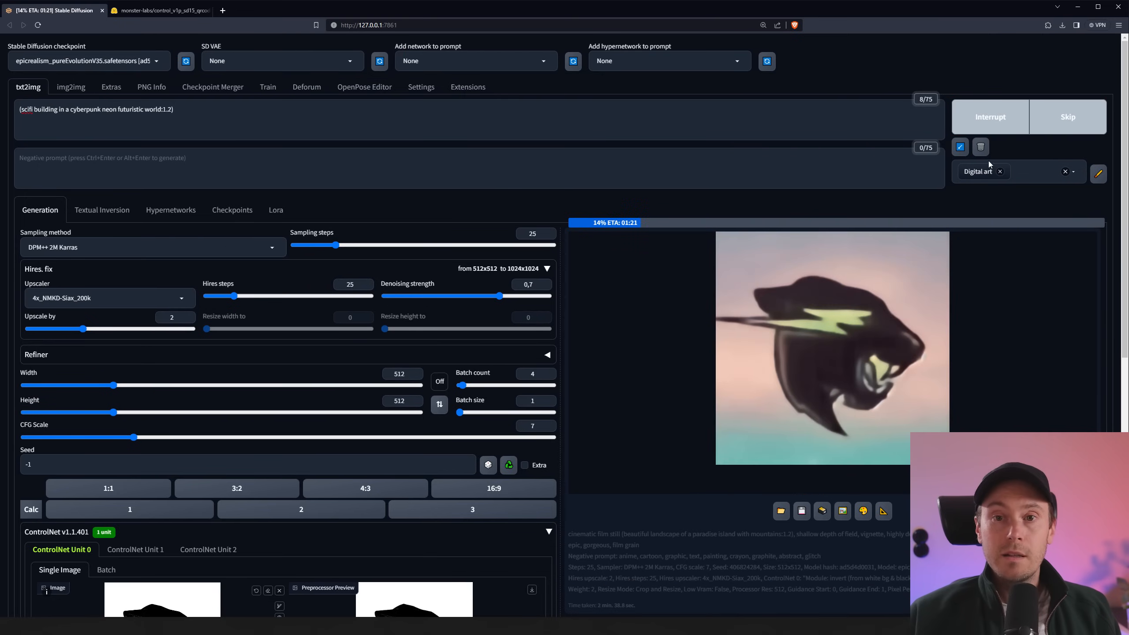
mouse_move(1029, 323)
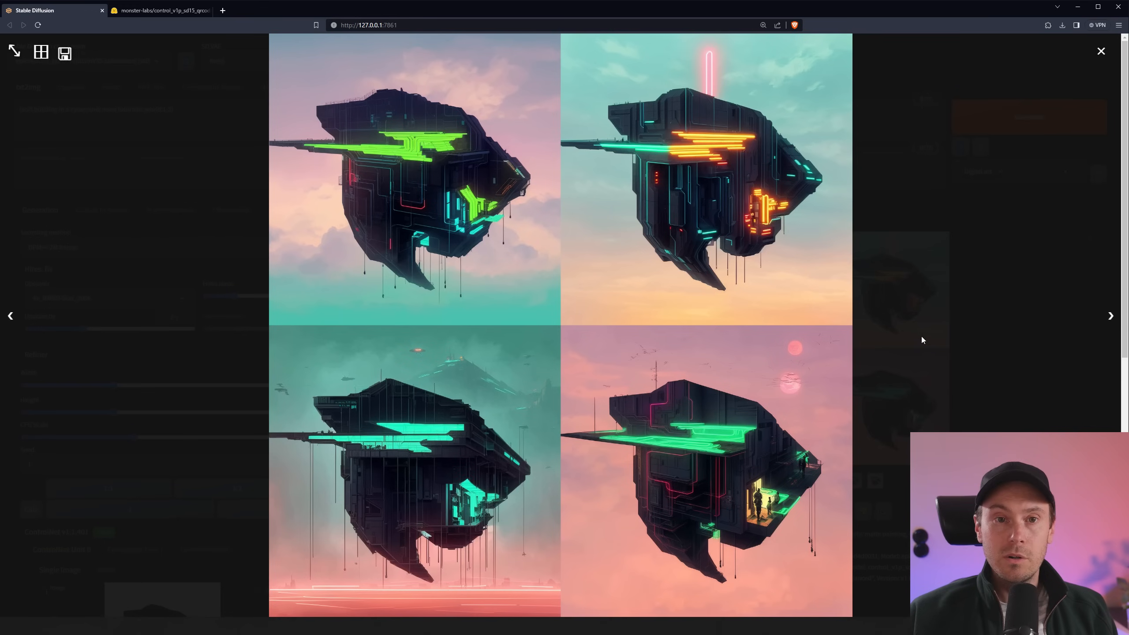
mouse_move(520, 151)
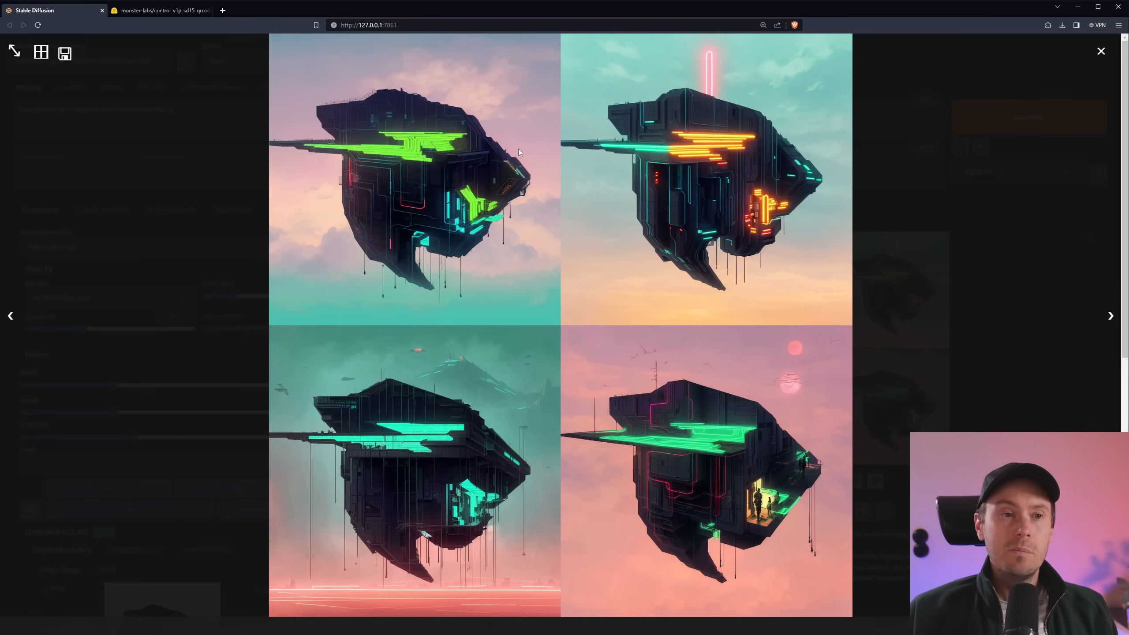
mouse_move(411, 168)
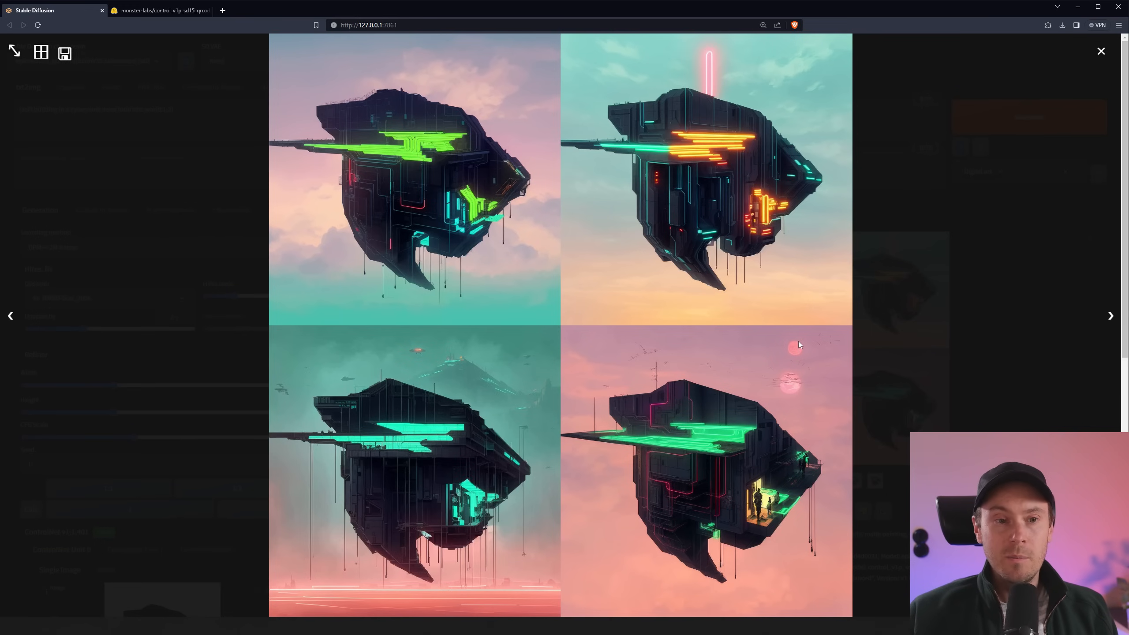
mouse_move(425, 425)
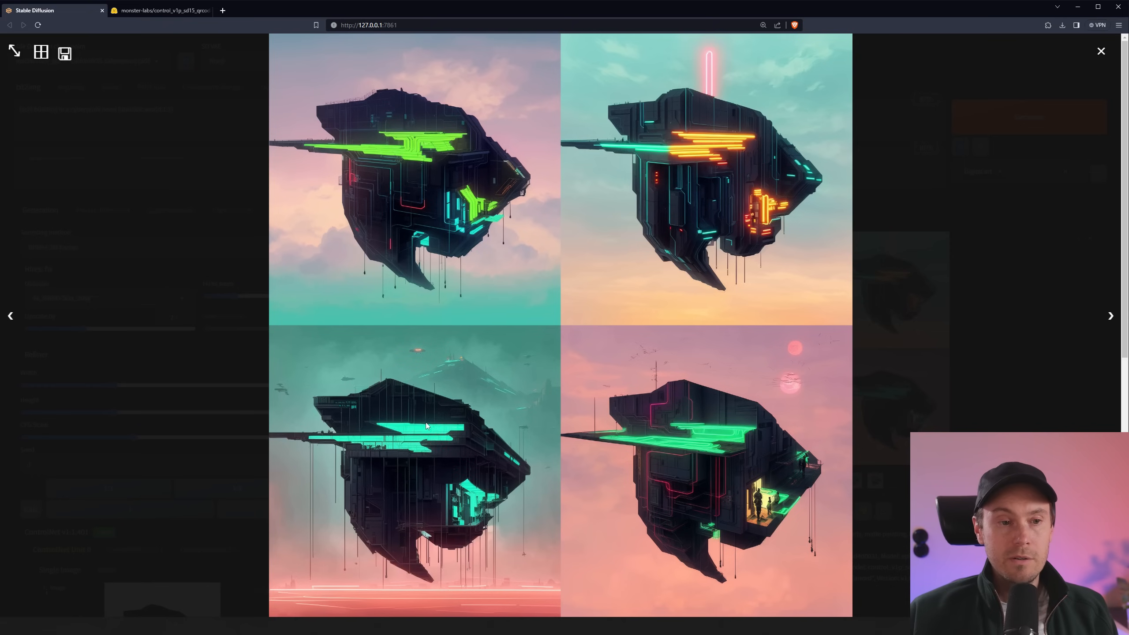
mouse_move(429, 452)
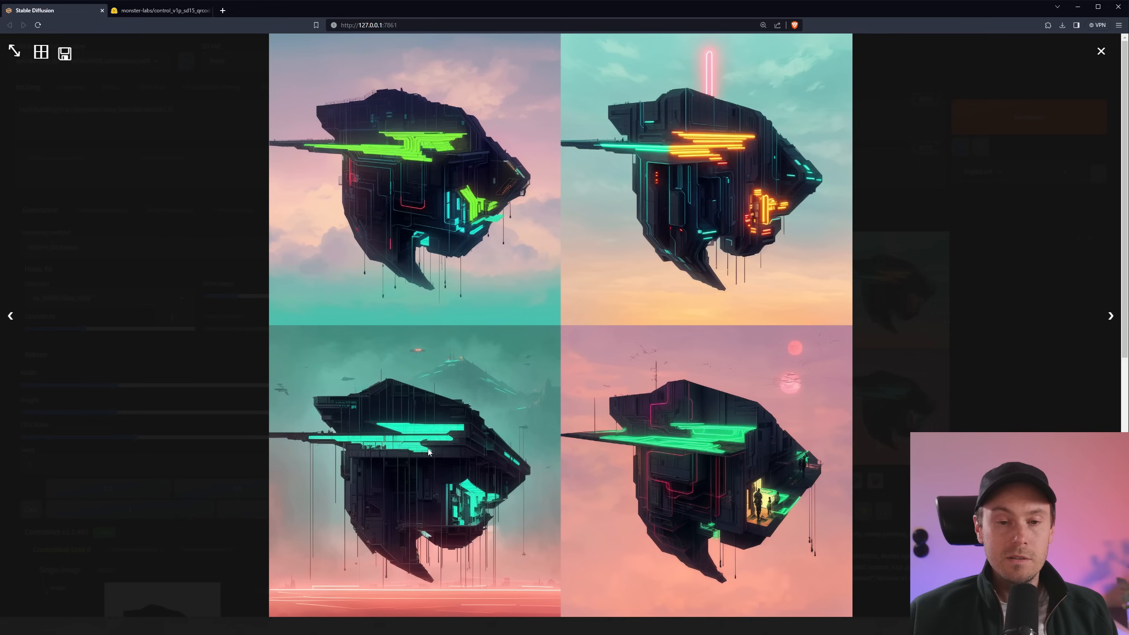
mouse_move(825, 323)
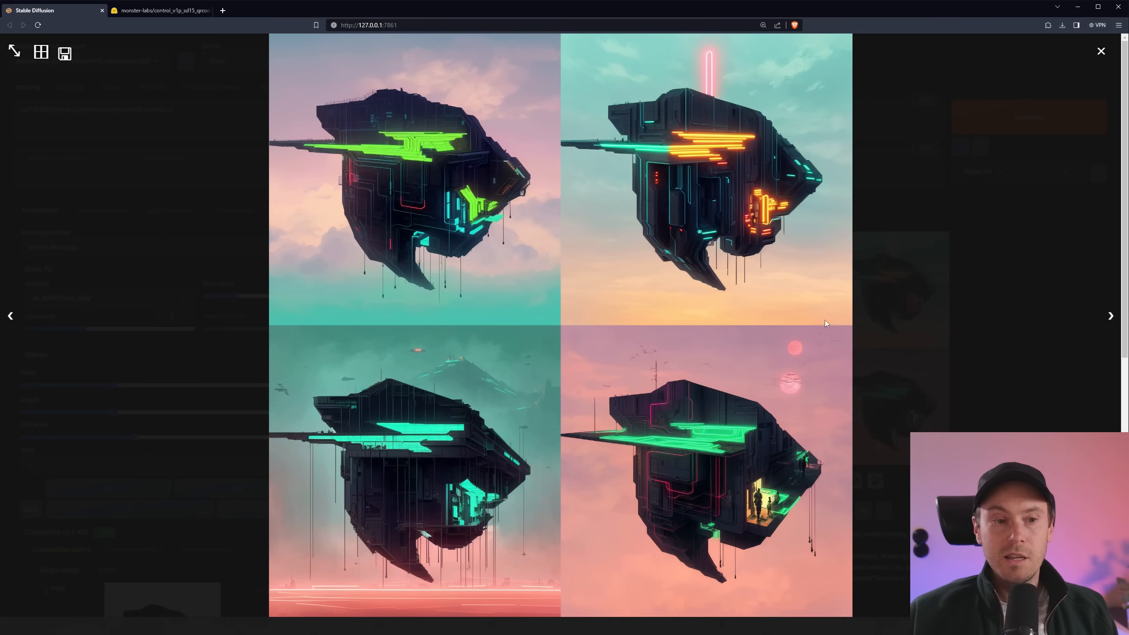
mouse_move(842, 290)
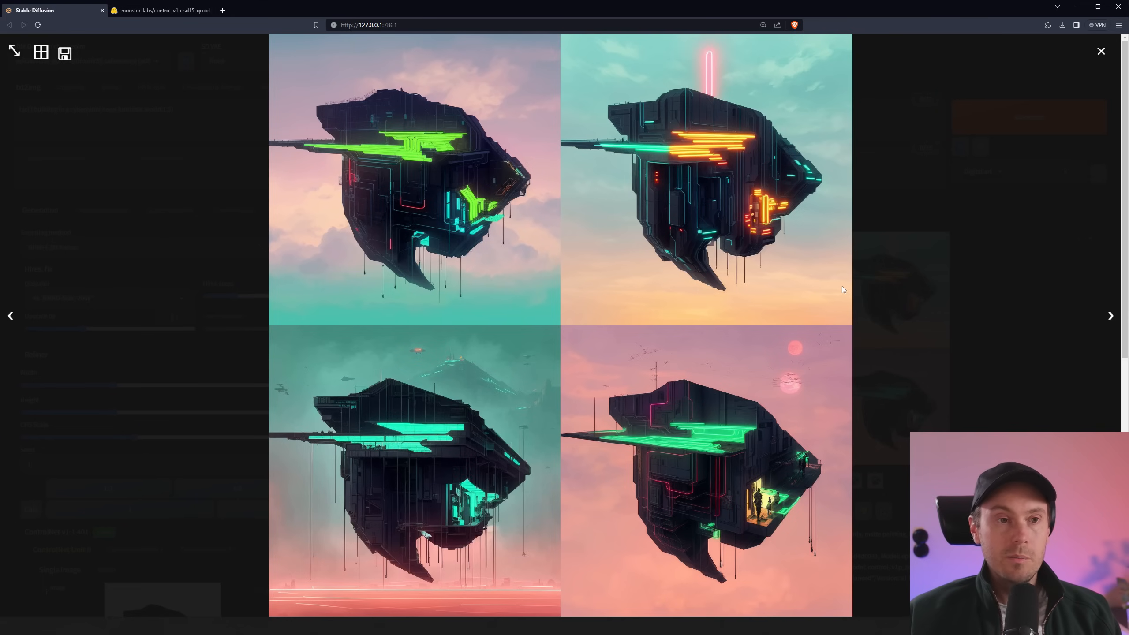
Step: Close the enlarged view of the four cyberpunk building results
click(1100, 51)
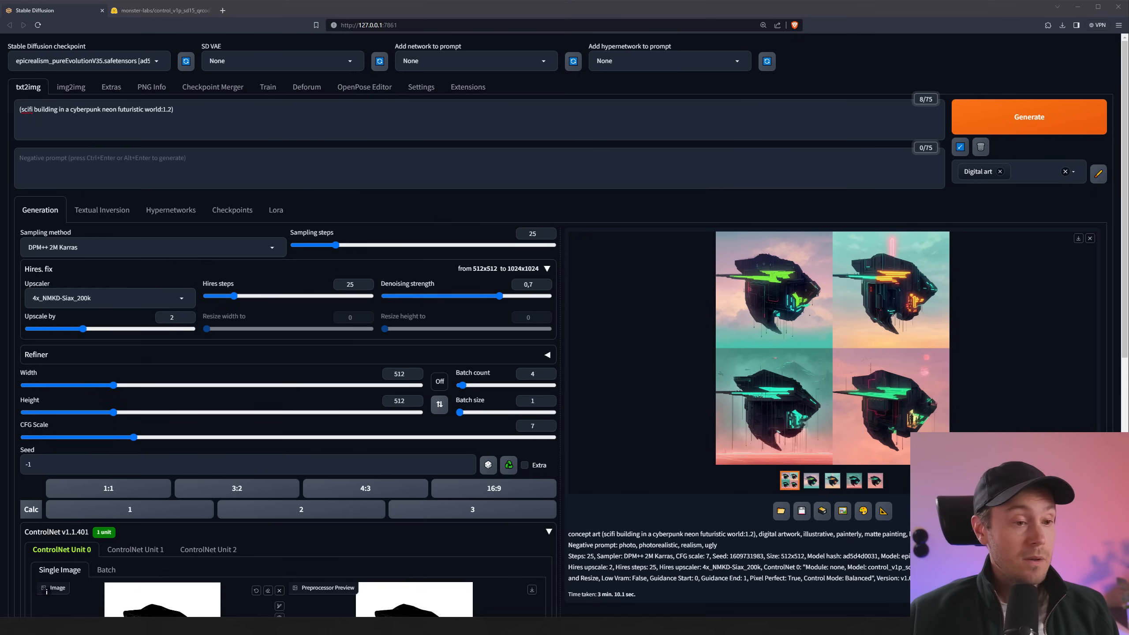
Step: Replace the prompt with a street alley with neon sign scene for the skull logo
scroll(down, 3)
text(street)
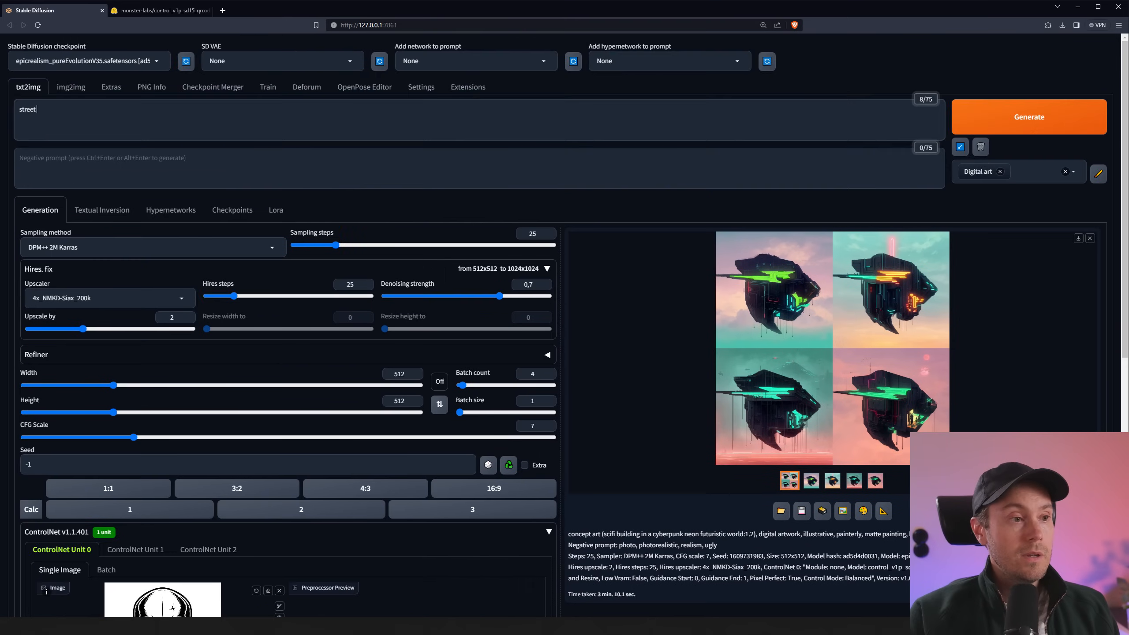
text(alley with neon sign)
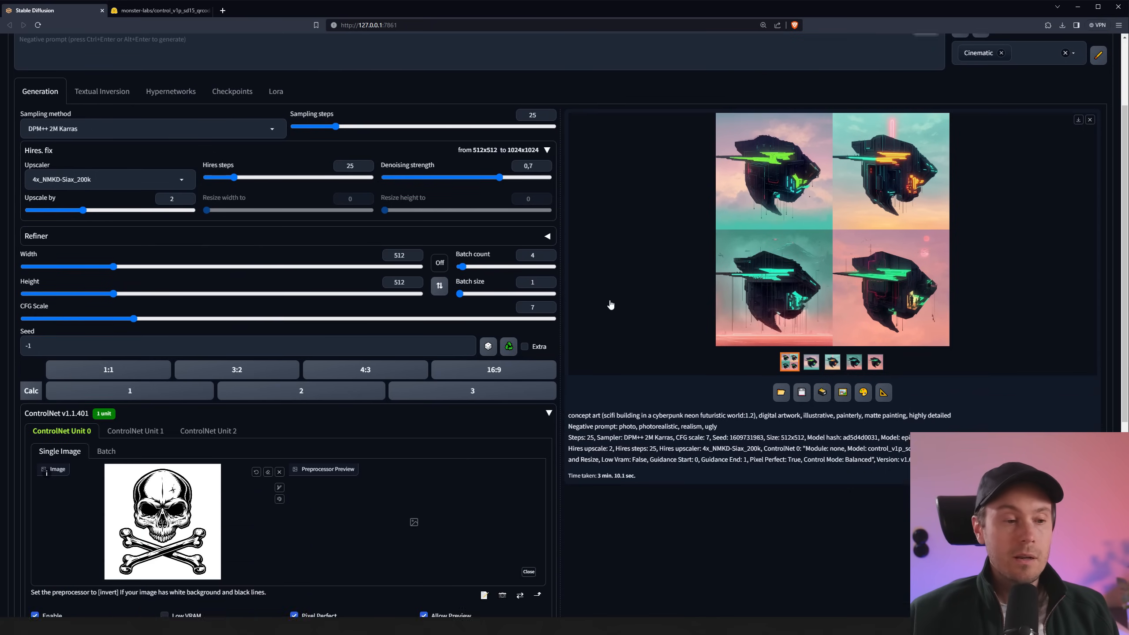
Step: Switch the skull ControlNet unit to the invert (white bg & black line) preprocessor
scroll(down, 3)
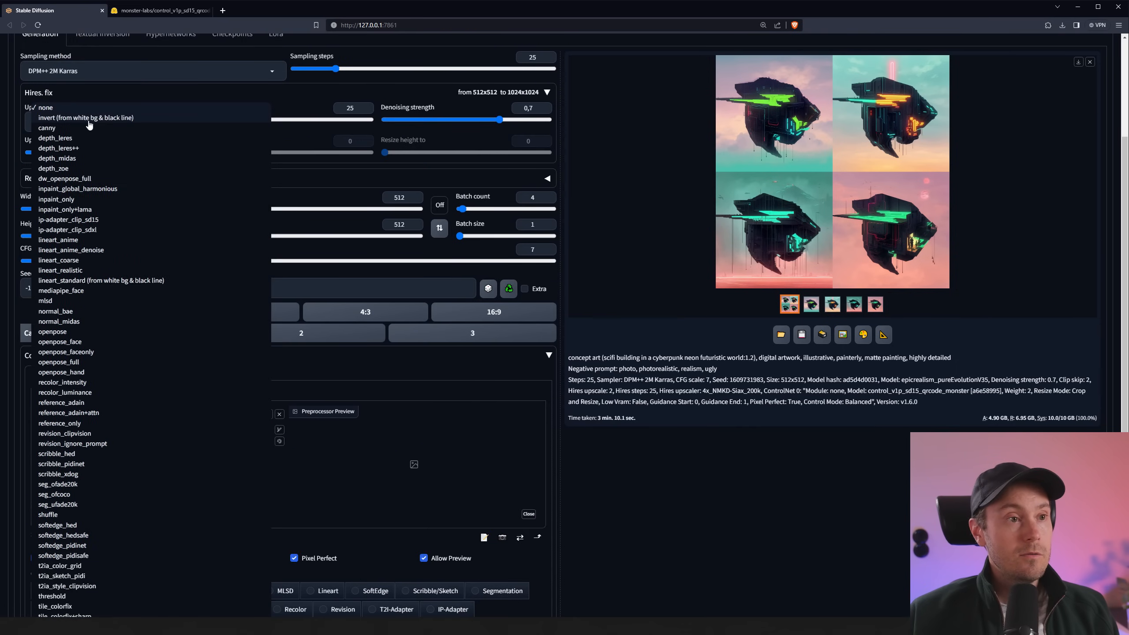
click(85, 118)
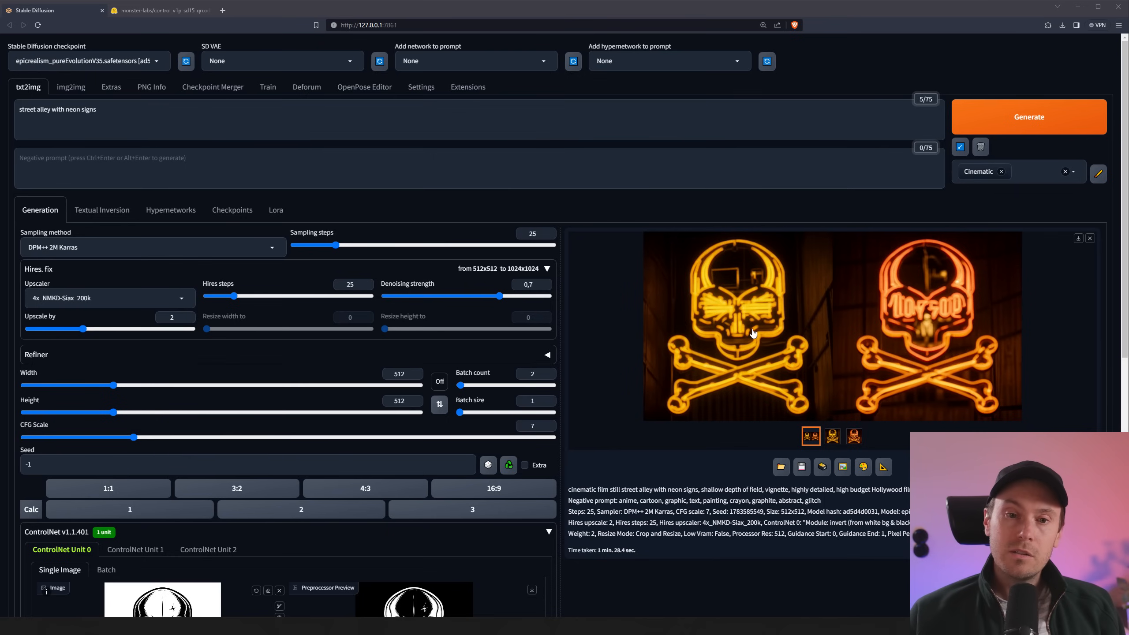
Step: Lower the skull unit's control weight from 2 down to 1.3
scroll(down, 3)
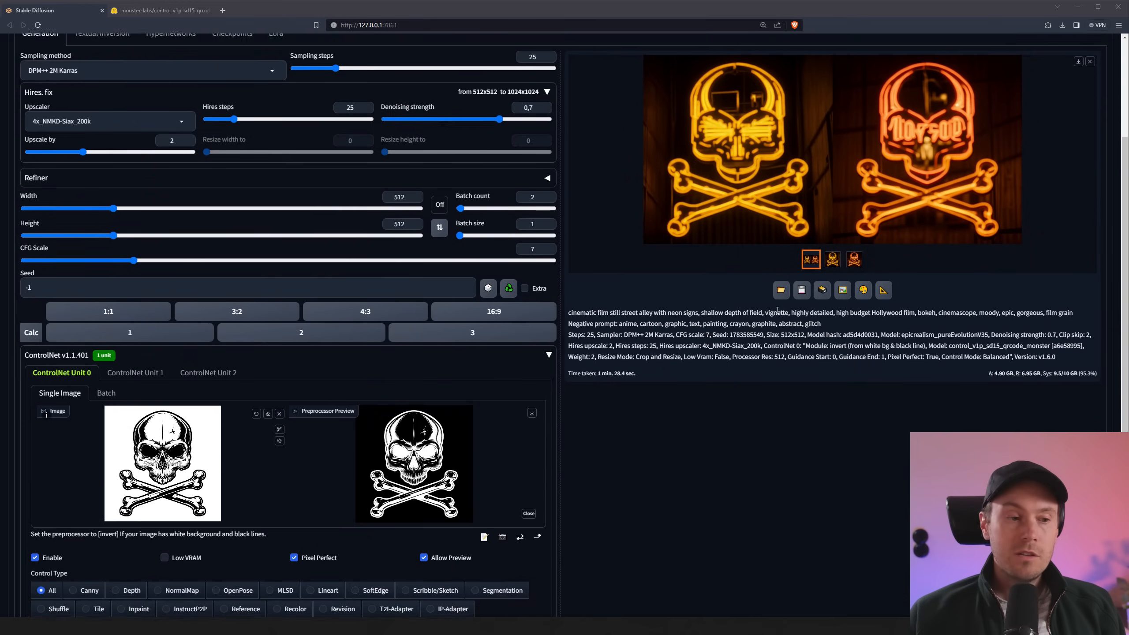
scroll(down, 3)
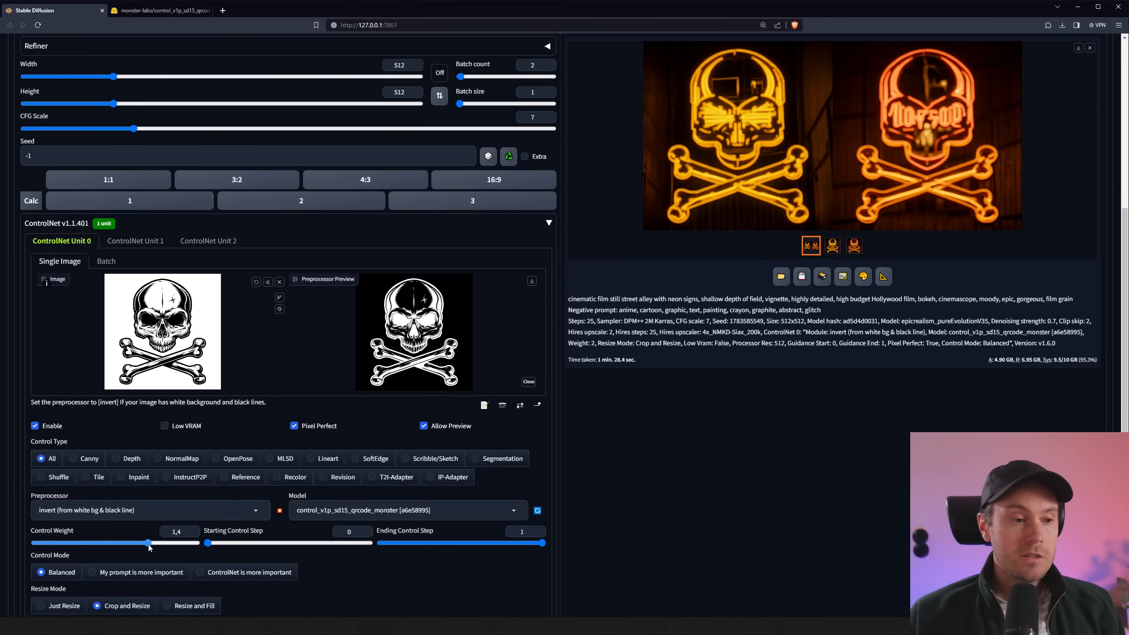
drag(150, 542, 140, 543)
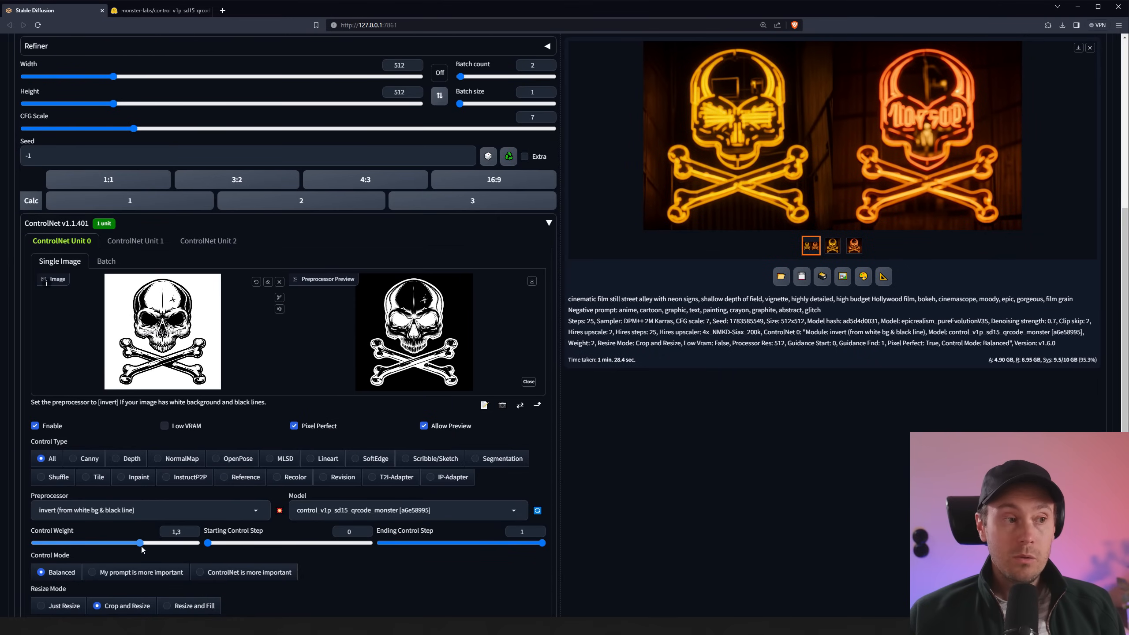
drag(139, 542, 157, 543)
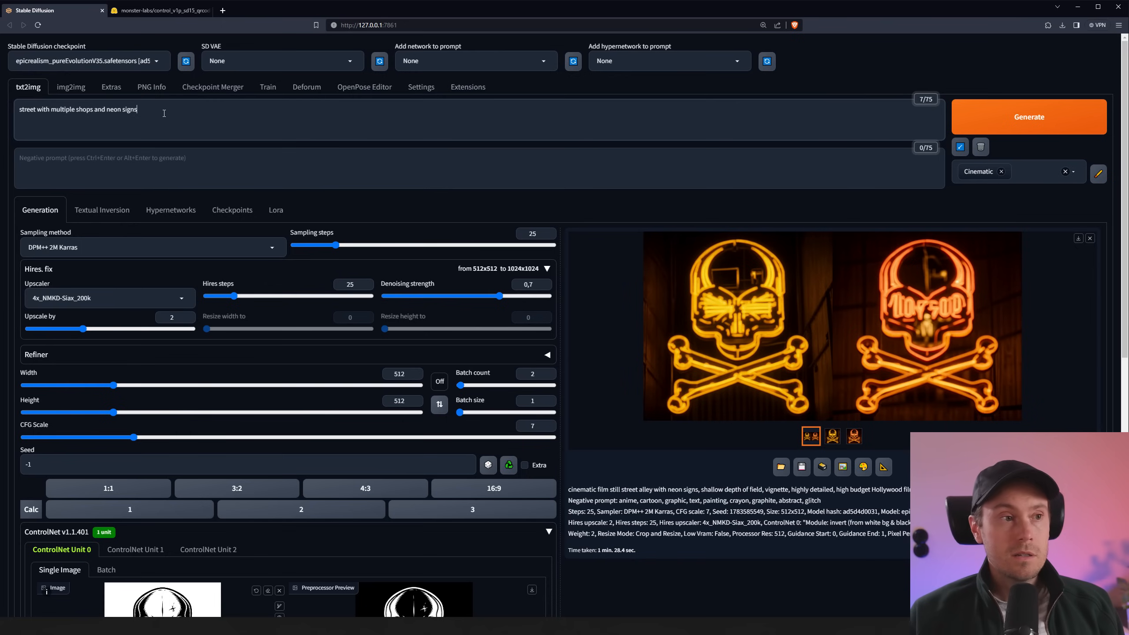
Step: Reword the prompt to a busy cyberpunk neon Tokyo street and generate images
text(busy cyberpunk)
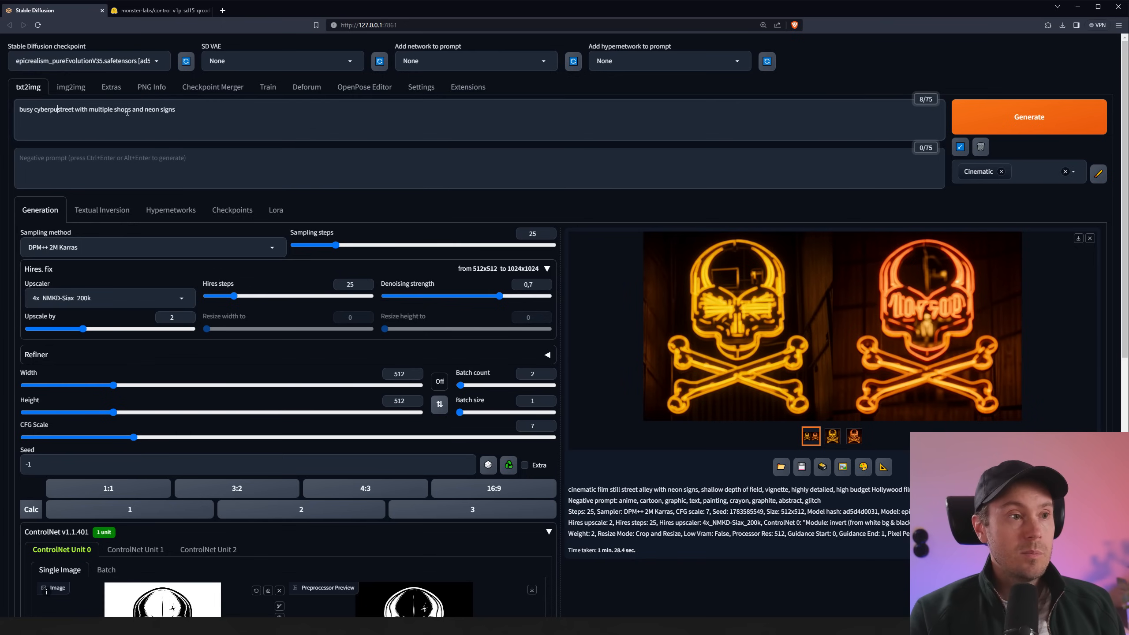
text(neon tokyo)
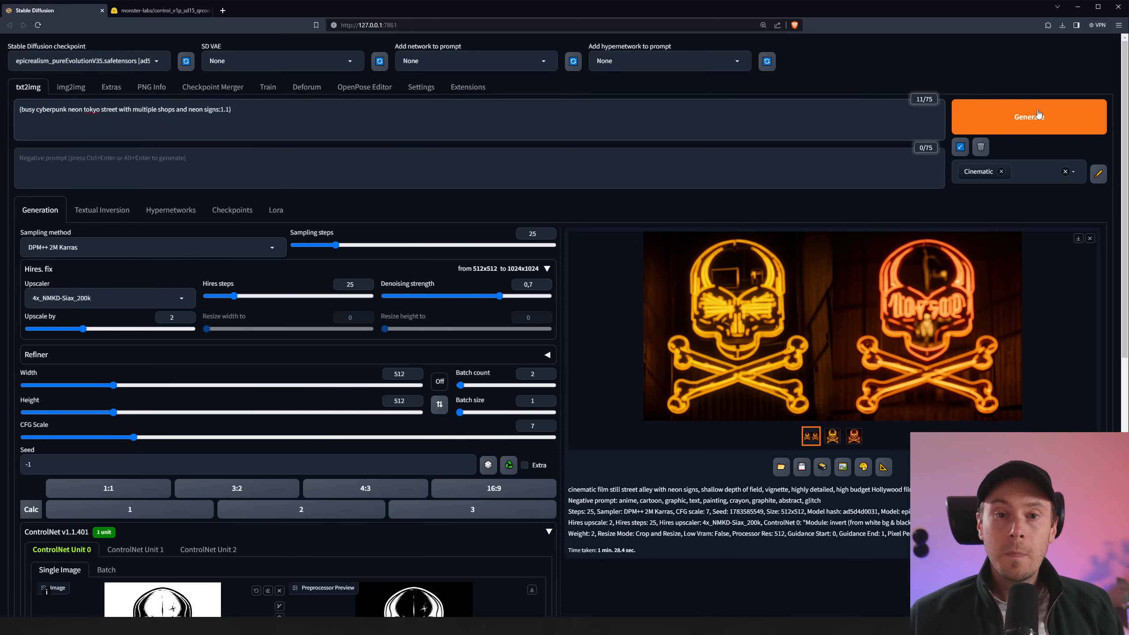
click(1028, 117)
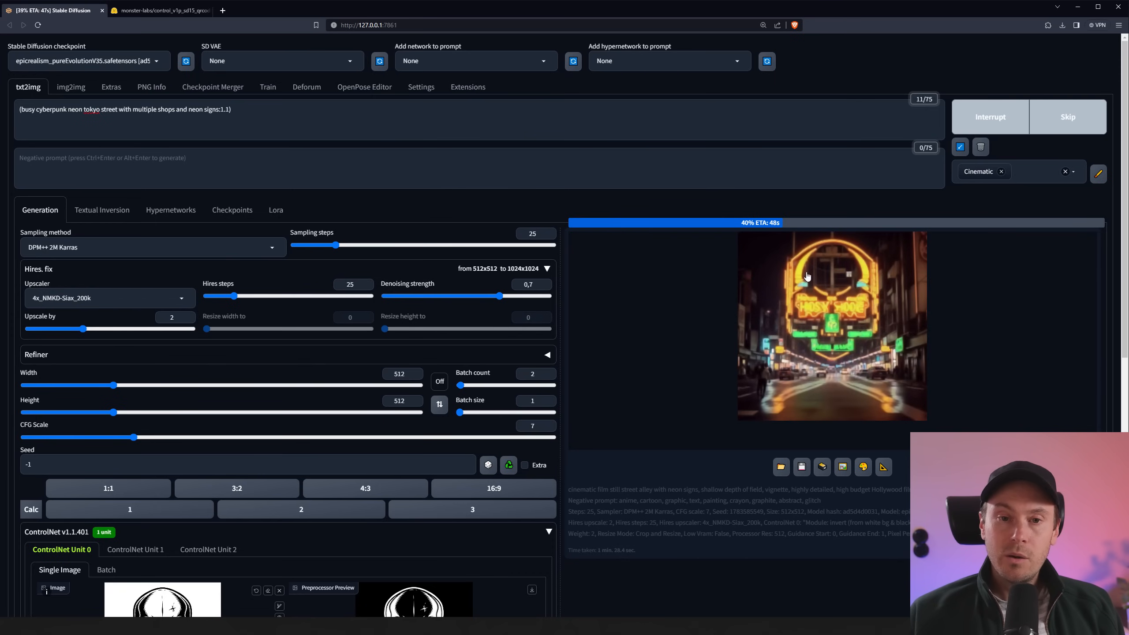
mouse_move(868, 363)
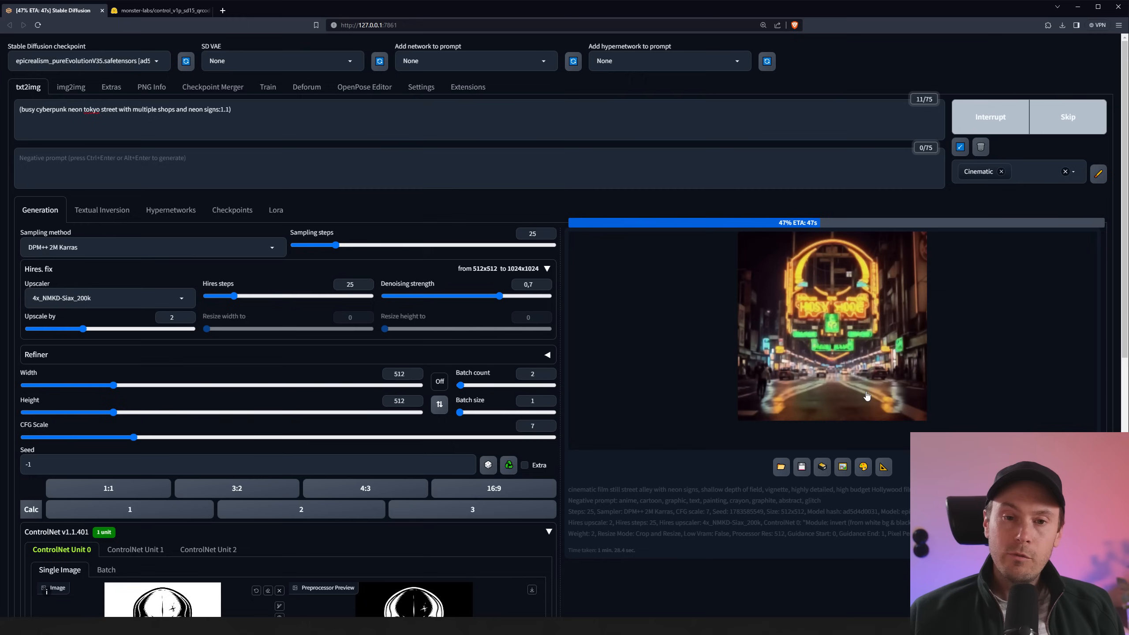
mouse_move(1017, 393)
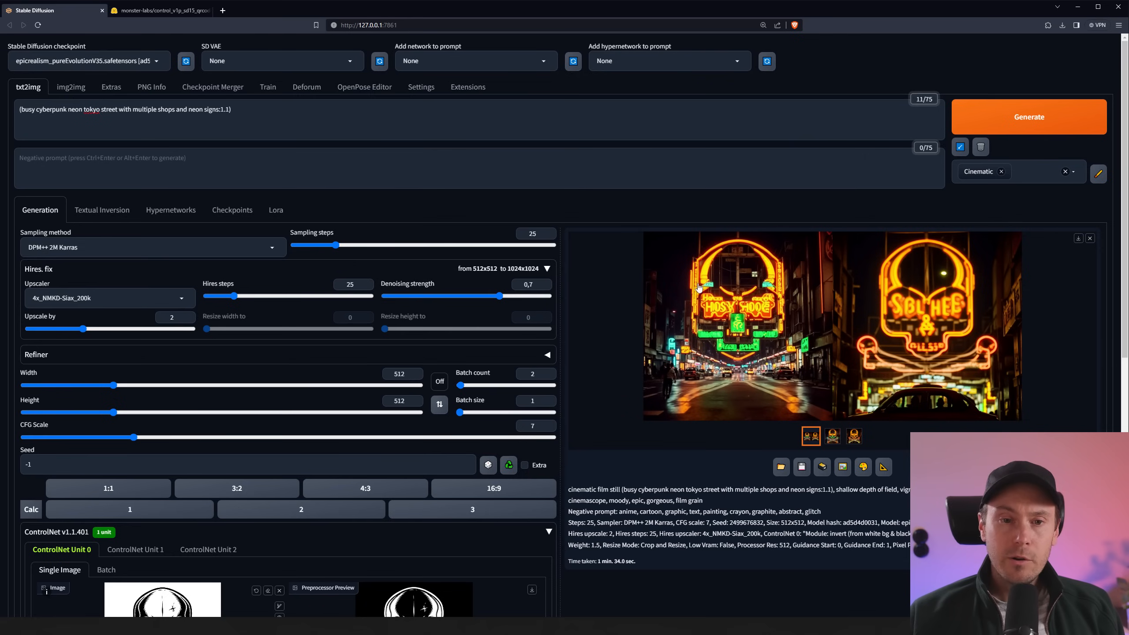
mouse_move(686, 259)
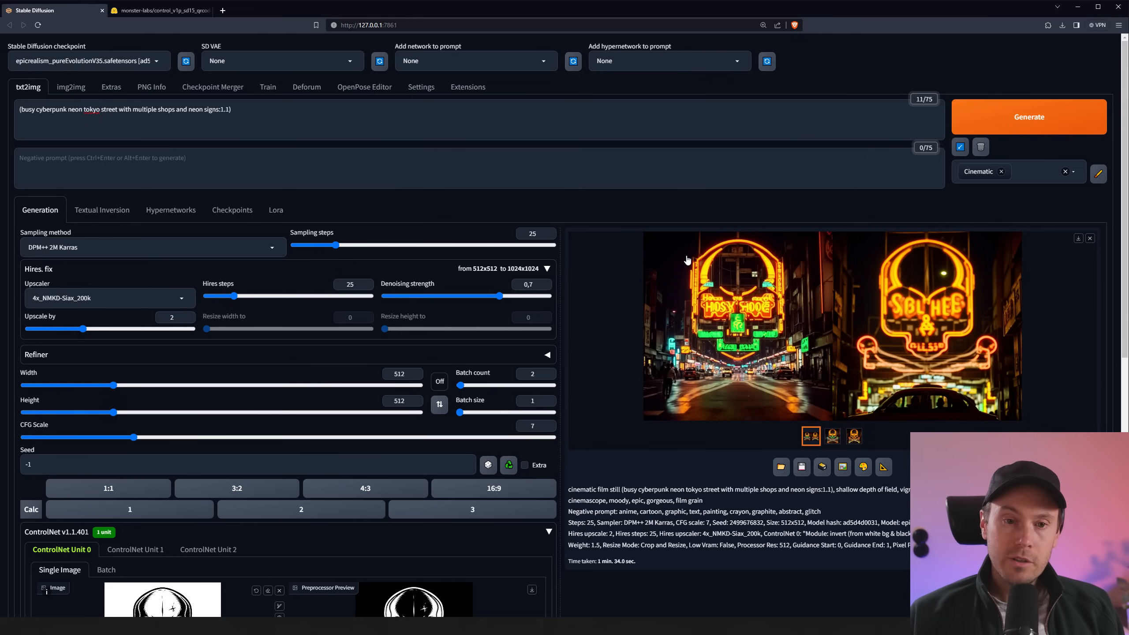
mouse_move(712, 387)
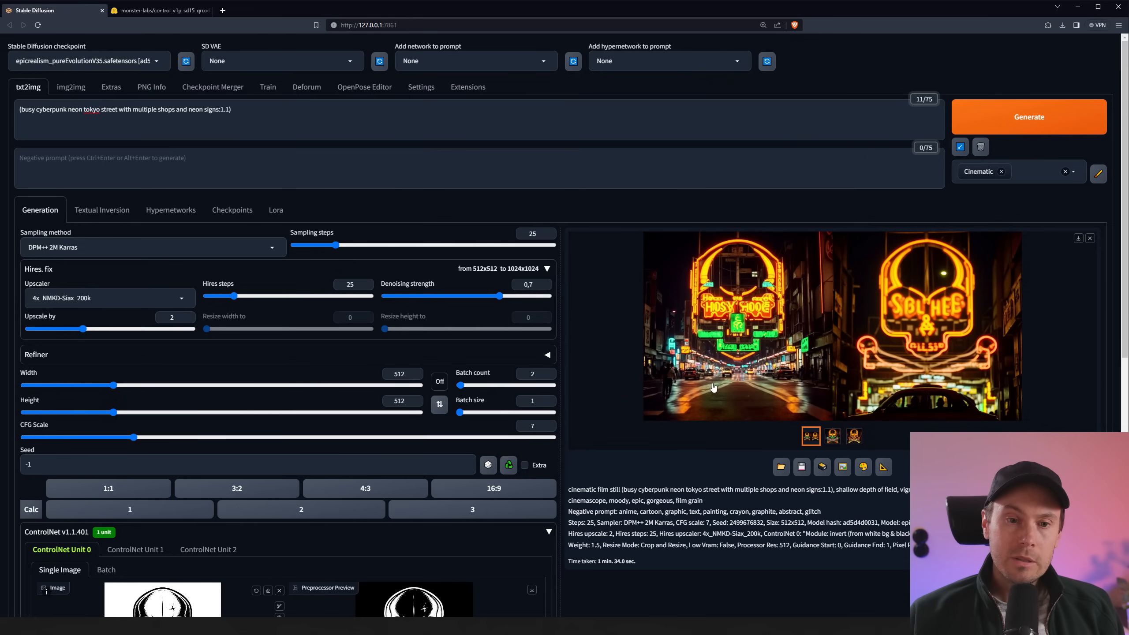
mouse_move(681, 403)
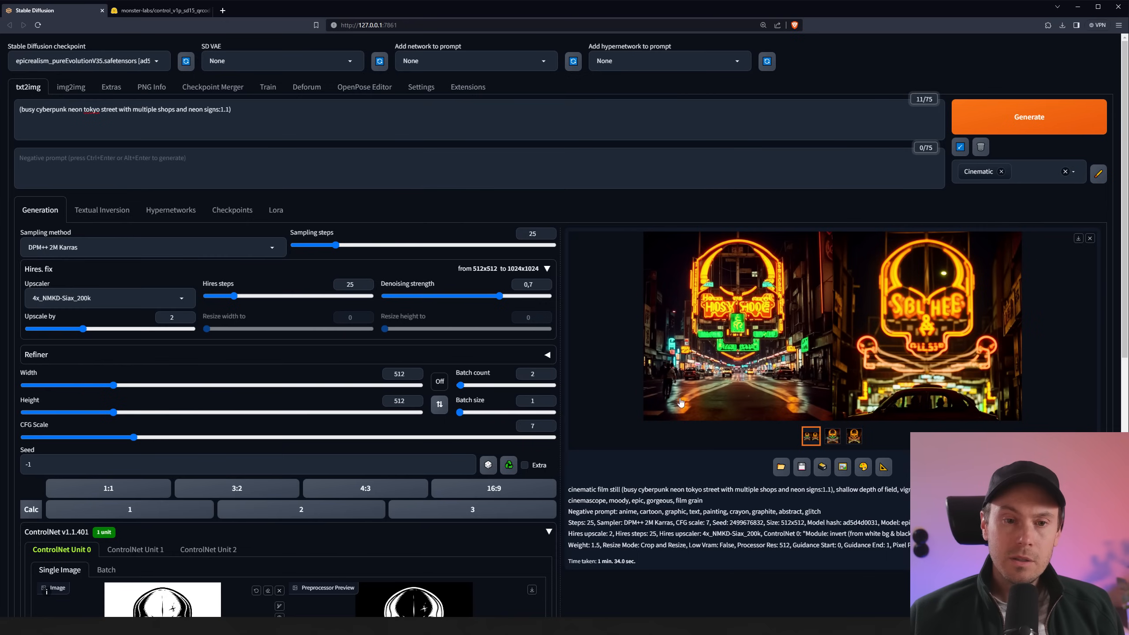
mouse_move(683, 409)
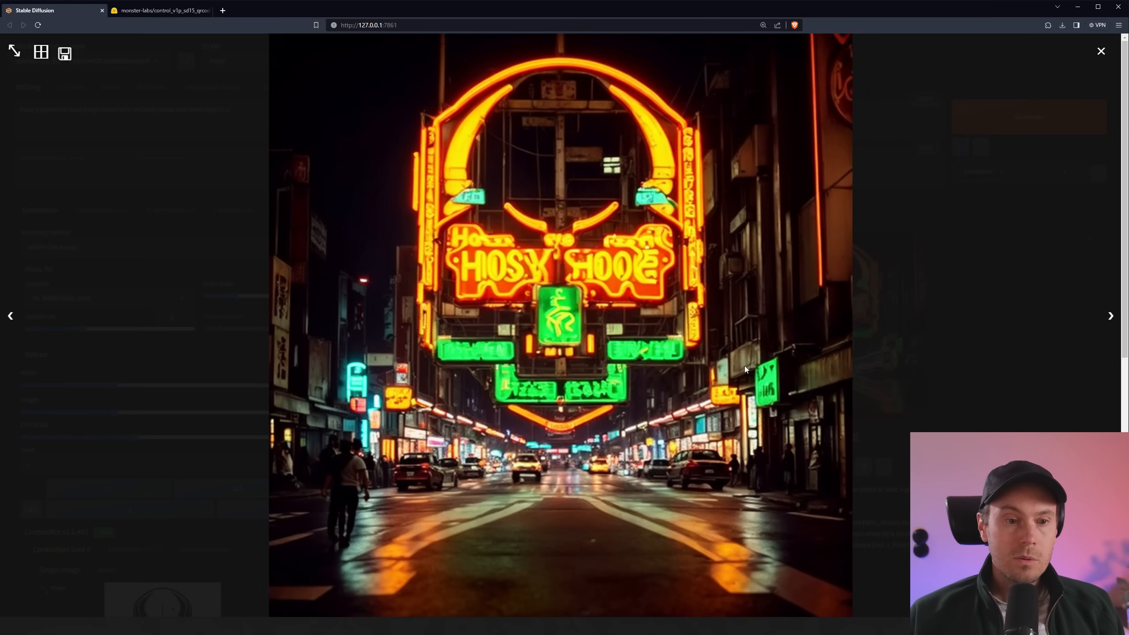
mouse_move(432, 483)
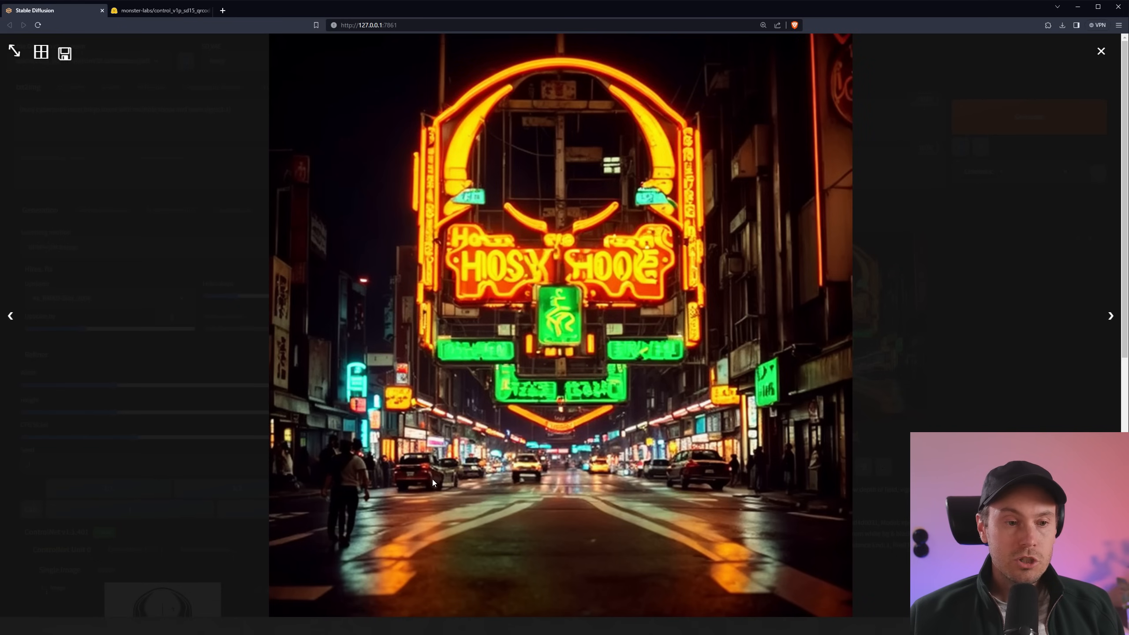
mouse_move(384, 485)
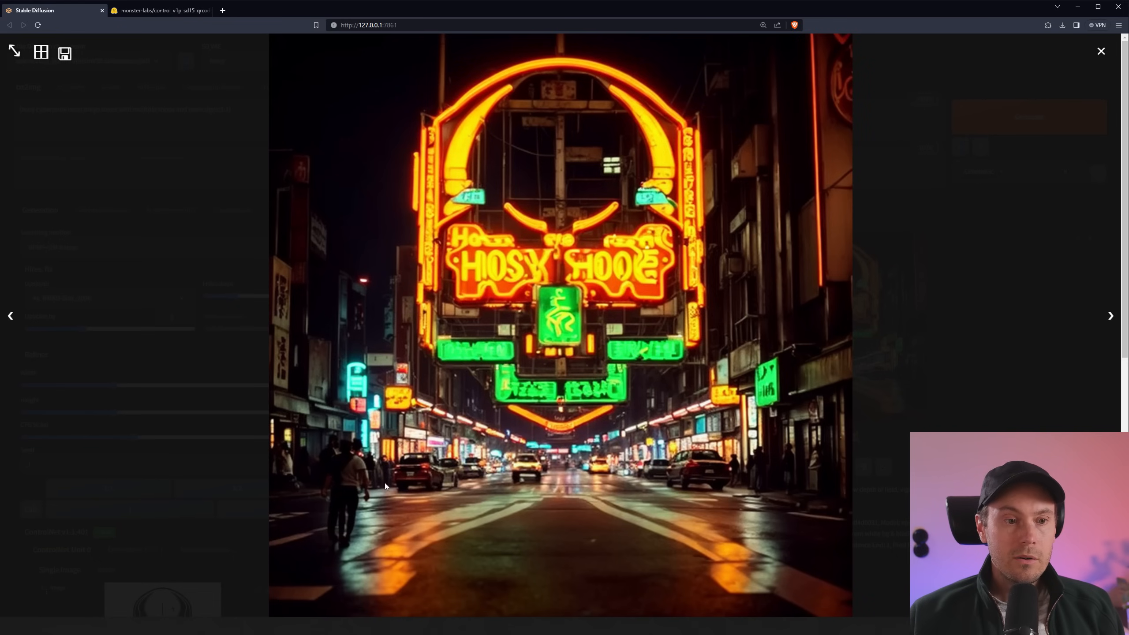
mouse_move(509, 439)
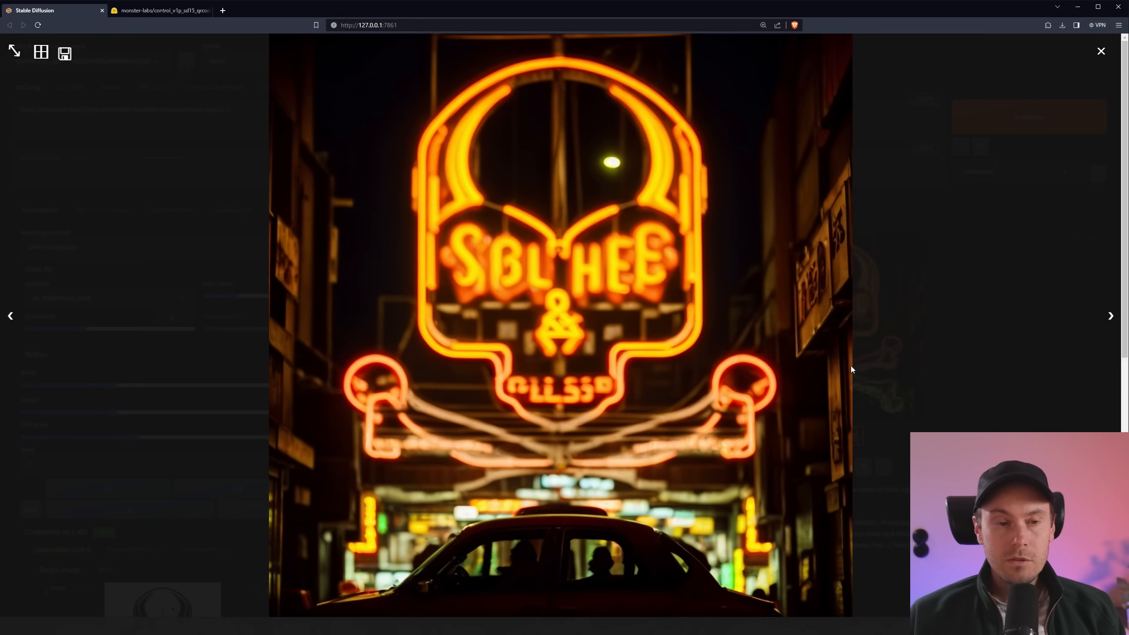
mouse_move(669, 367)
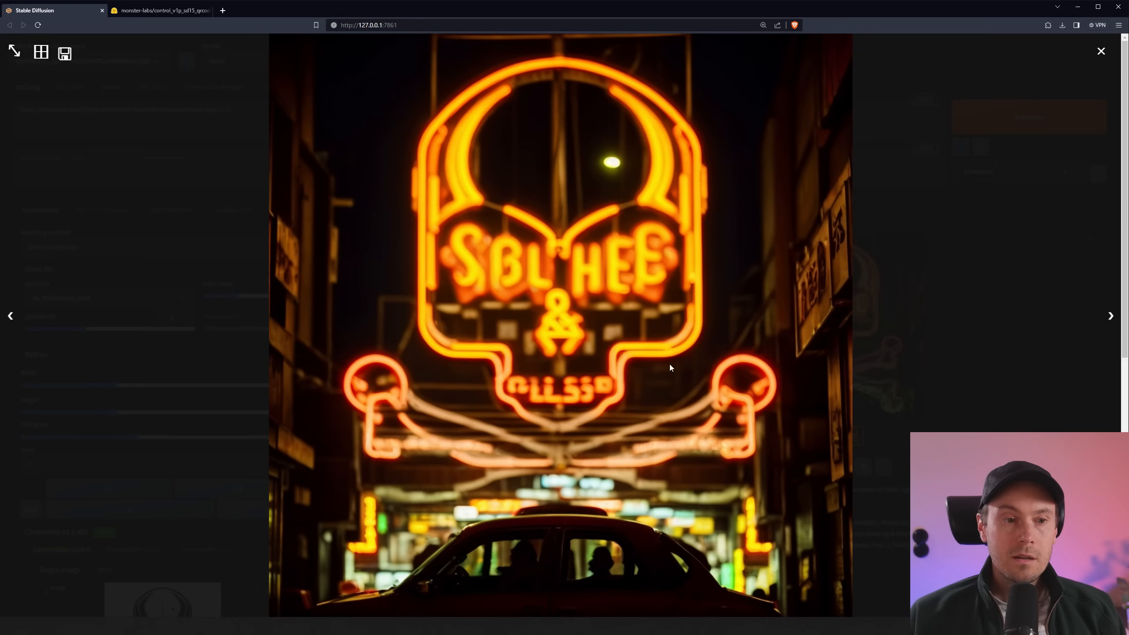
mouse_move(585, 533)
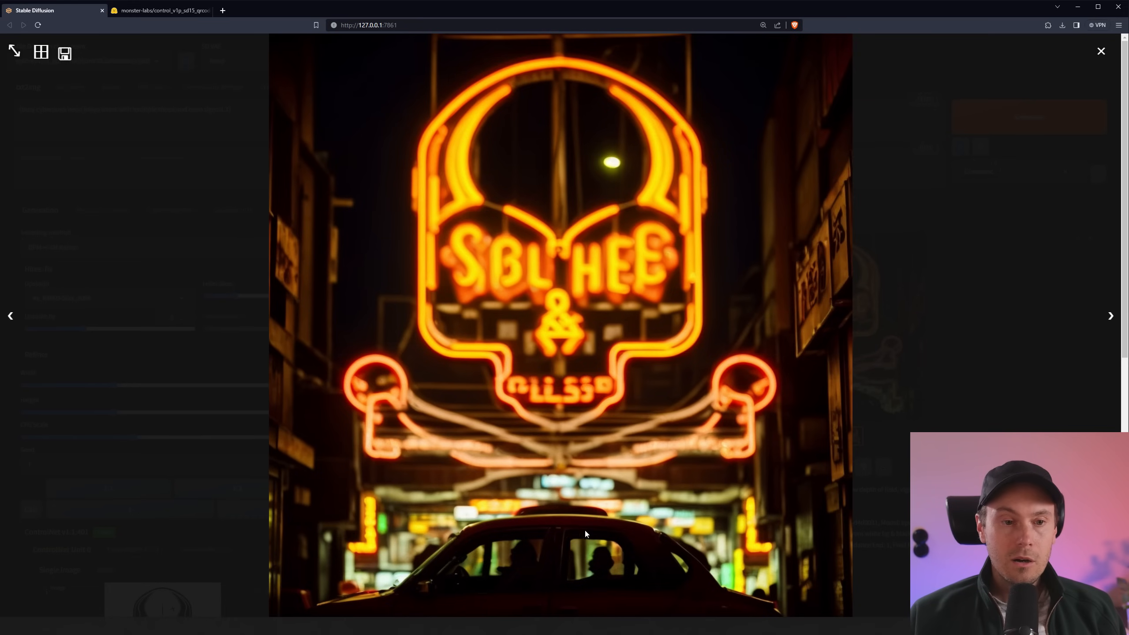
mouse_move(731, 512)
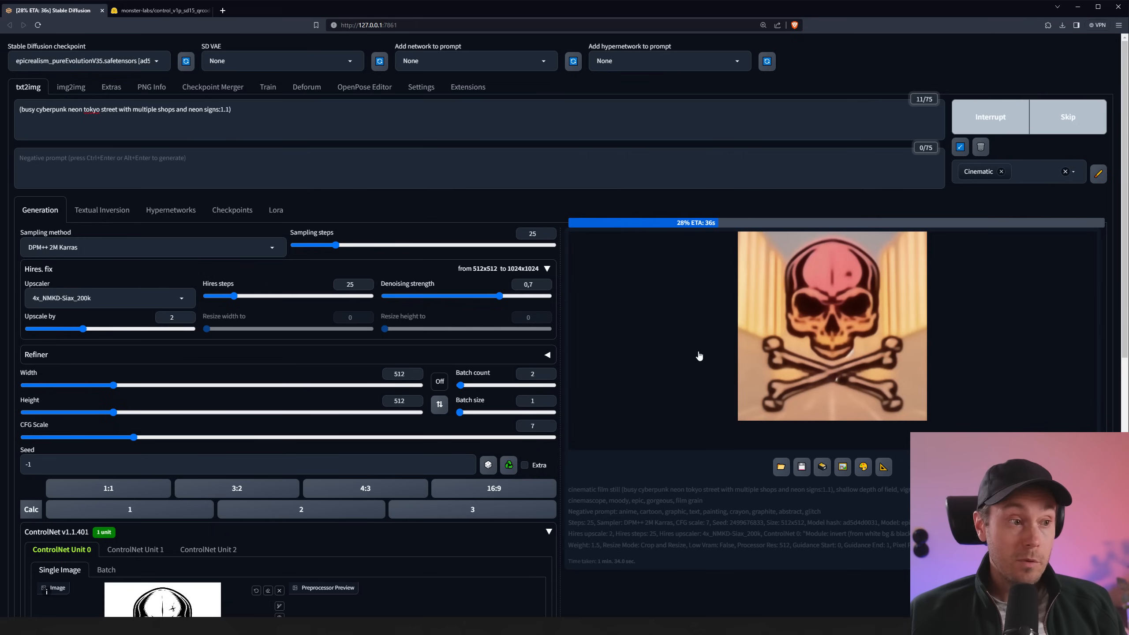
Step: Scroll through the new batch of red neon skull-sign Tokyo street images
scroll(down, 3)
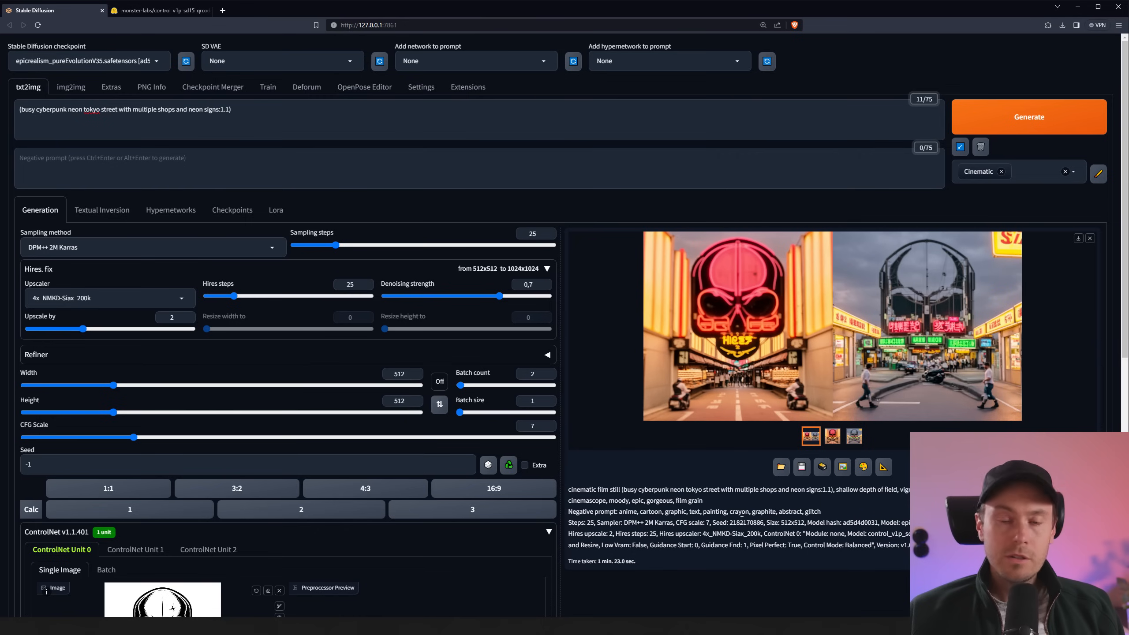
mouse_move(752, 412)
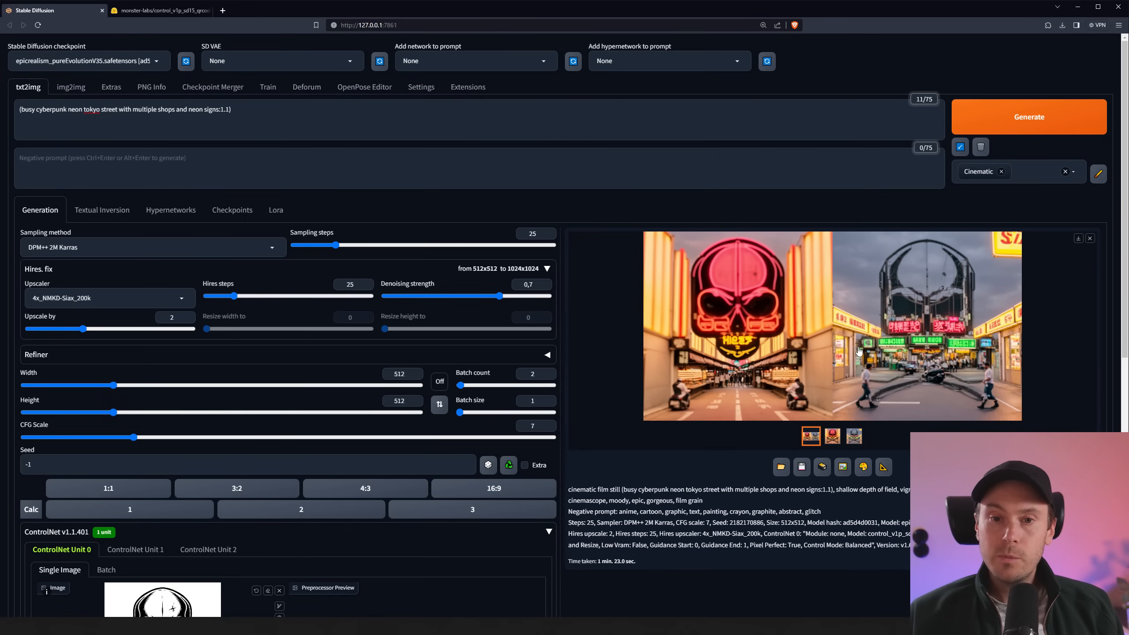
mouse_move(938, 353)
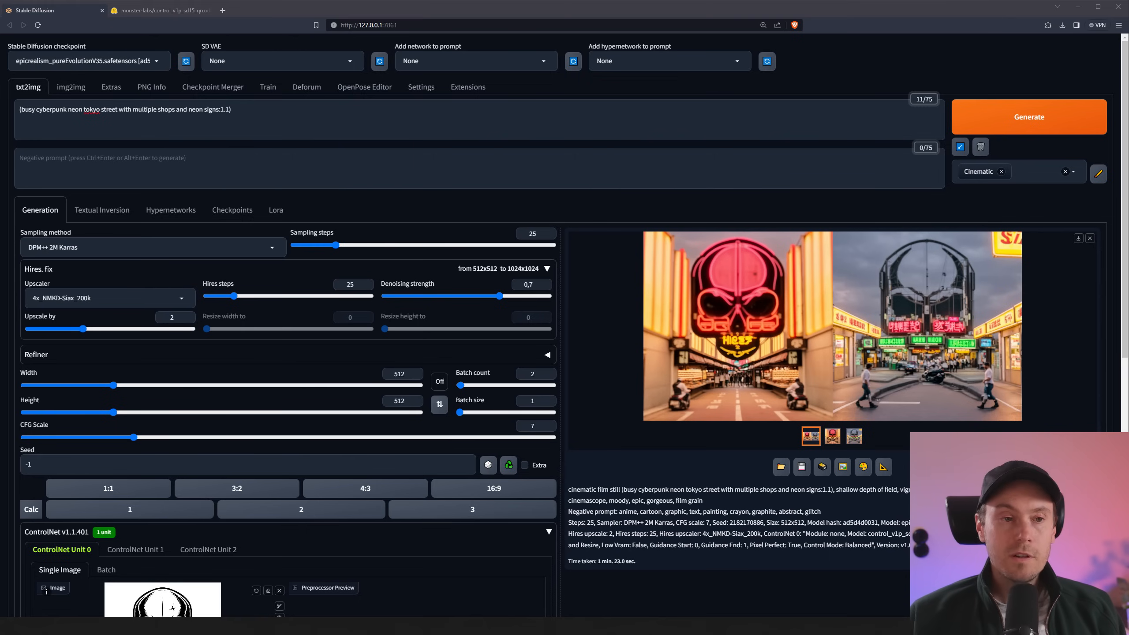
scroll(down, 3)
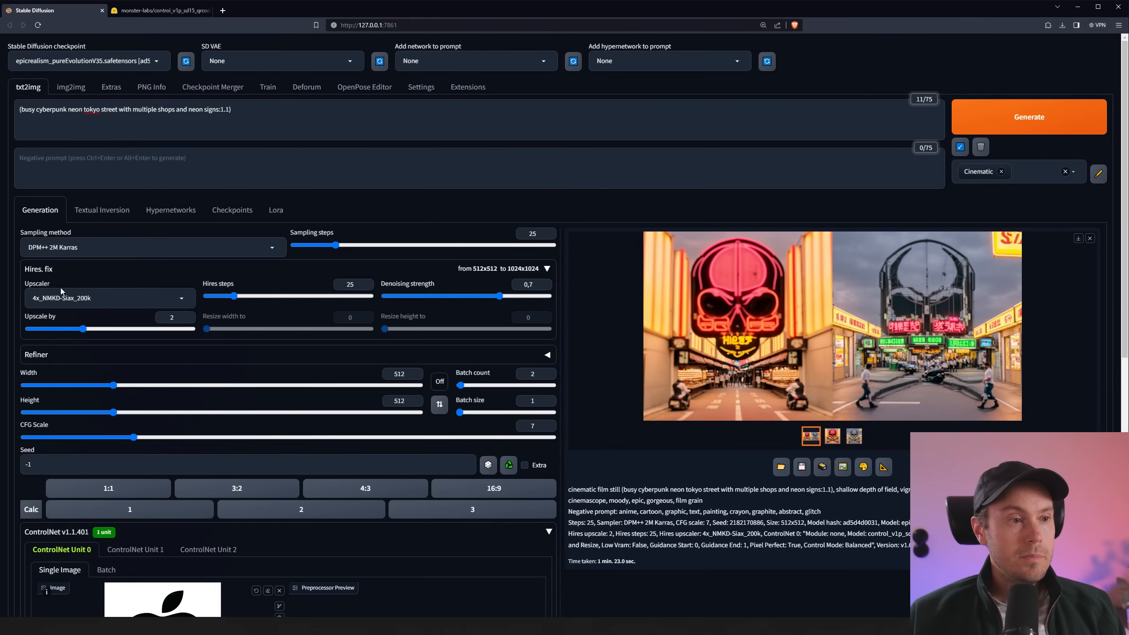
Step: Scroll down to review the Nordic fjord landscapes with Apple-logo clouds generating
scroll(down, 3)
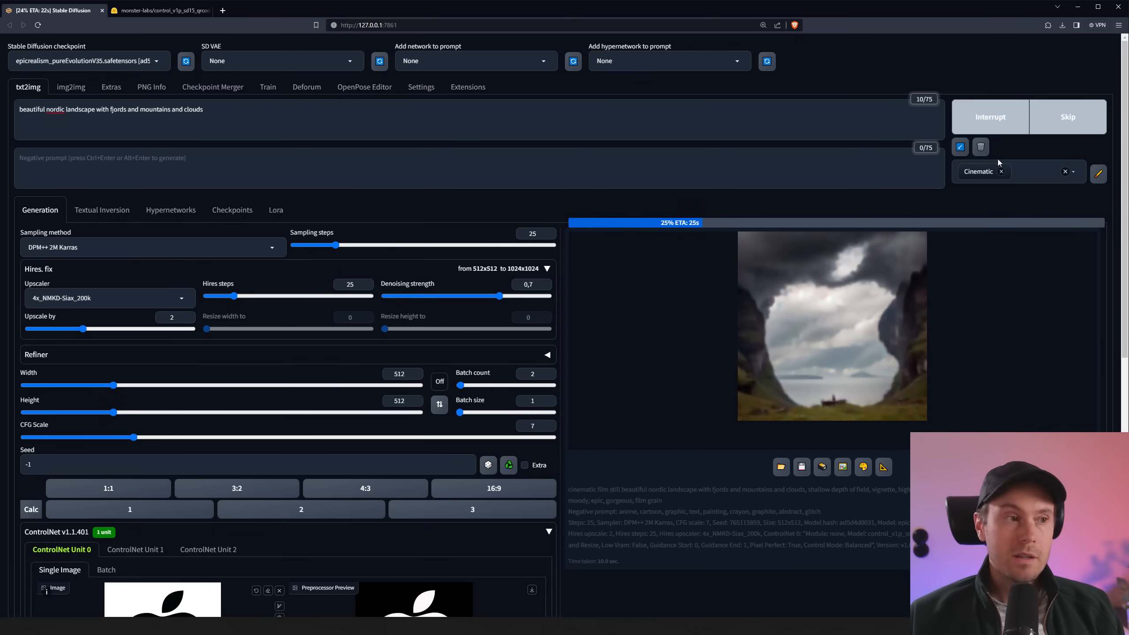
scroll(down, 3)
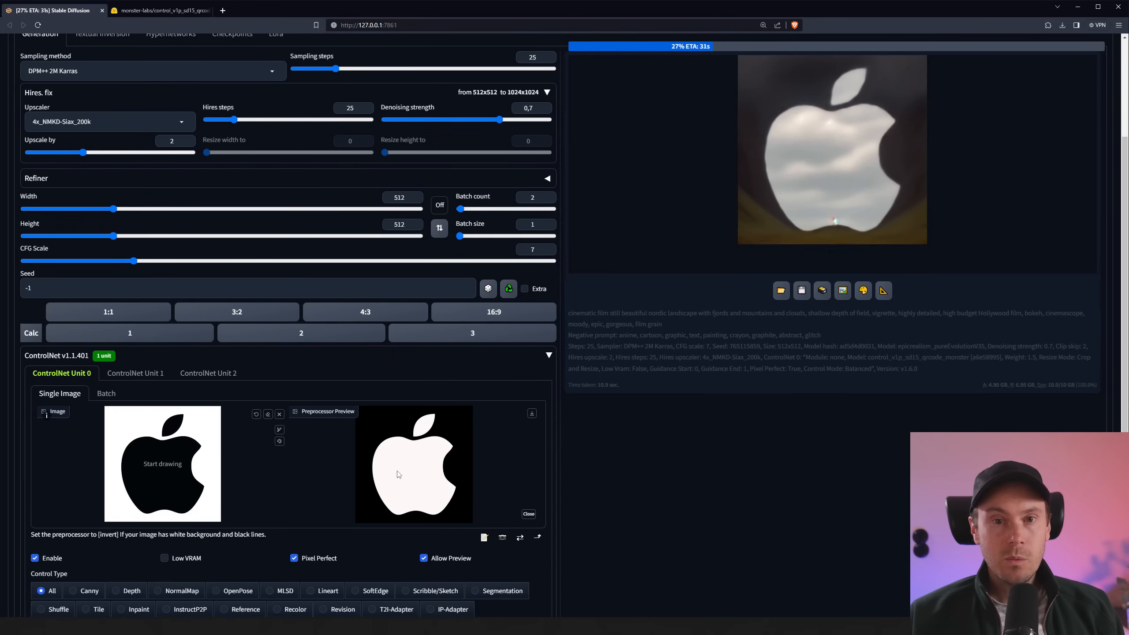
scroll(down, 3)
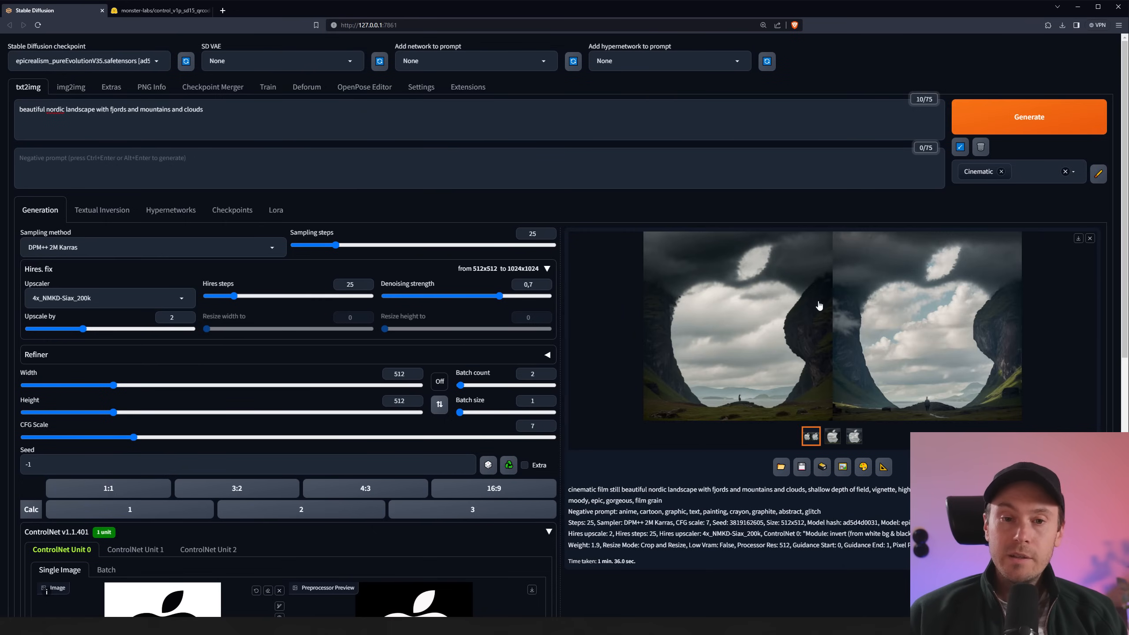
mouse_move(649, 323)
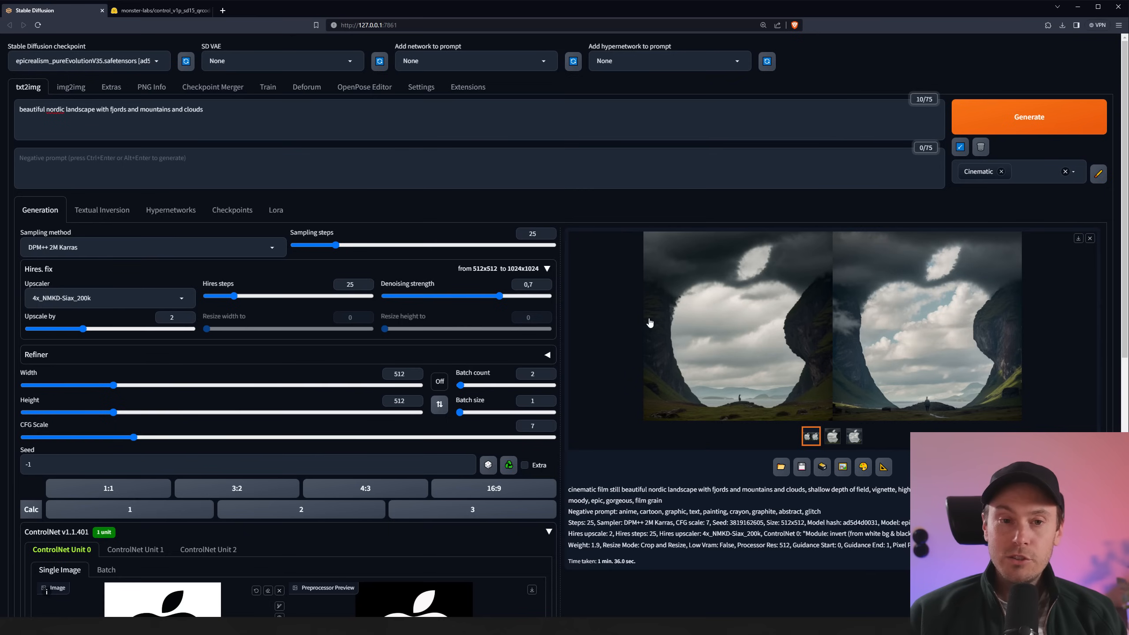
mouse_move(656, 288)
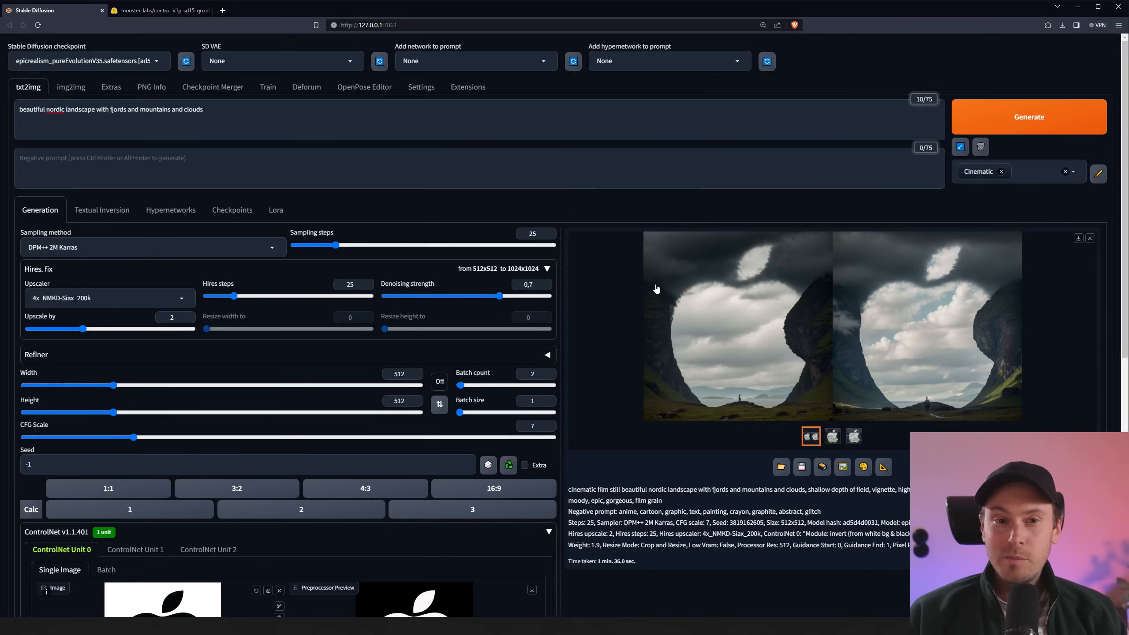
mouse_move(900, 266)
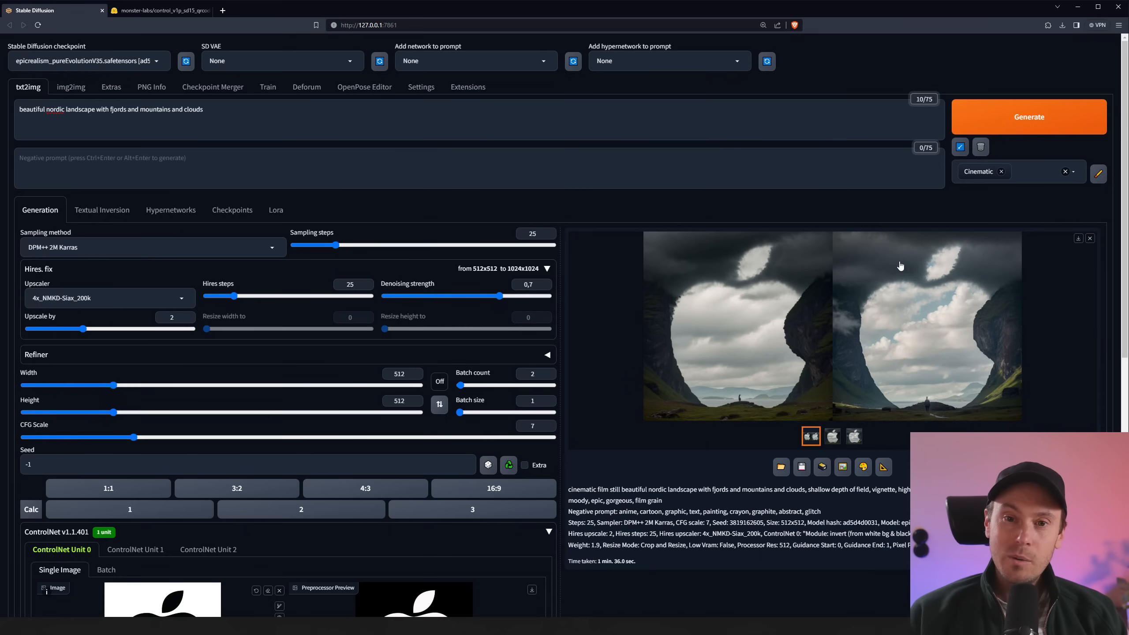
mouse_move(970, 397)
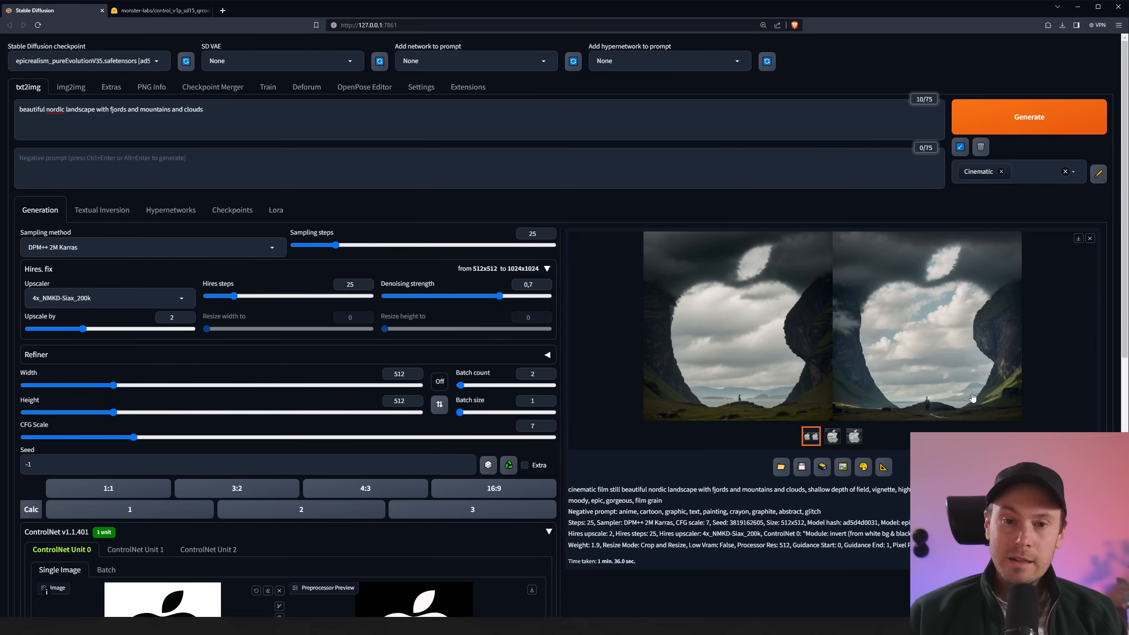
mouse_move(975, 395)
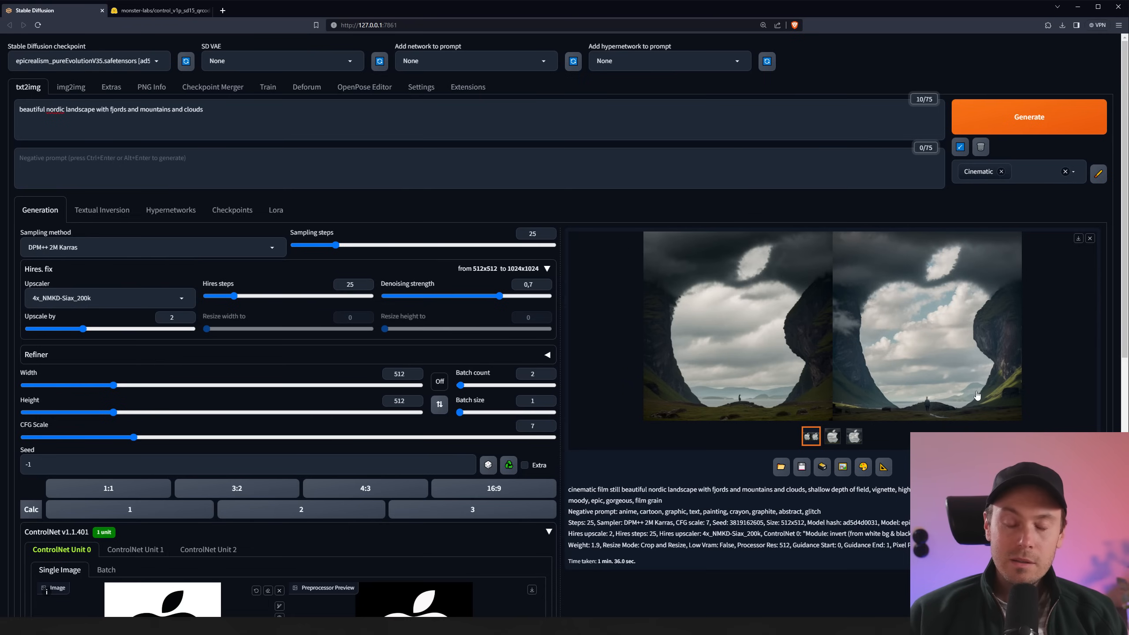
mouse_move(995, 386)
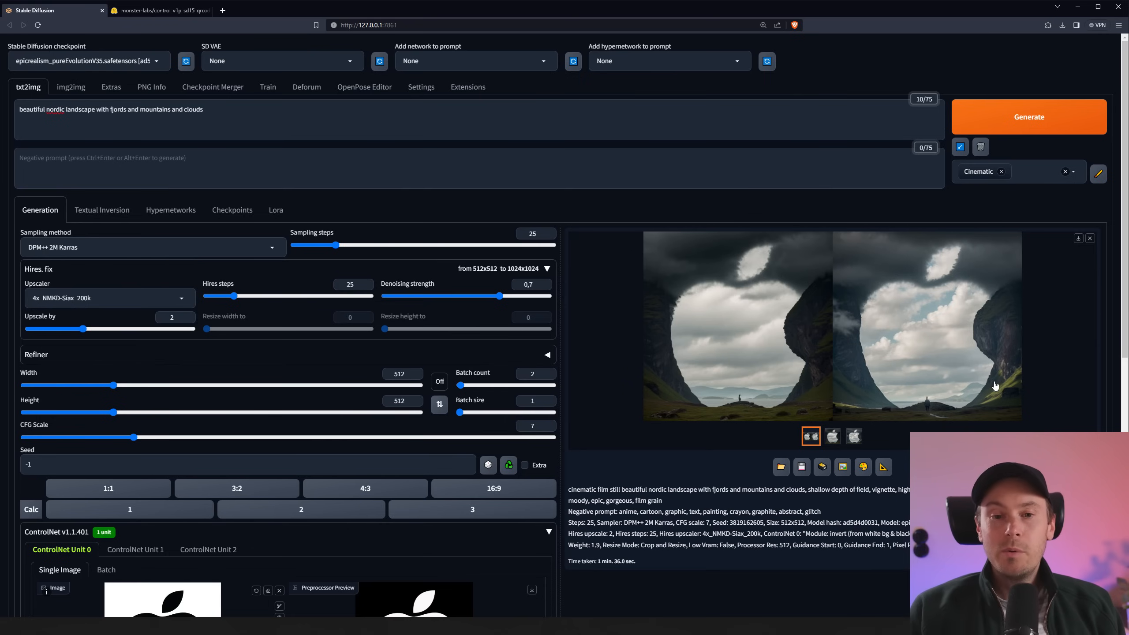
mouse_move(969, 371)
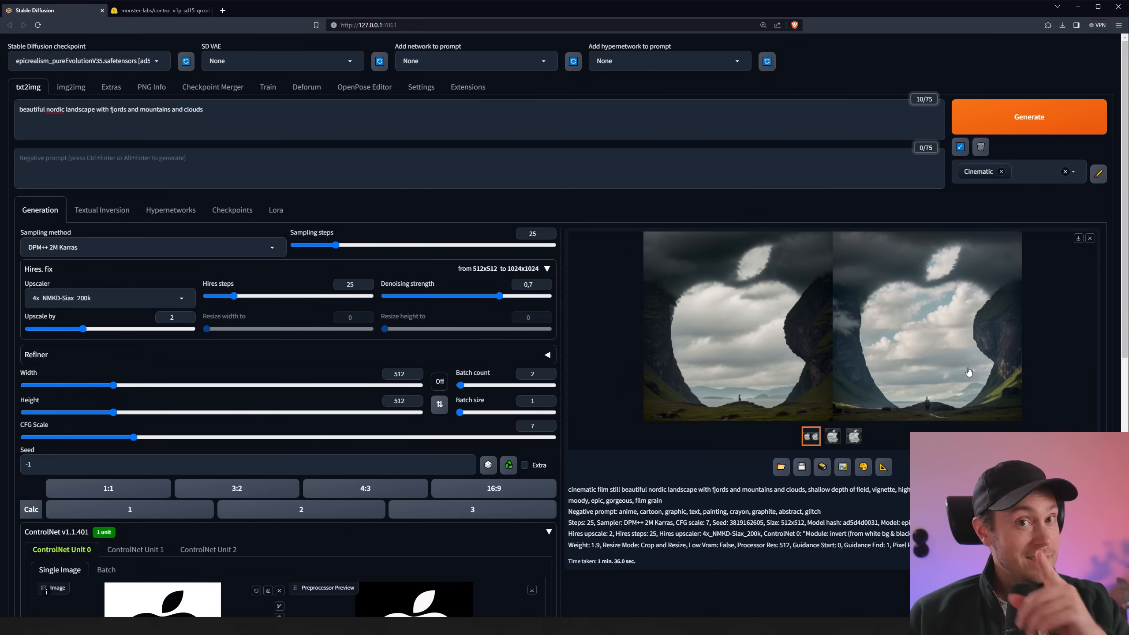